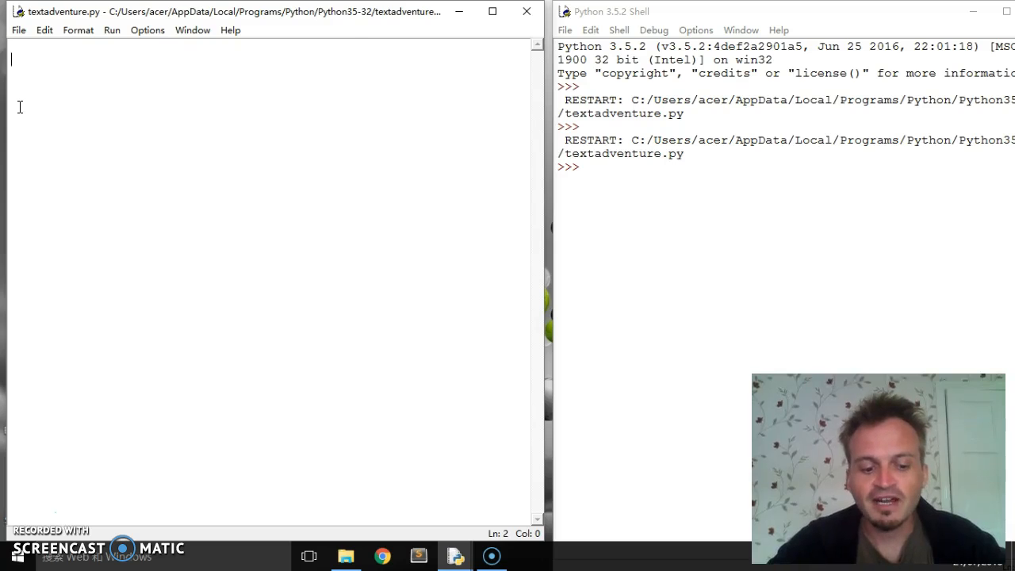
Write 'class Character():' with an indented 'def __init__(self):' constructor header
text(class Chara)
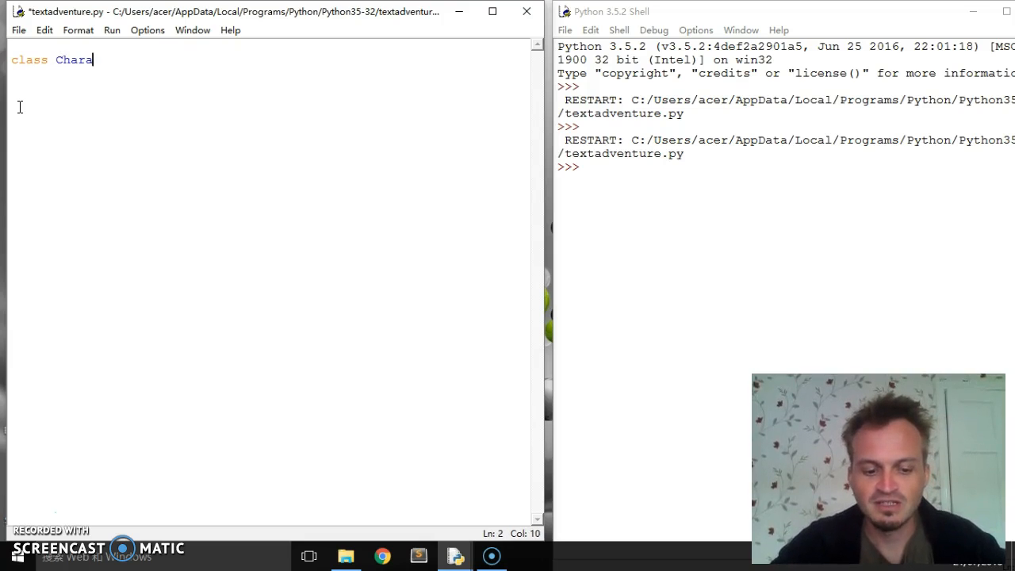
text(cter()
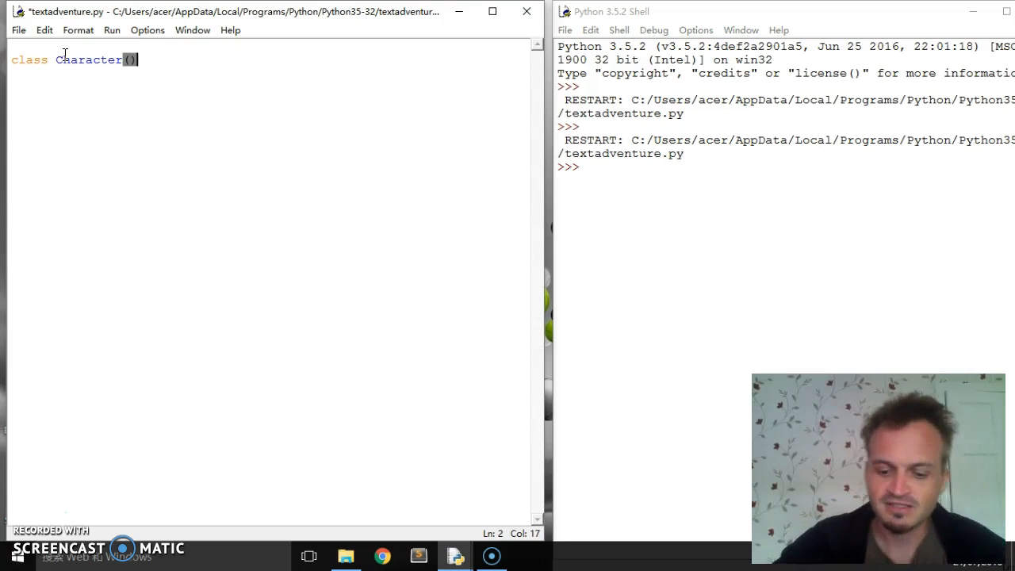
text(:)
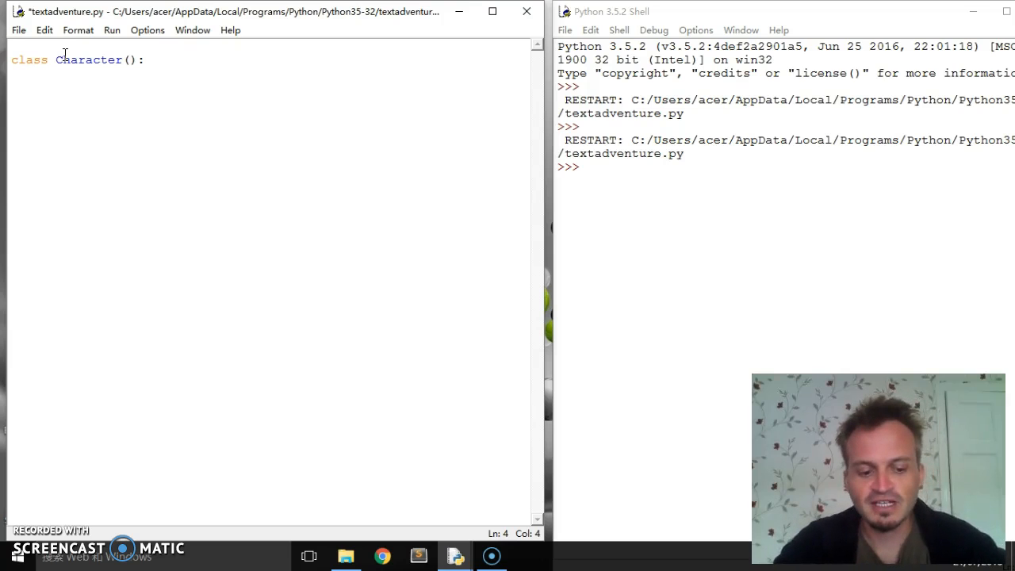
text(def)
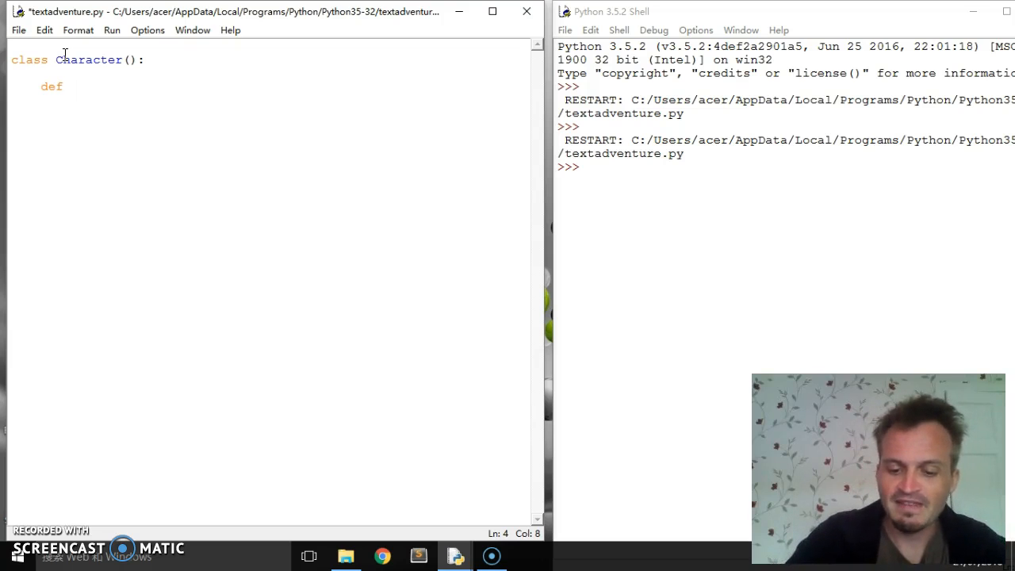
text(__)
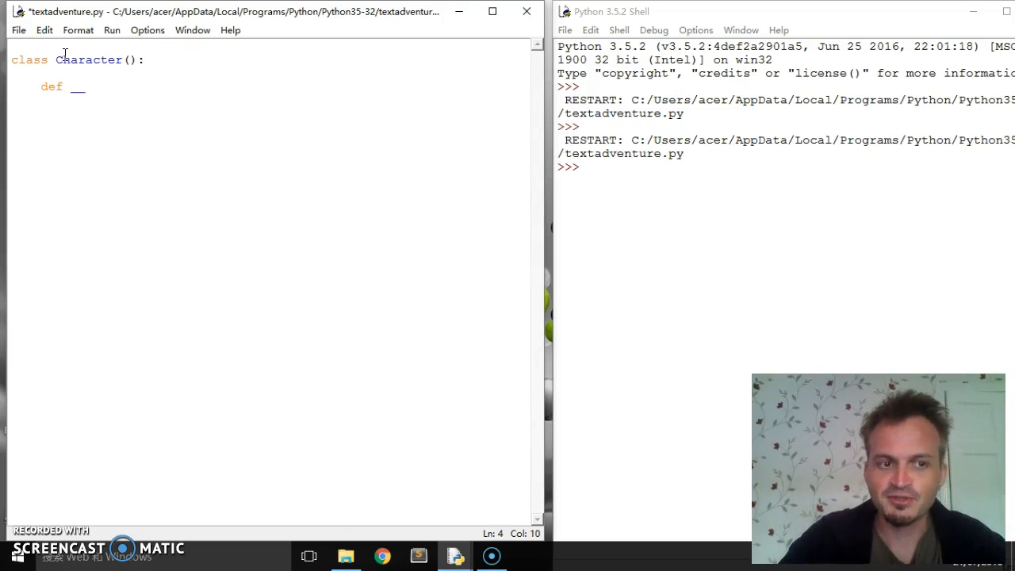
text(init)
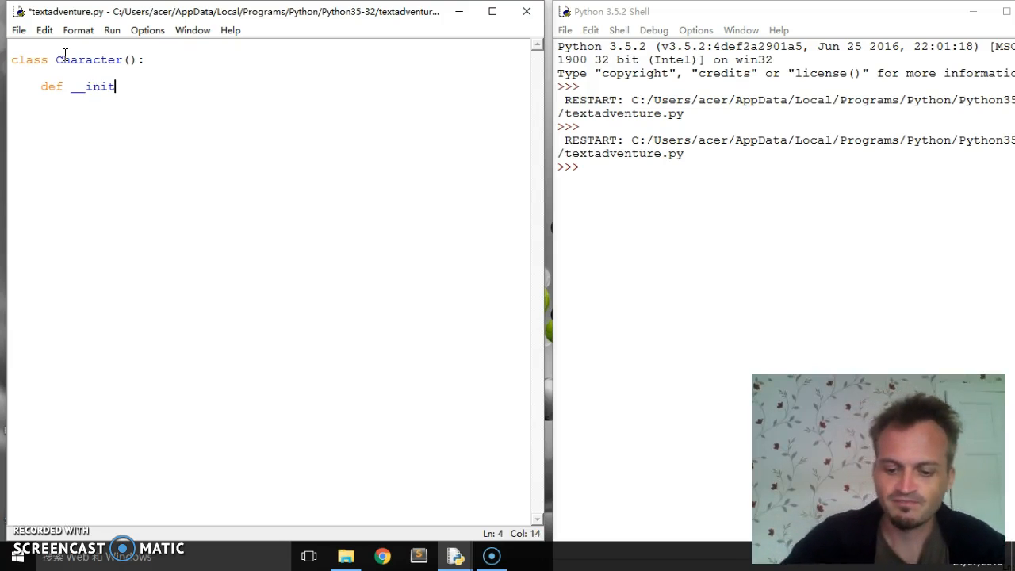
text(__)
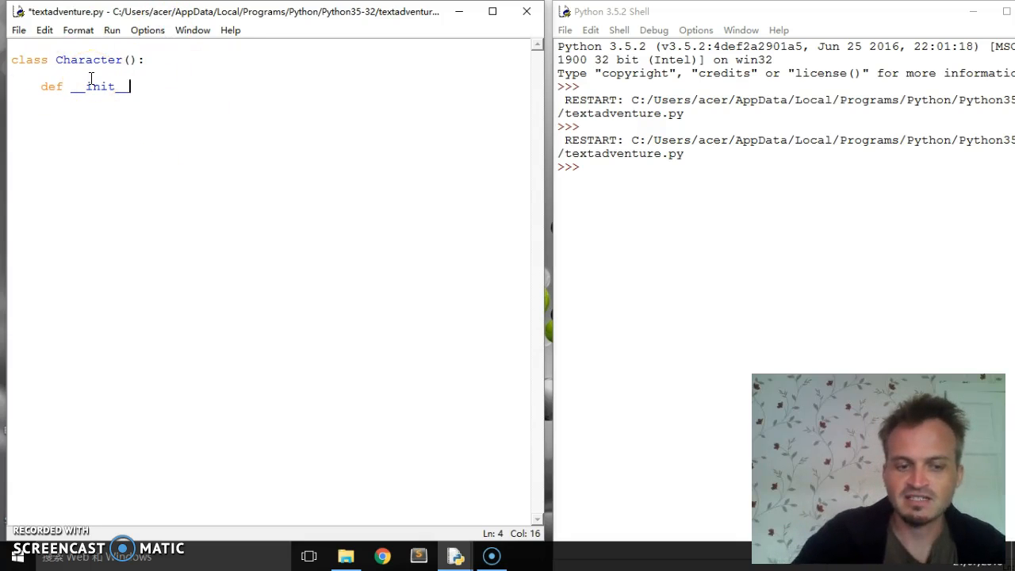
text(())
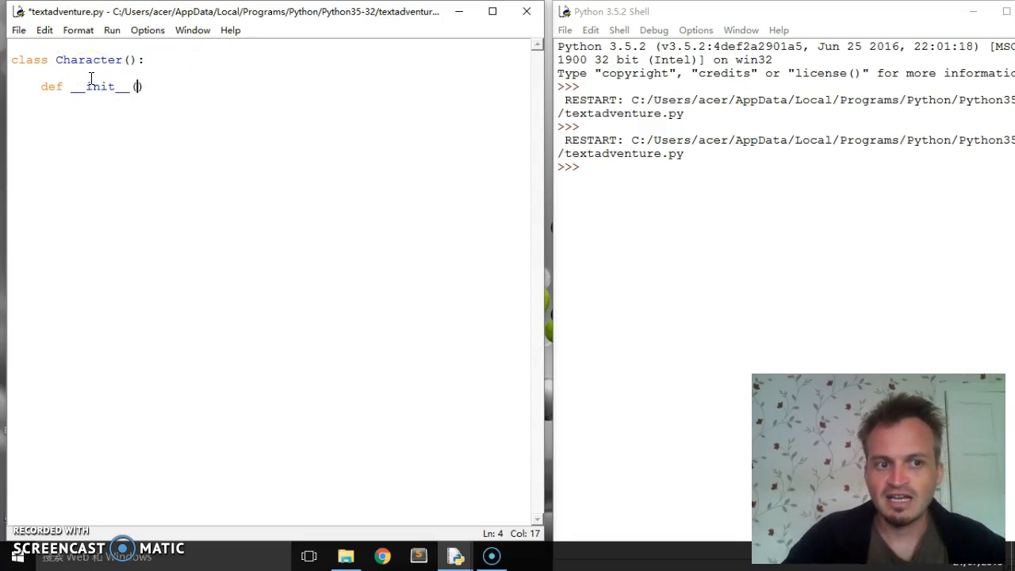
text(:)
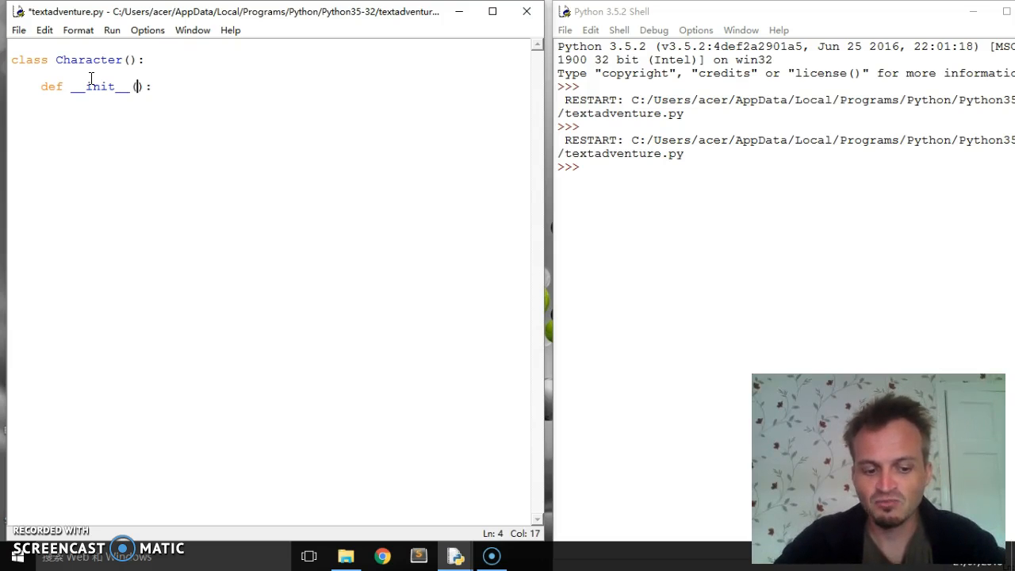
text(self)
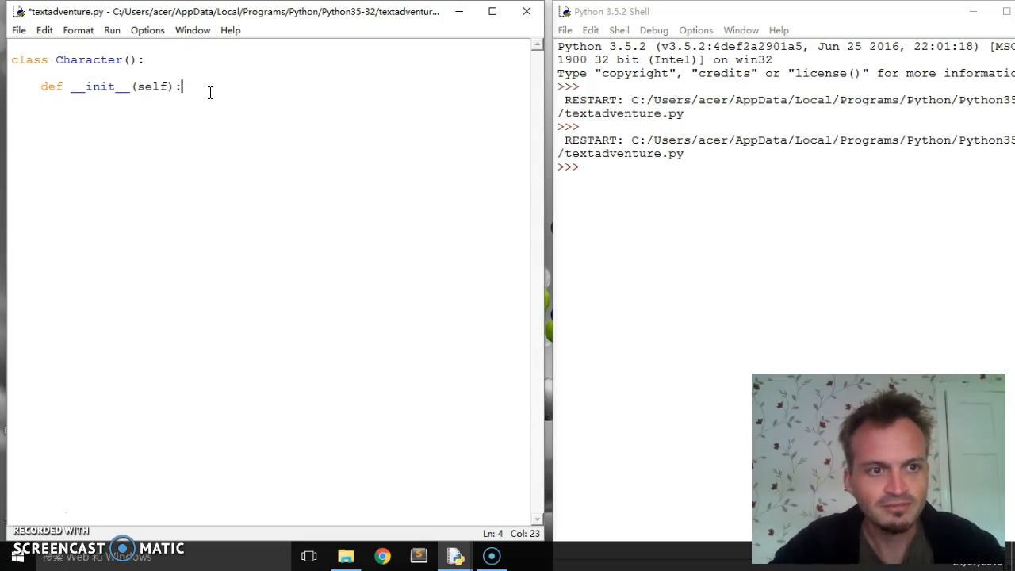
Start the constructor body by setting self.name to "none"
key(enter)
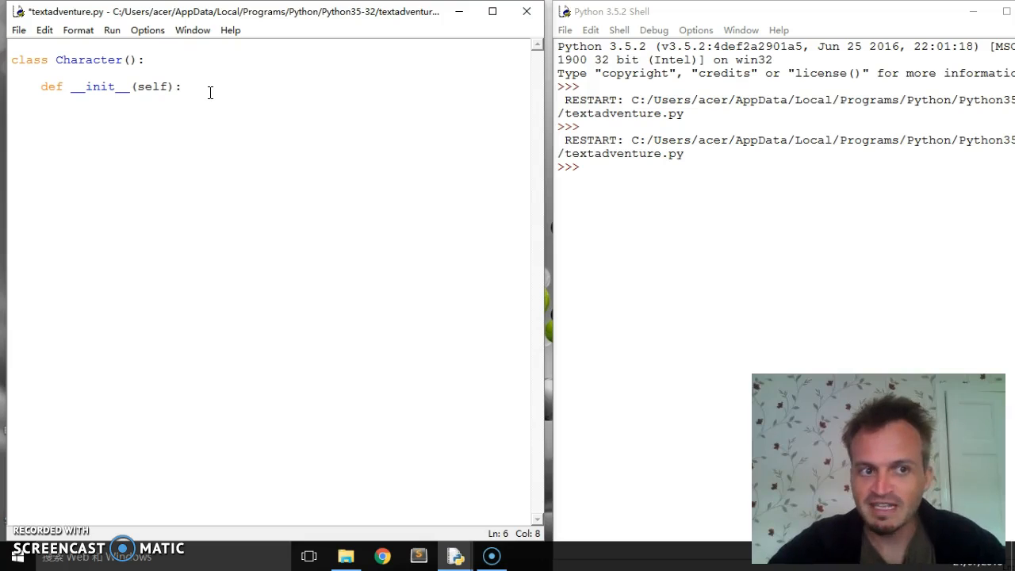
key(Enter)
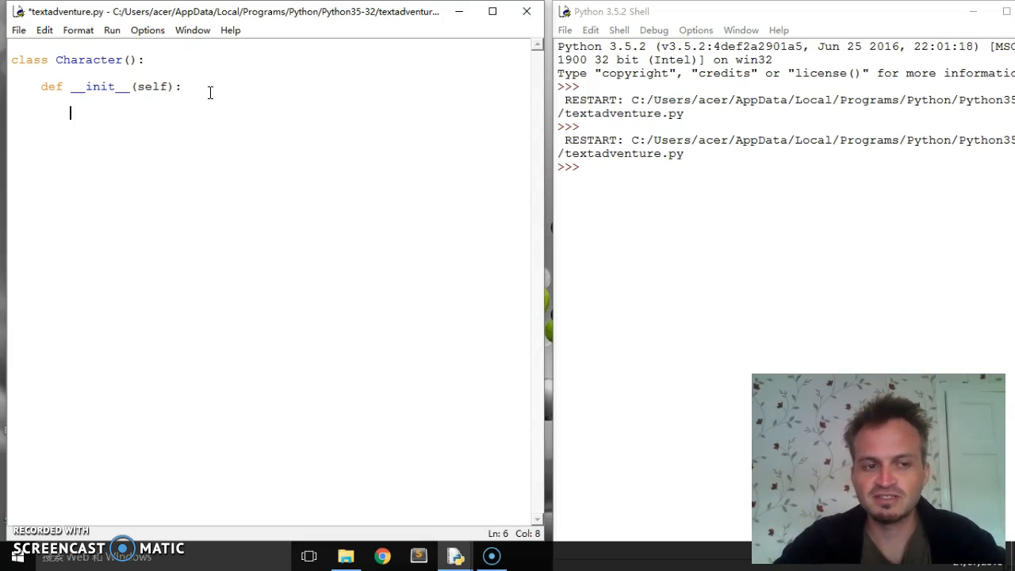
text(self)
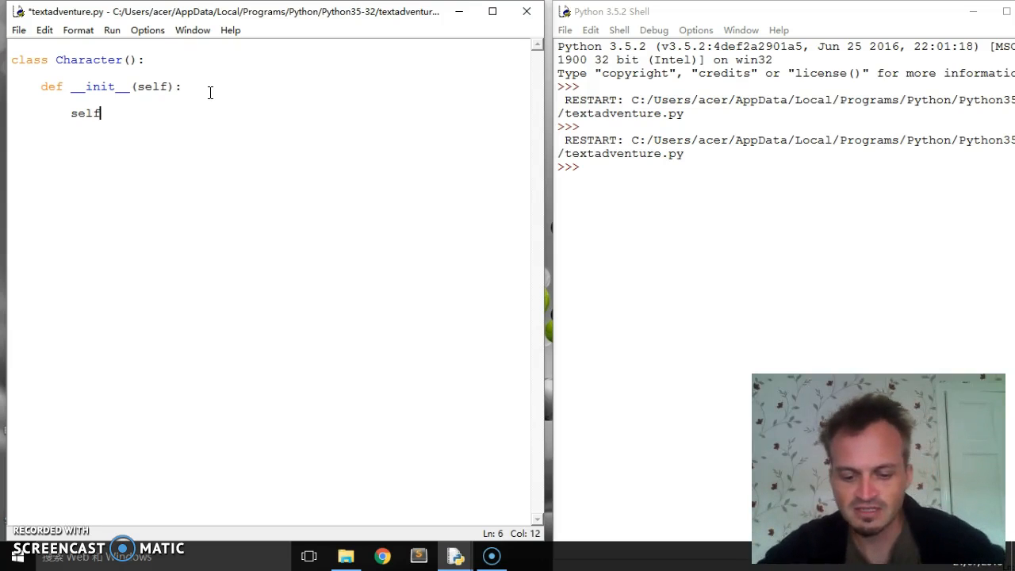
text(.)
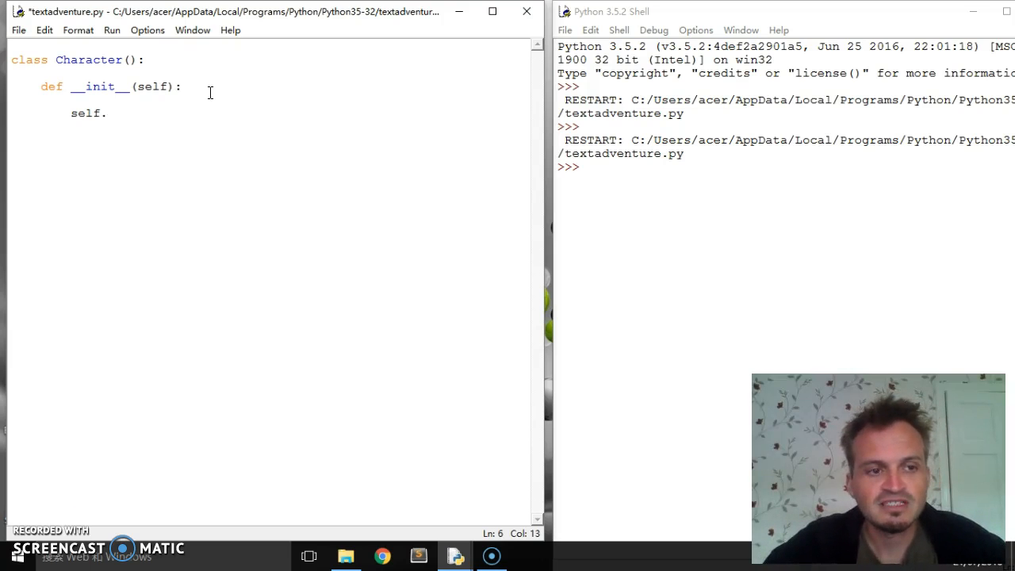
text(name =)
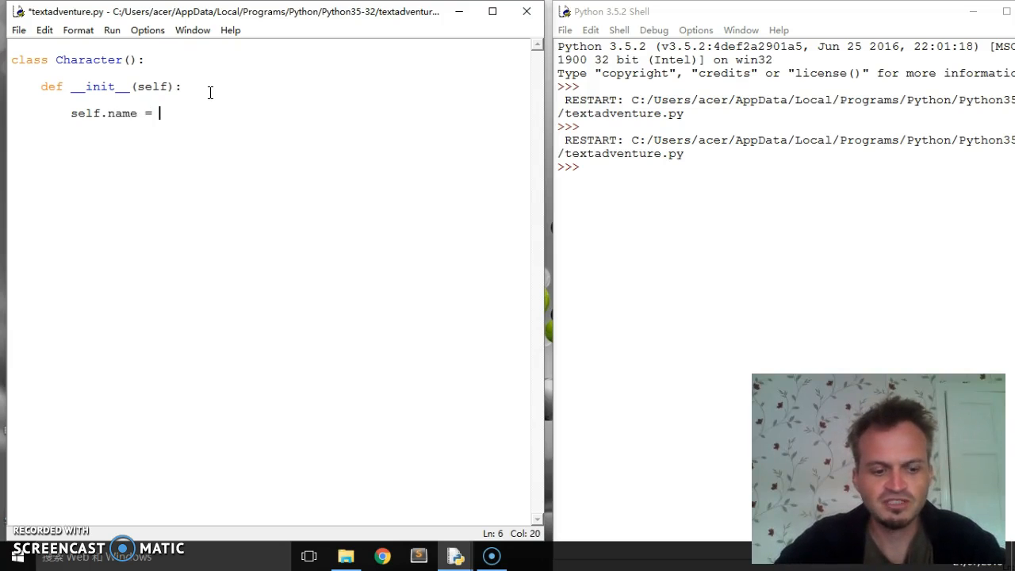
text("nonw)
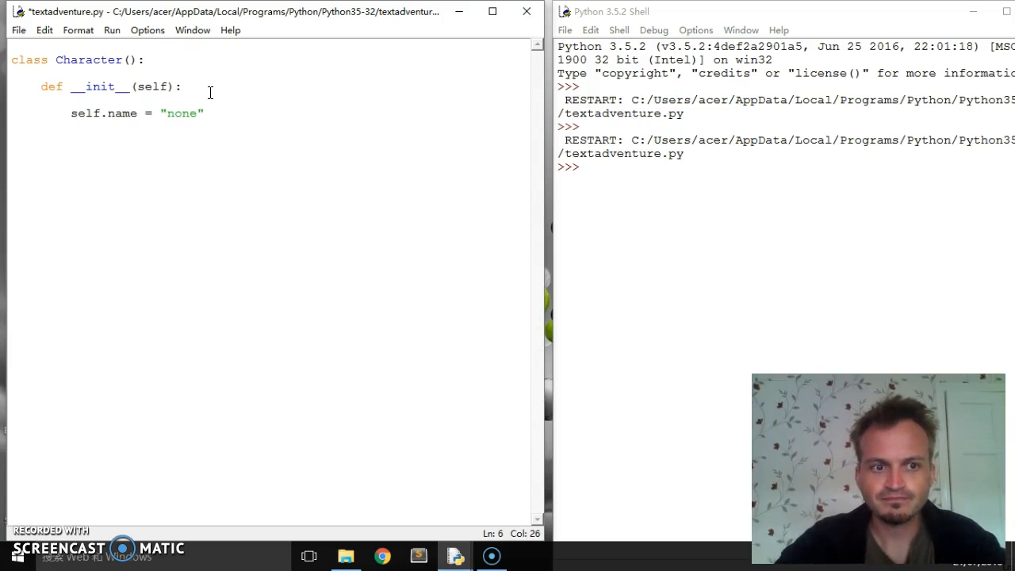
Add self.hp = 100 and self.ap = 20, correcting the mistyped 'max'
text(sle)
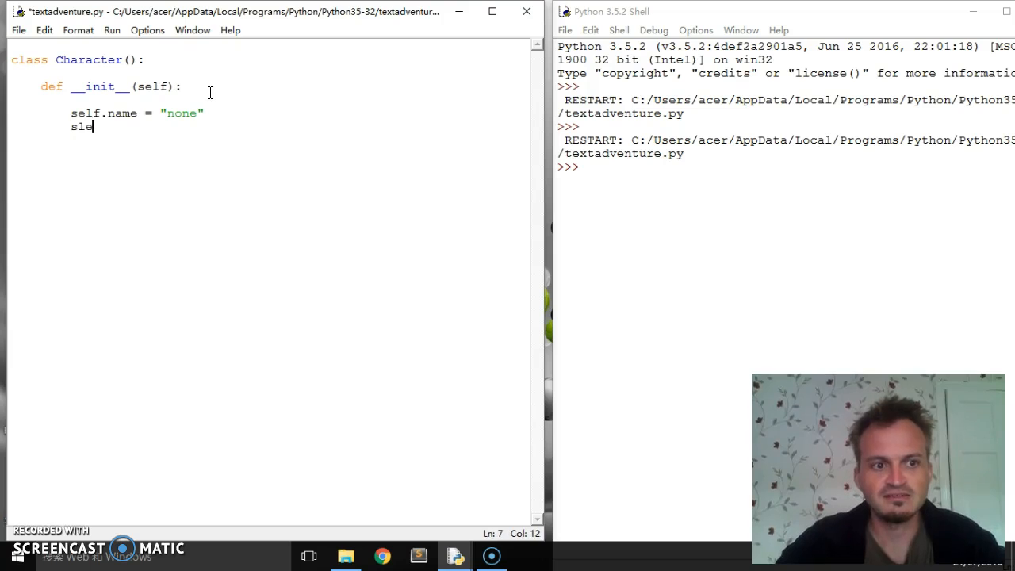
text(self.H)
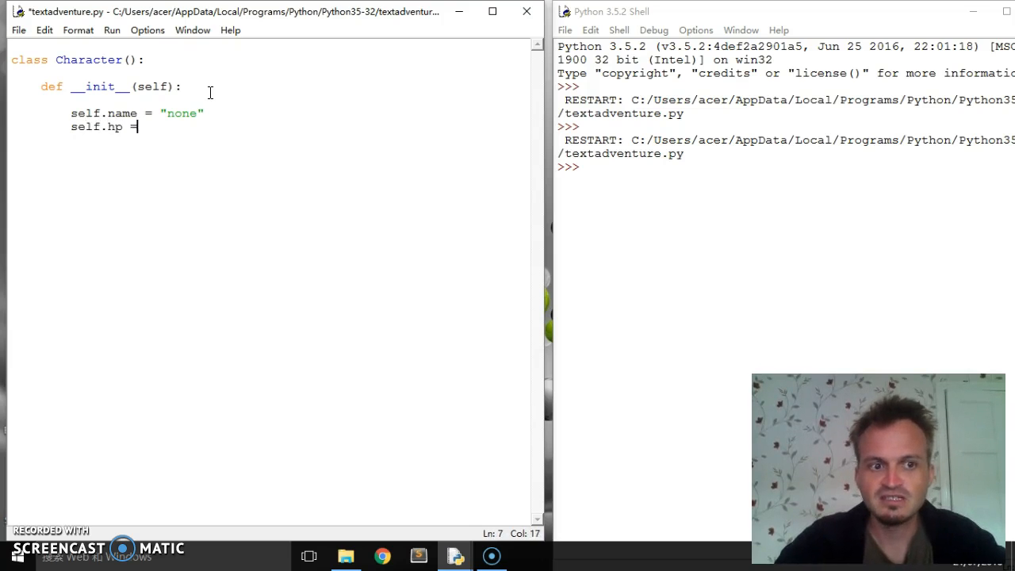
text(100)
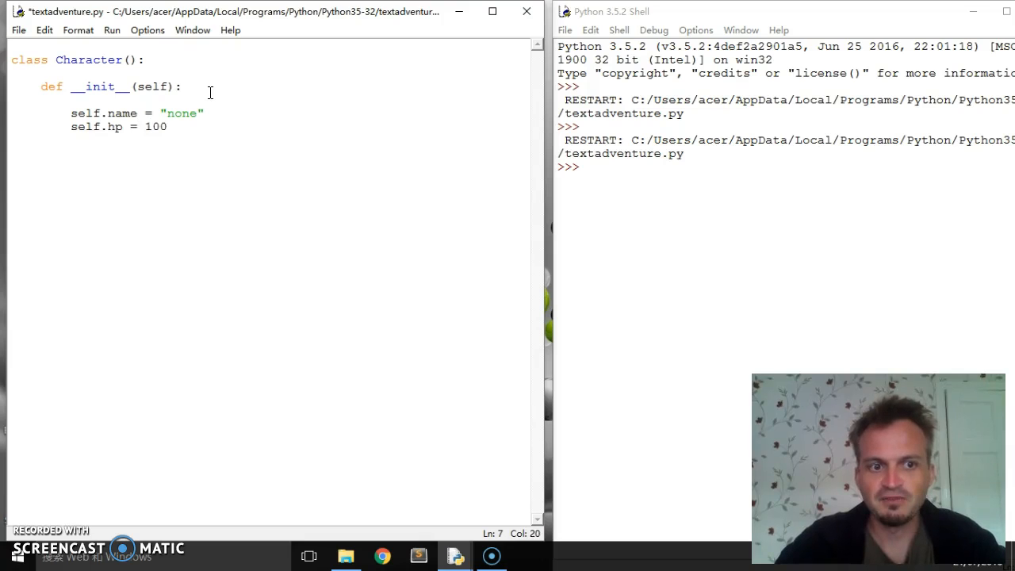
text(self.)
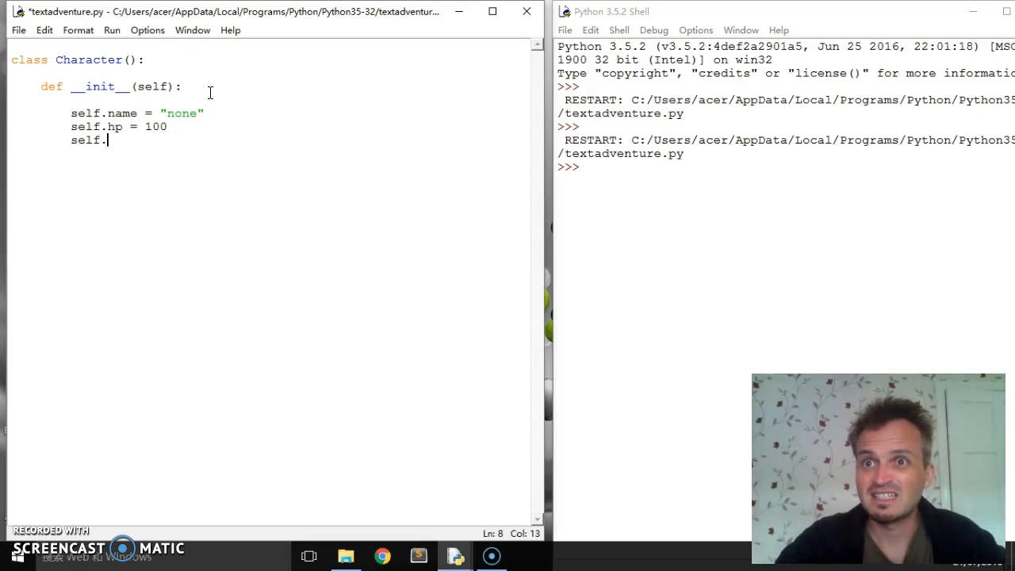
text(max)
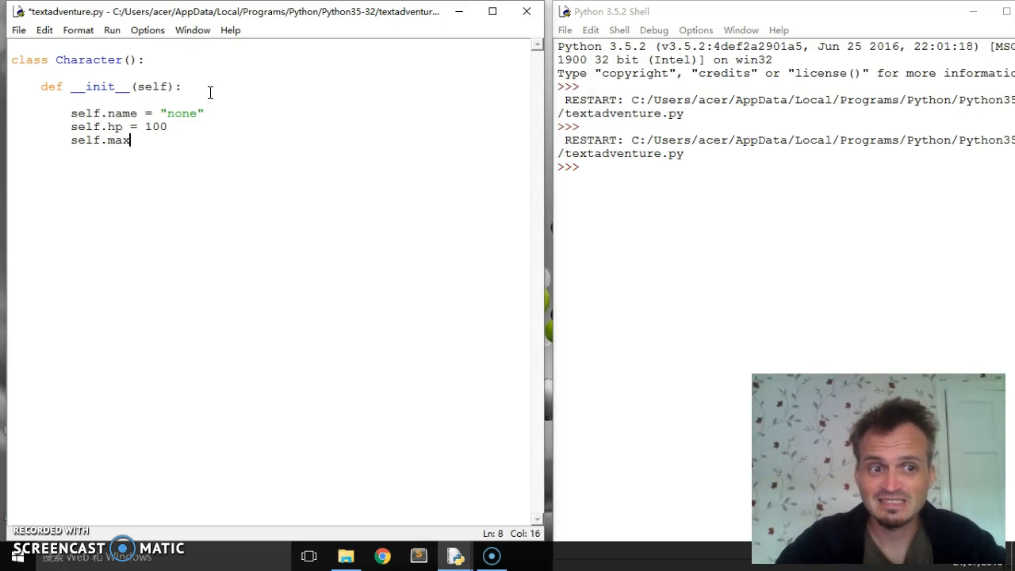
key(BackSpace)
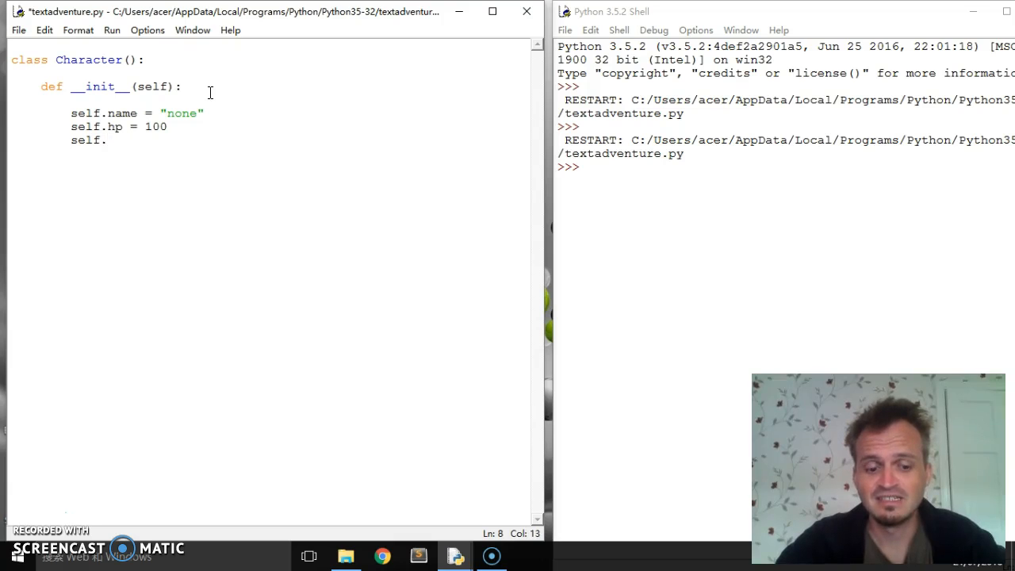
text(ap)
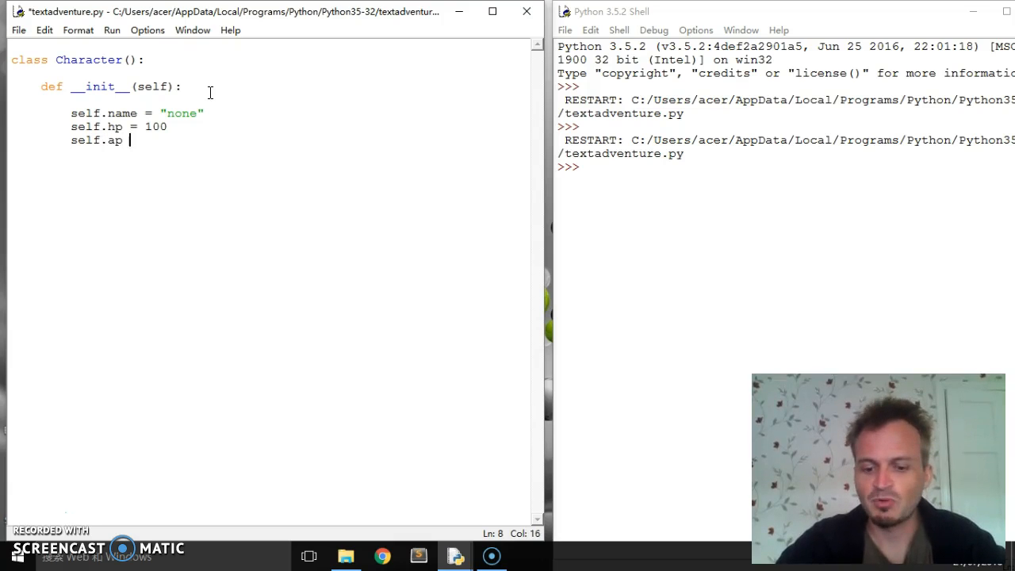
text(=)
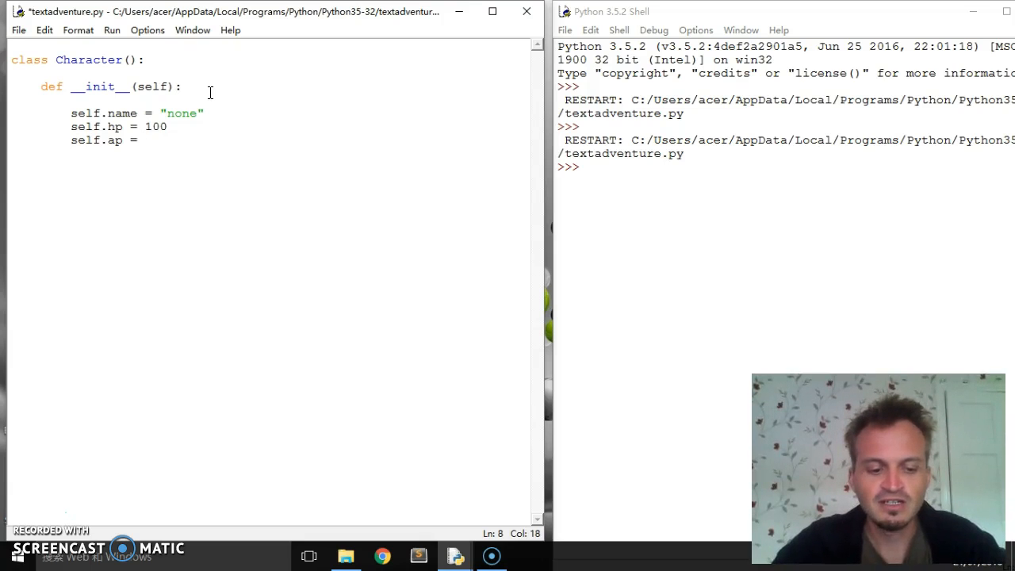
text(20)
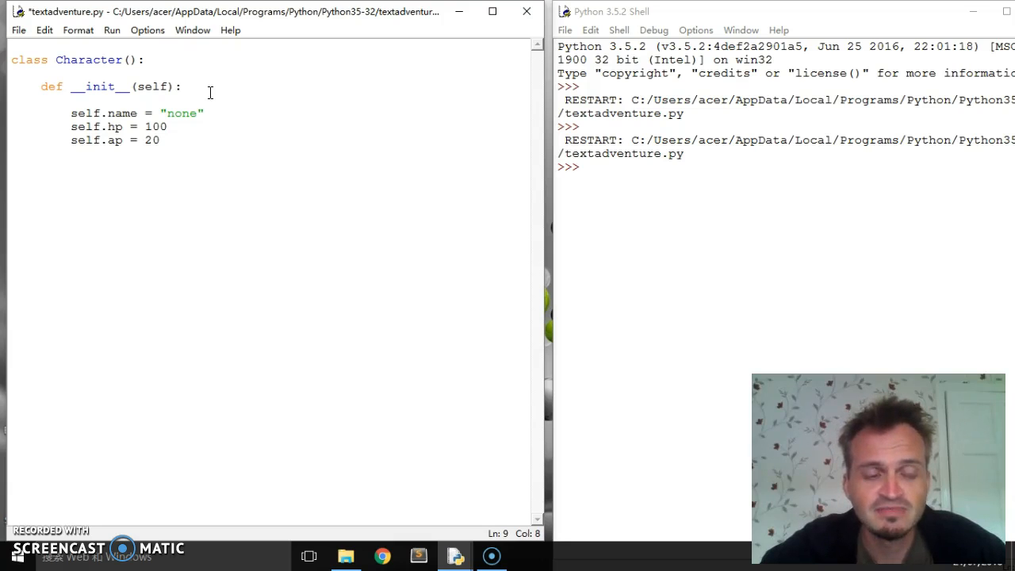
Add a new line below the self.ap = 20 assignment
key(enter)
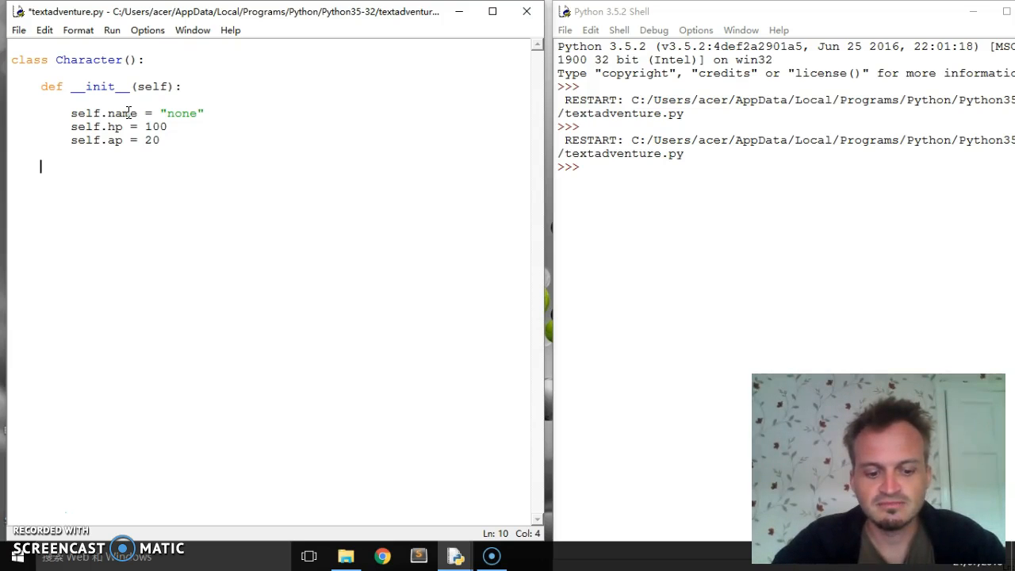
Write the take_dmg(self, dmg) method header
text(def)
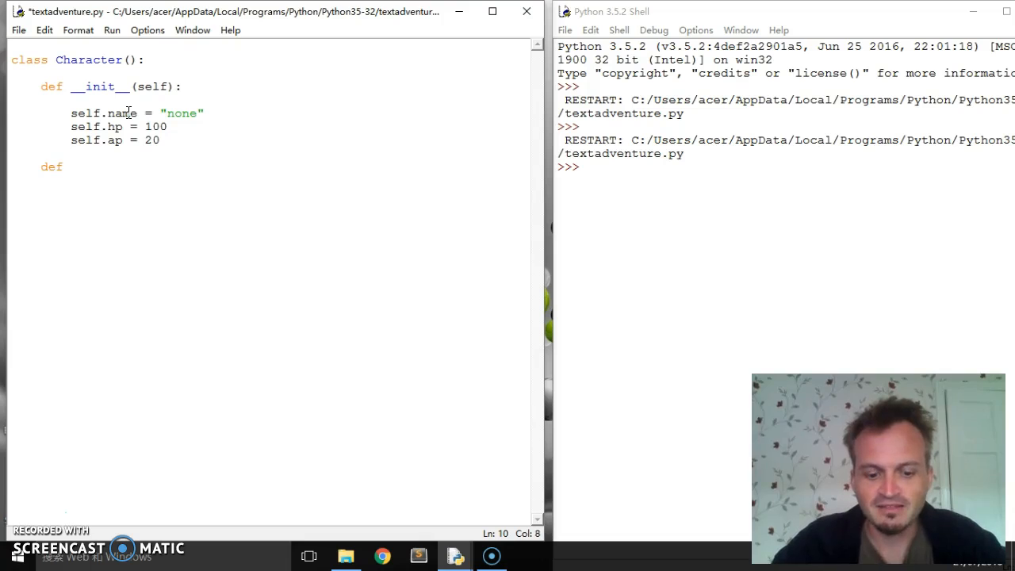
text(take)
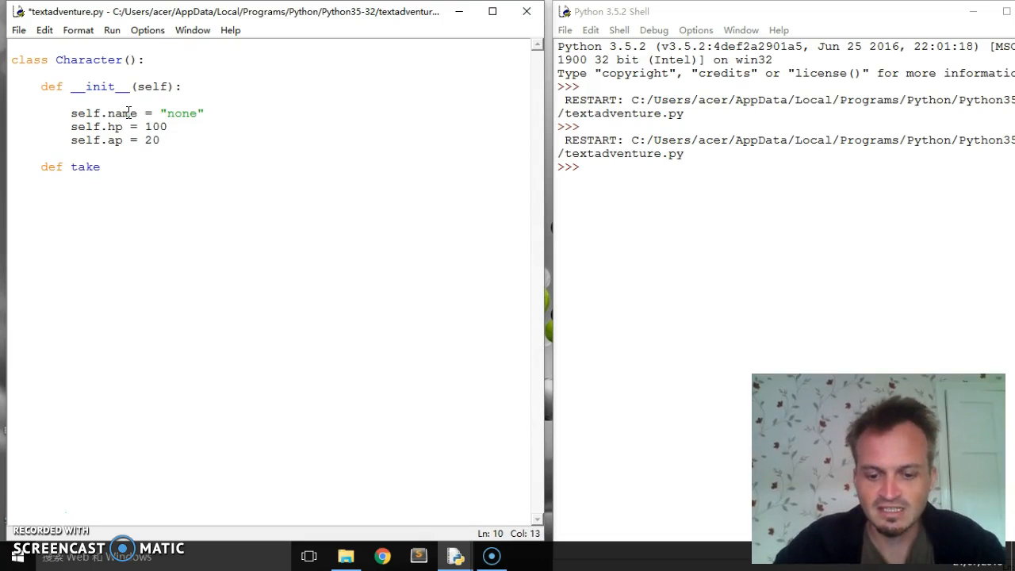
text(_dam)
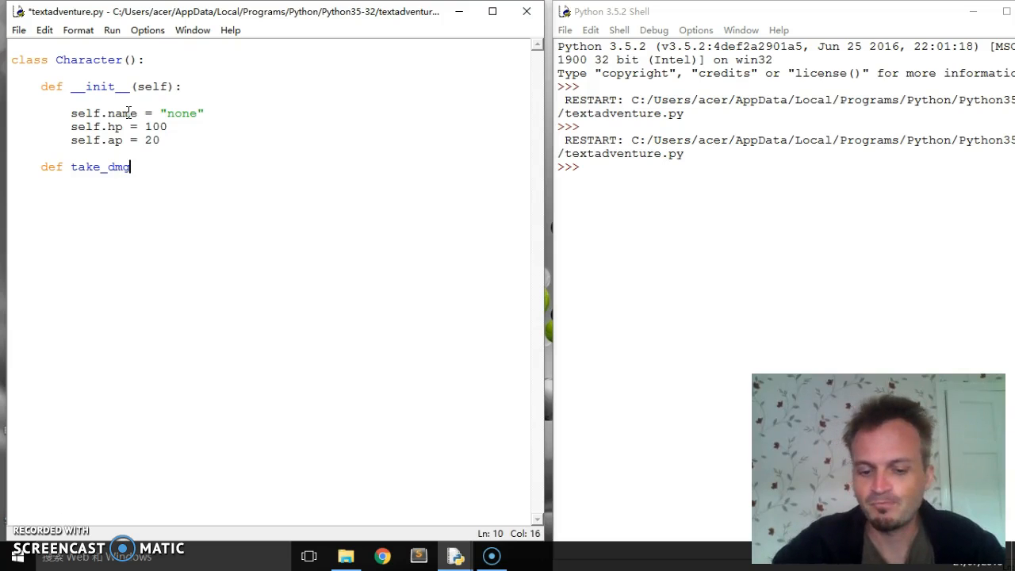
text(()
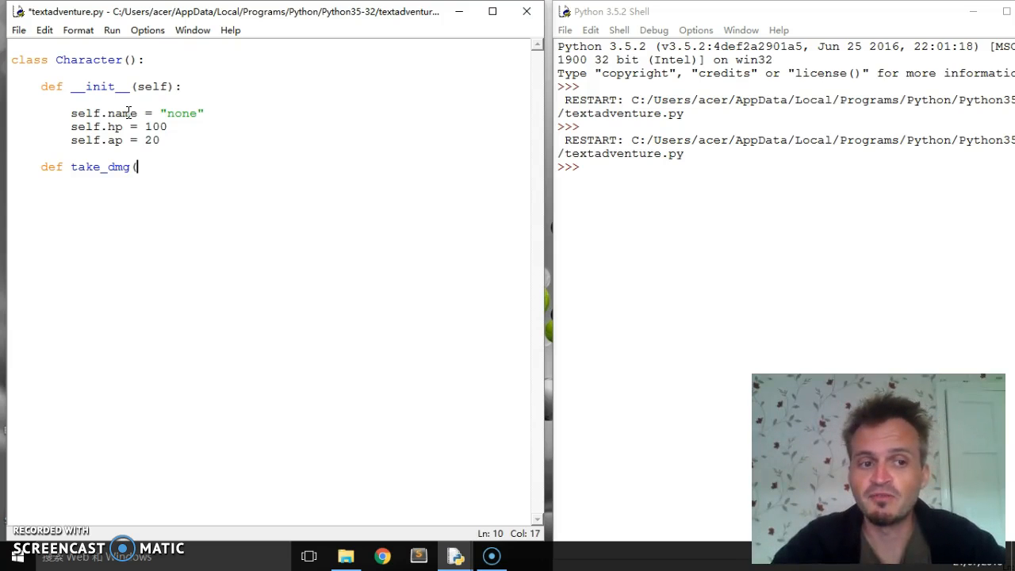
text():)
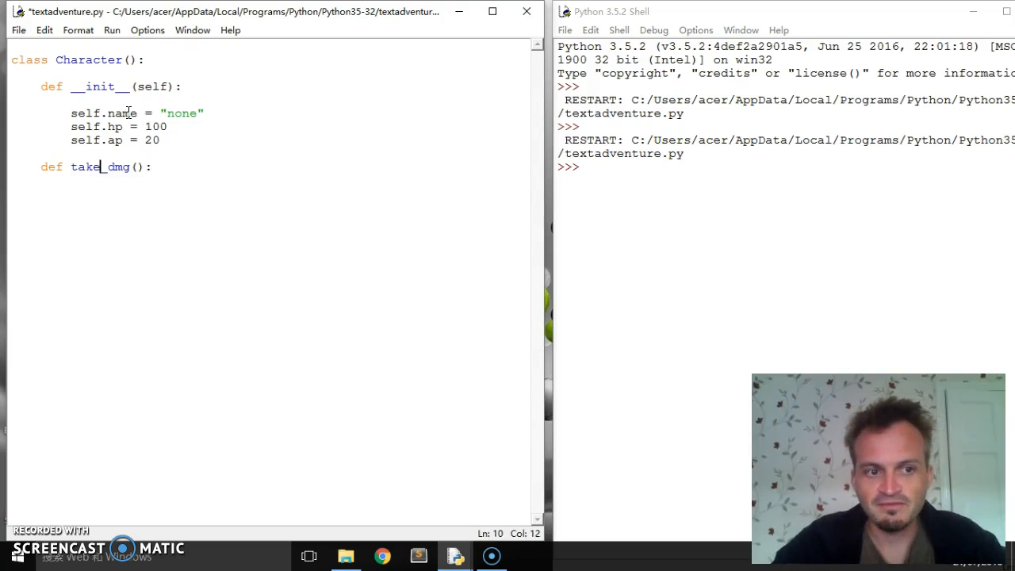
text(self,)
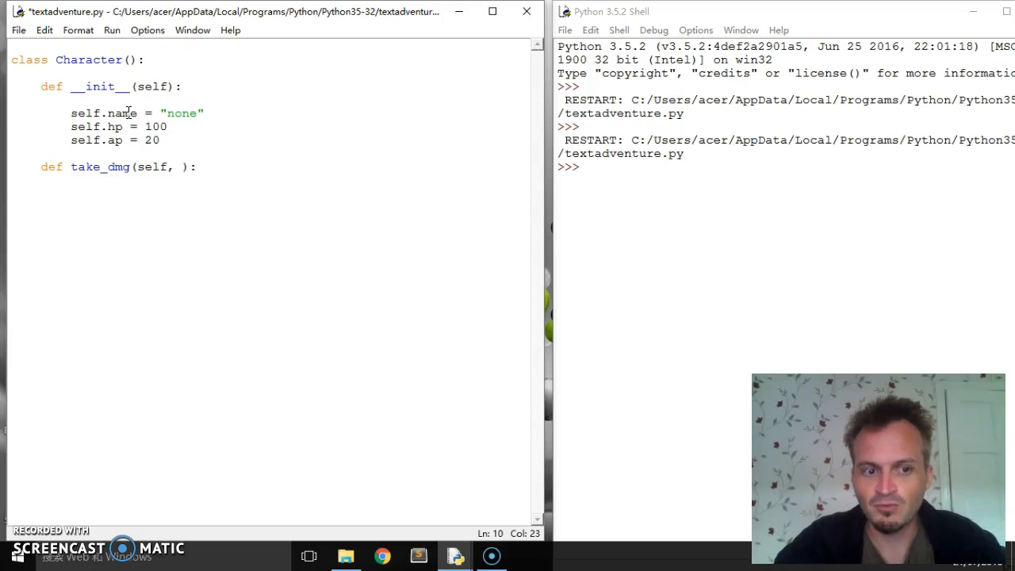
text(dmg))
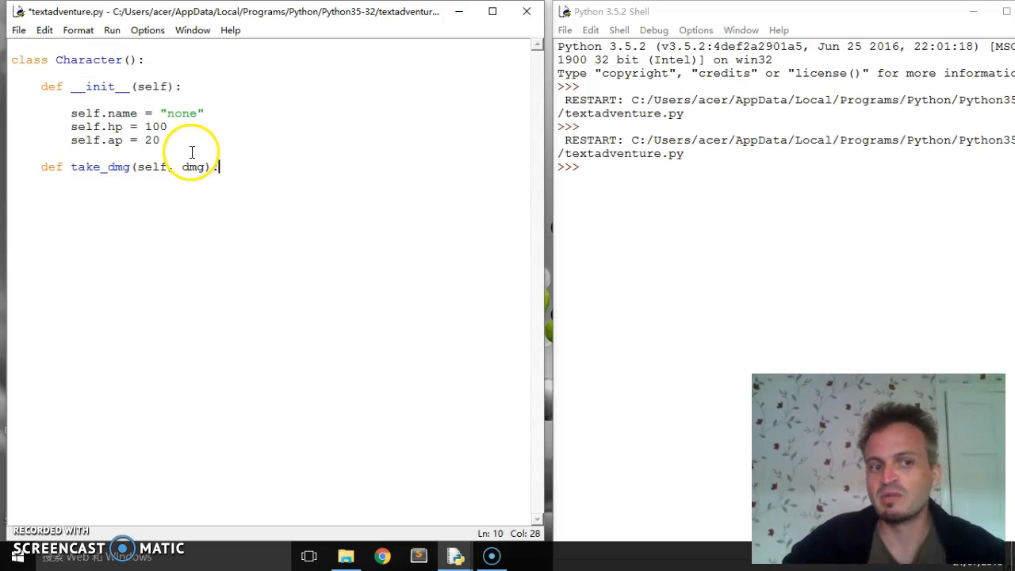
Make take_dmg set self.hp = self.hp - dmg
key(enter)
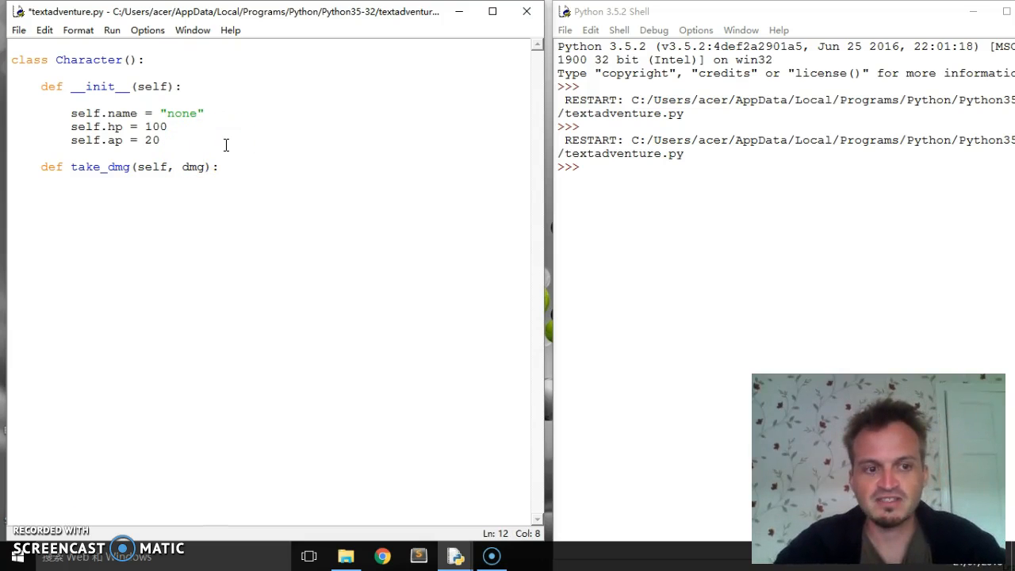
text(self.)
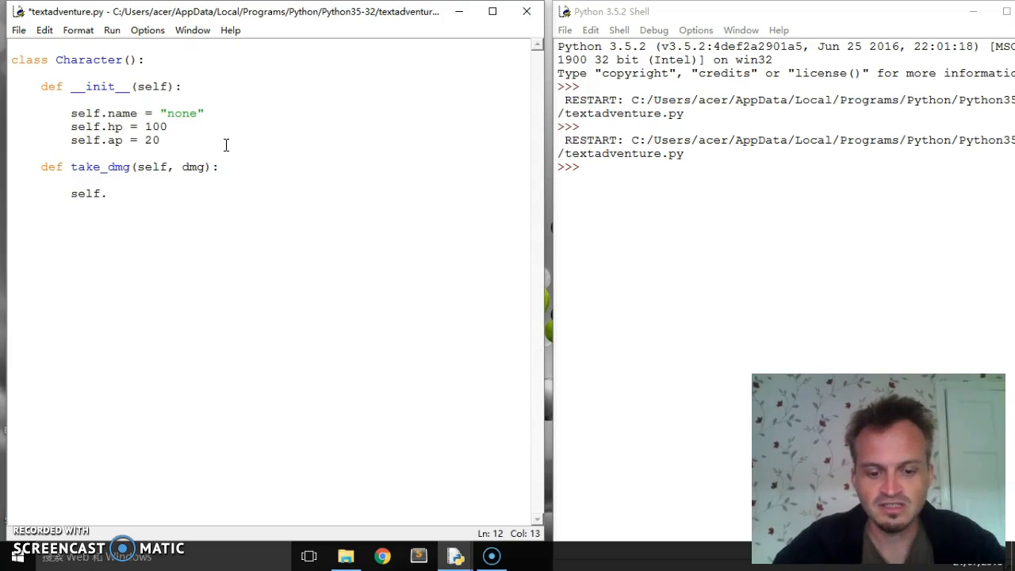
text(hp =)
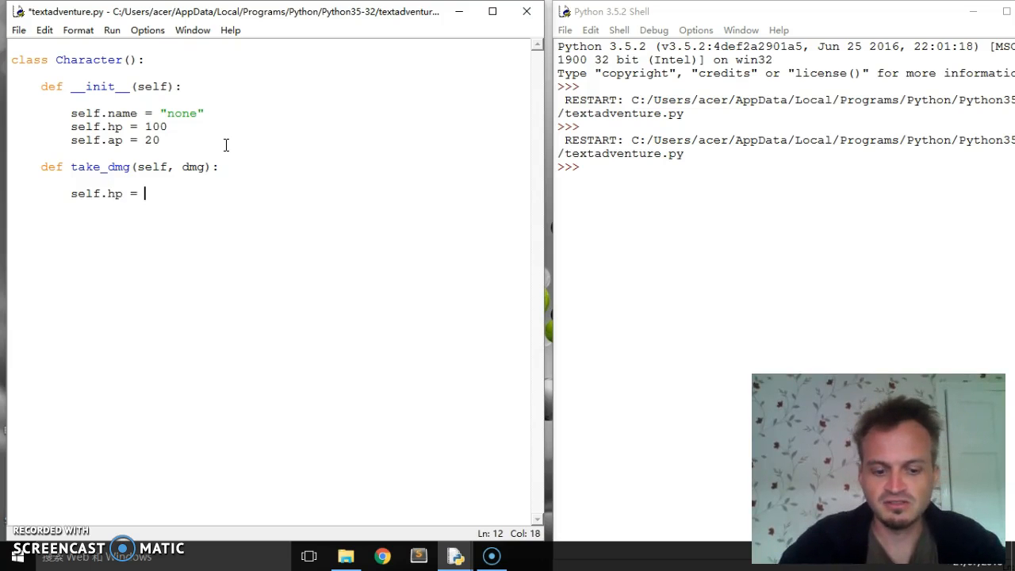
text(self.hp -)
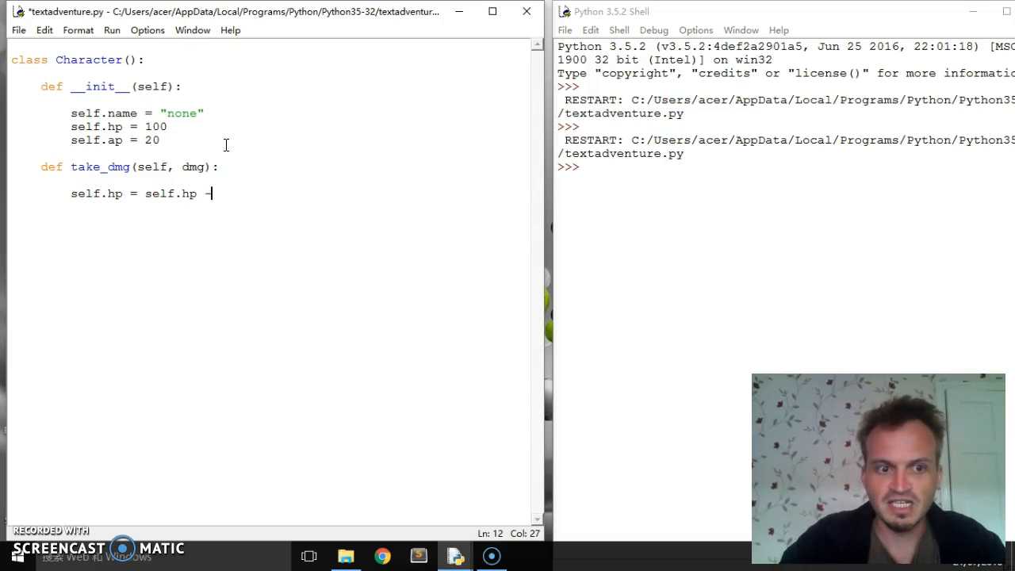
text(dmg)
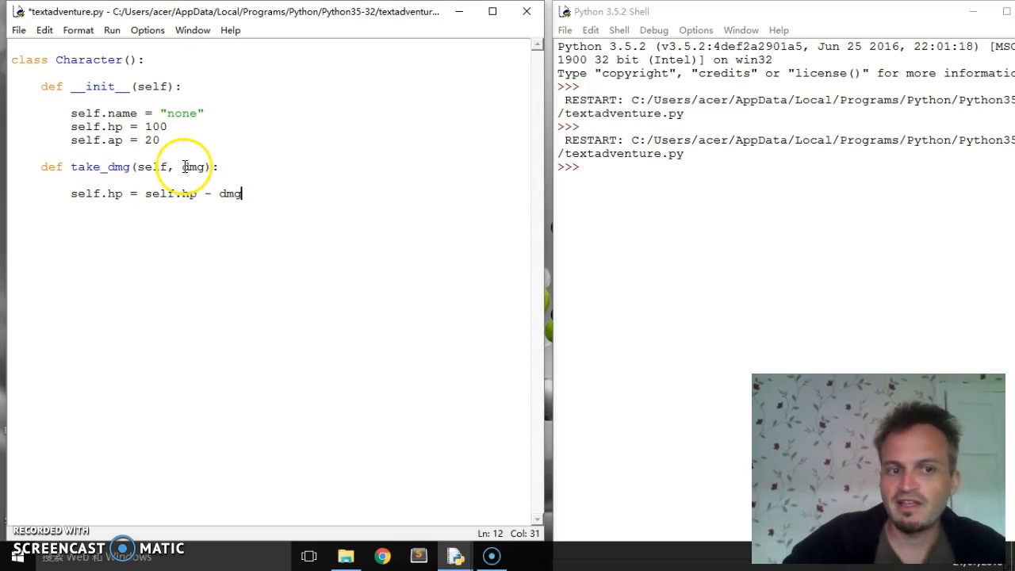
double_click(193, 166)
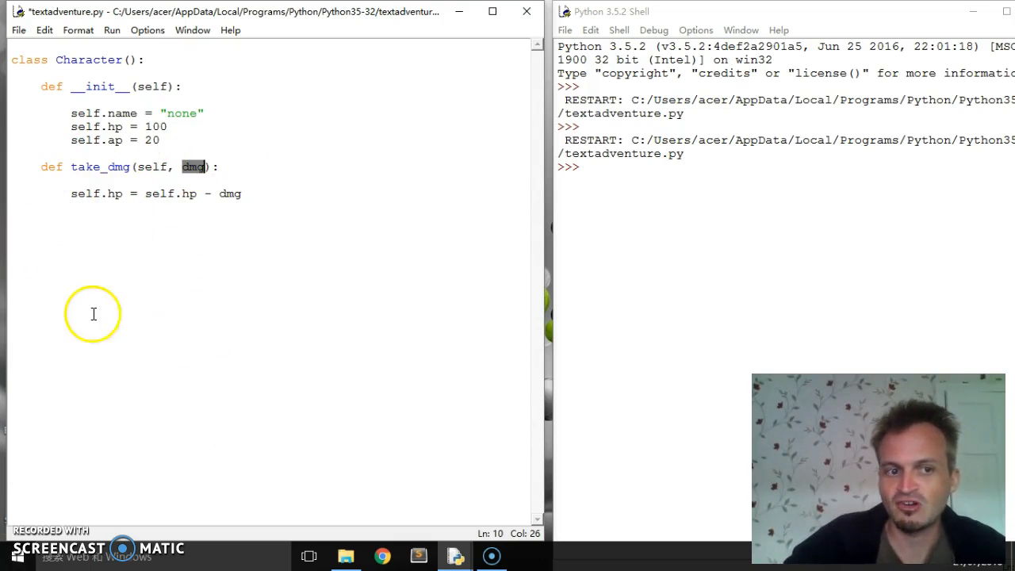
double_click(96, 193)
text(def is)
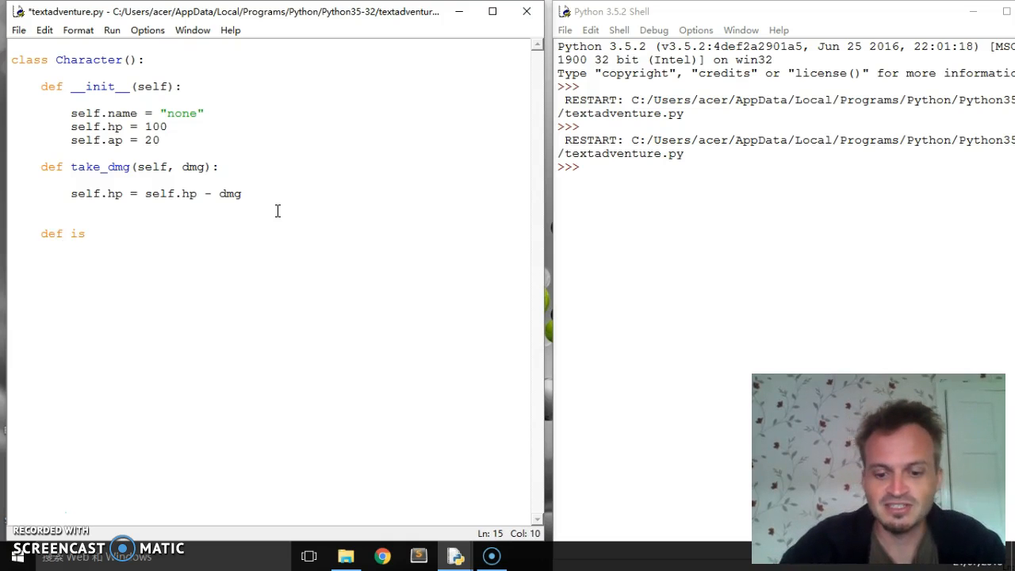
Write the is_dead(self) method header
text(_dead -)
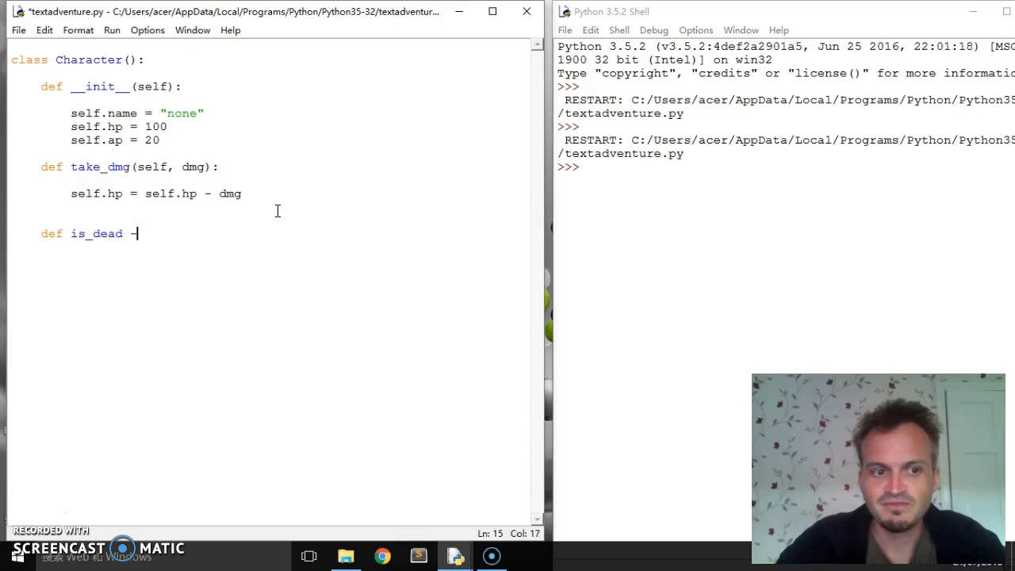
text(=)
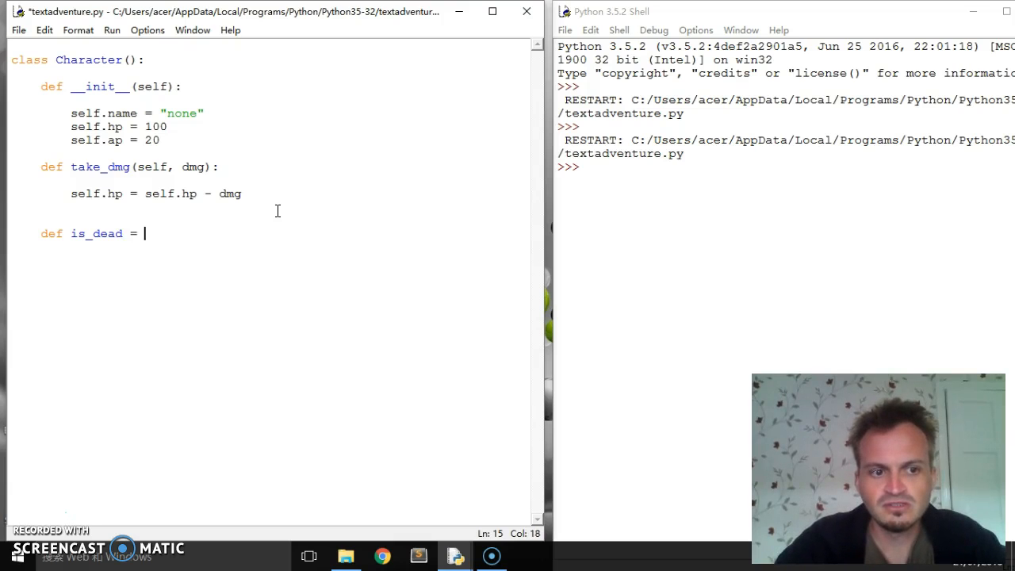
text(()
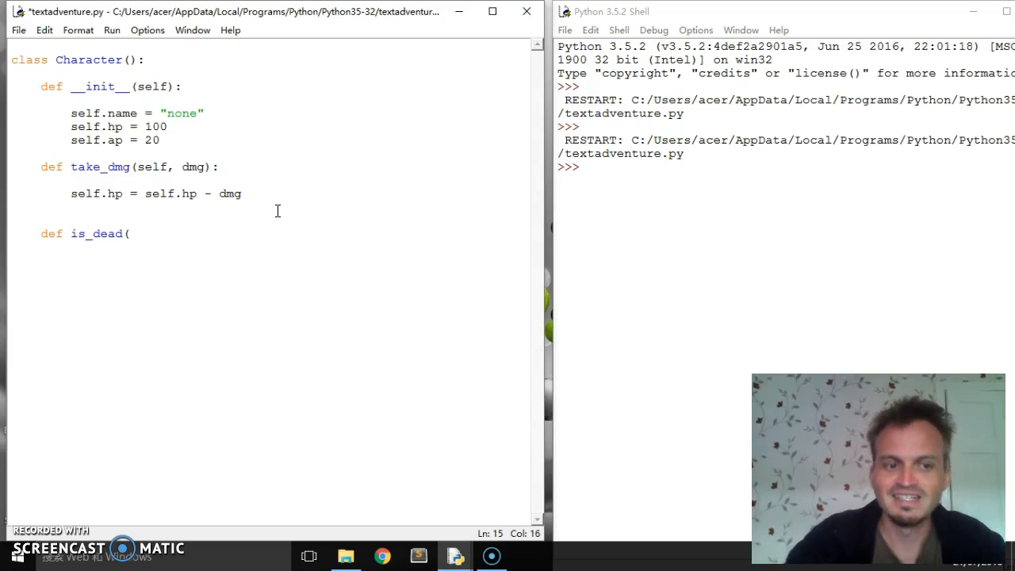
text(s)
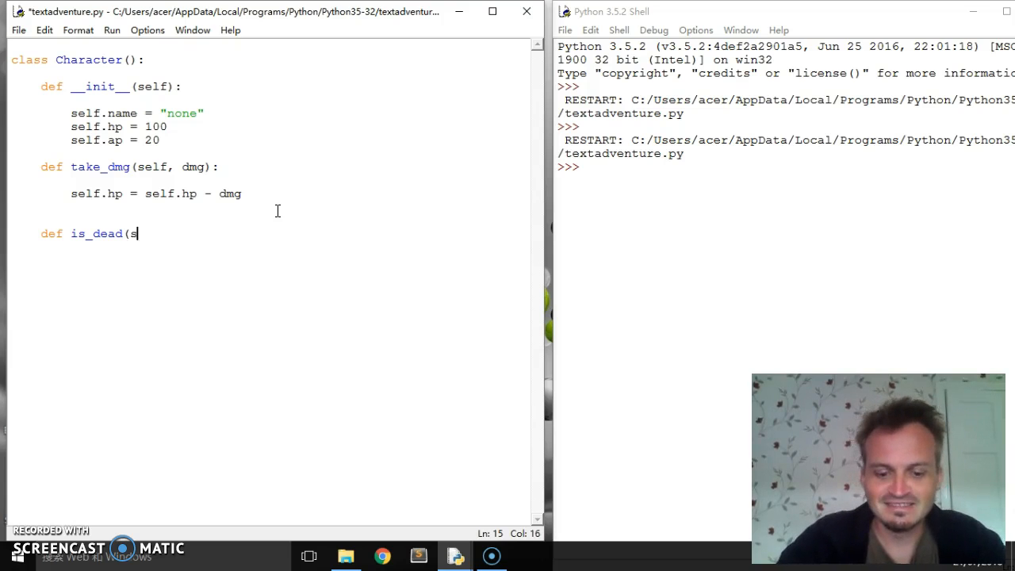
text(elf):)
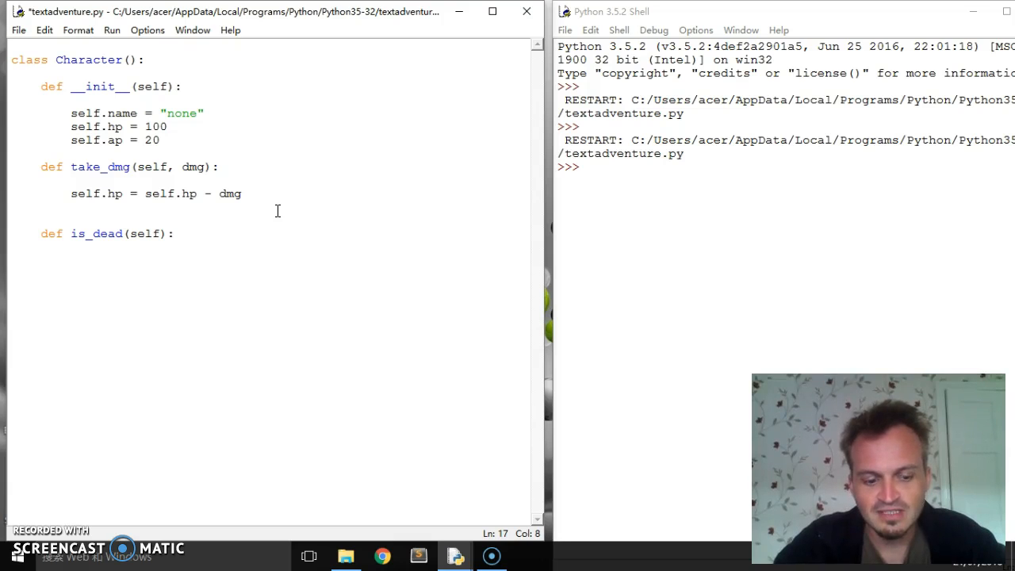
Make is_dead return True if self.hp < 1, else False
text(if self)
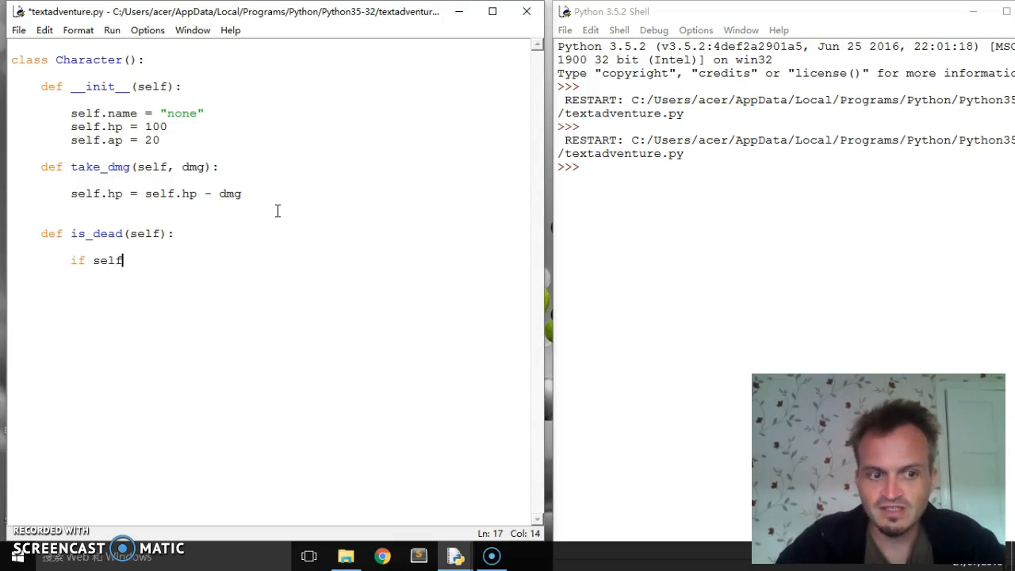
text(.hp <)
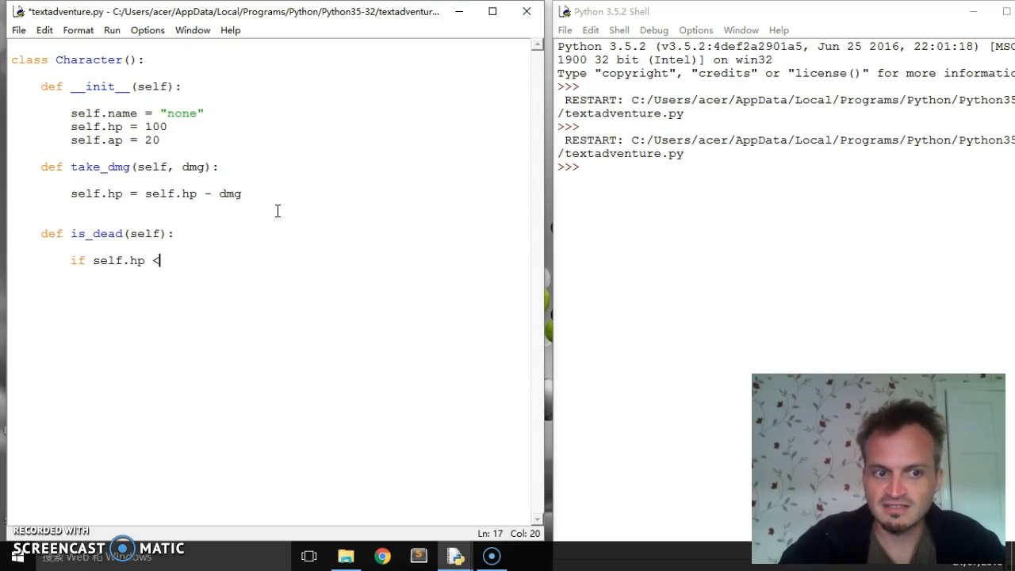
text(1:)
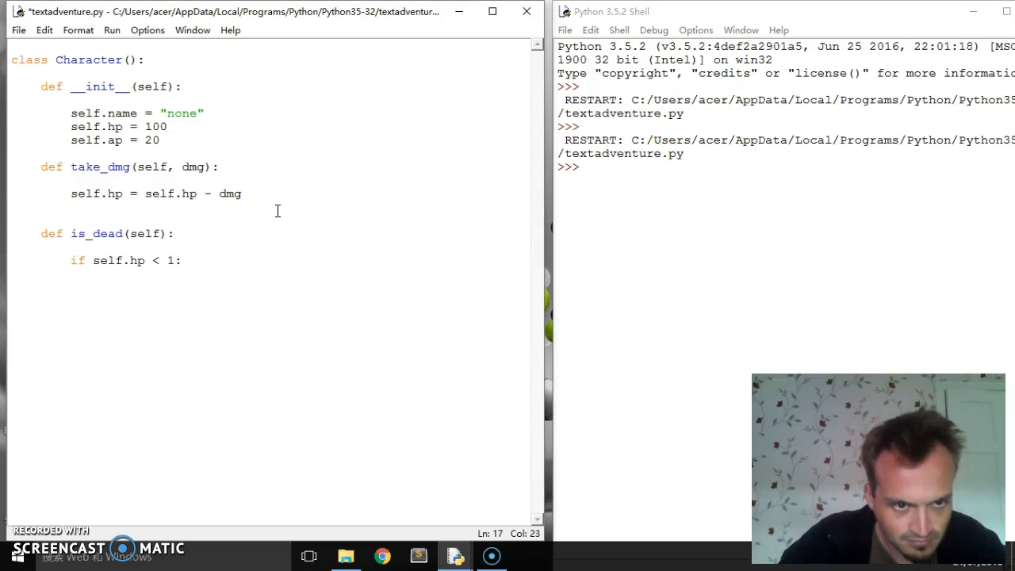
text(return)
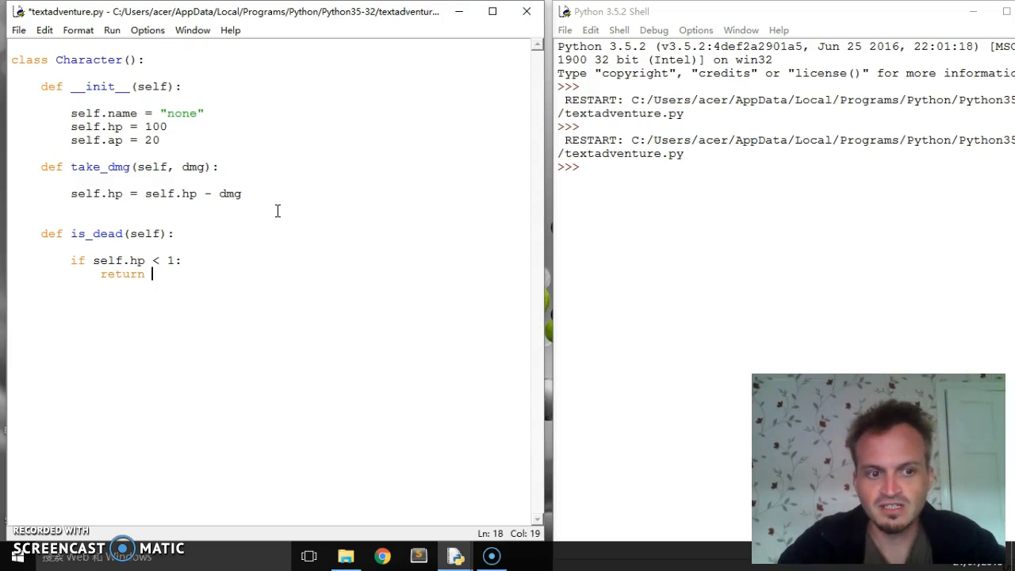
text(True)
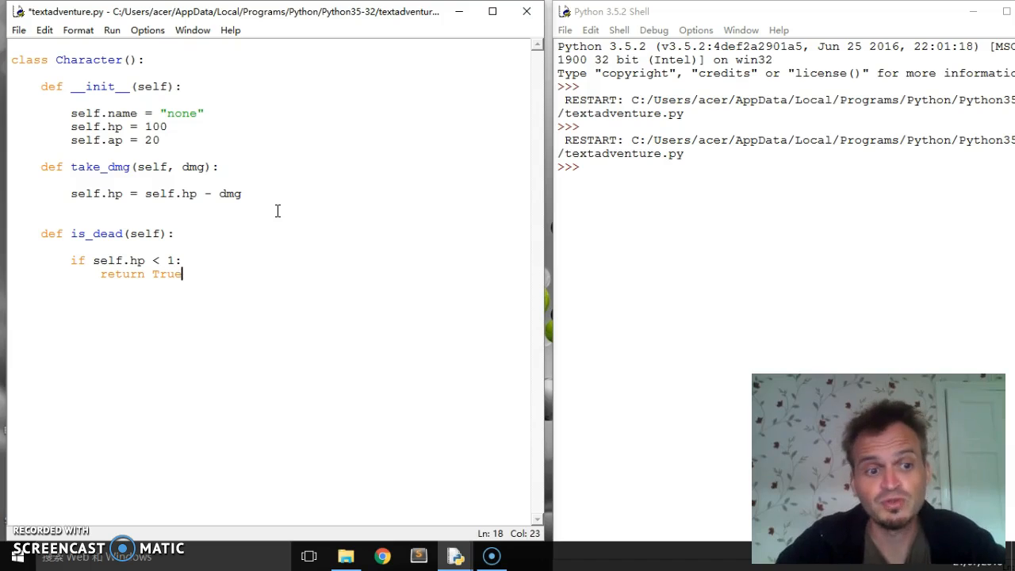
text(els)
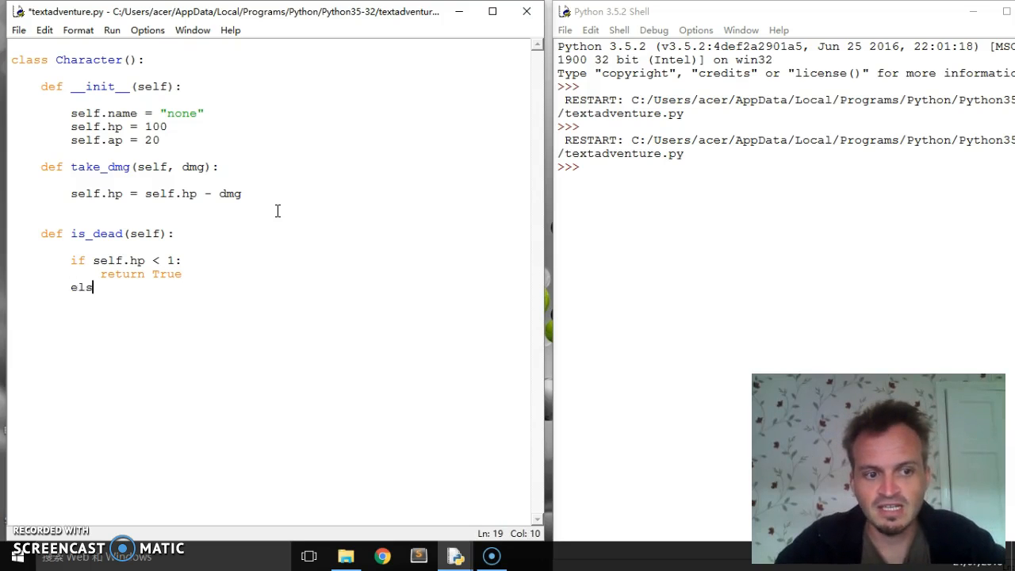
text(e:)
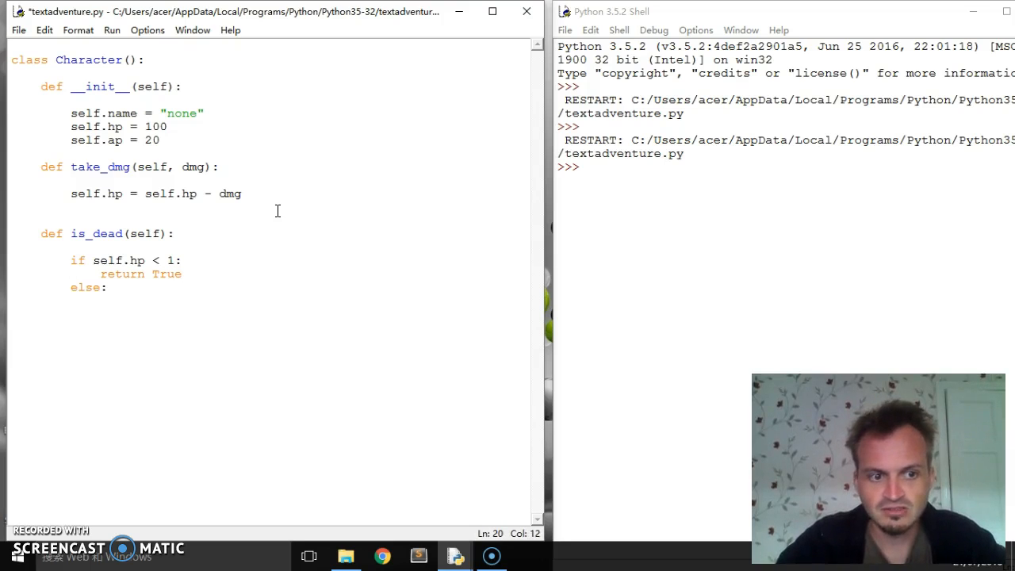
text(return F)
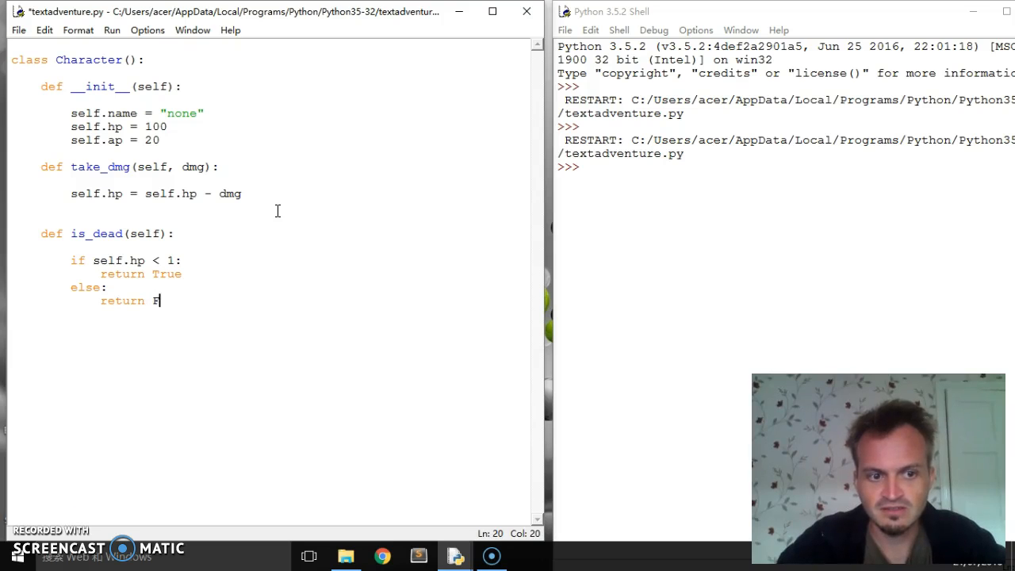
text(alse)
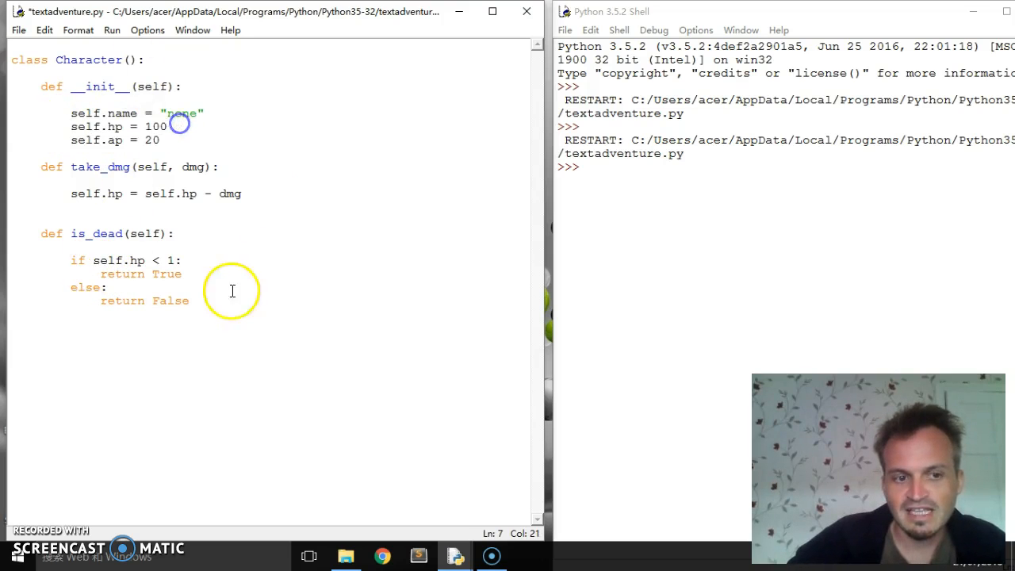
click(182, 274)
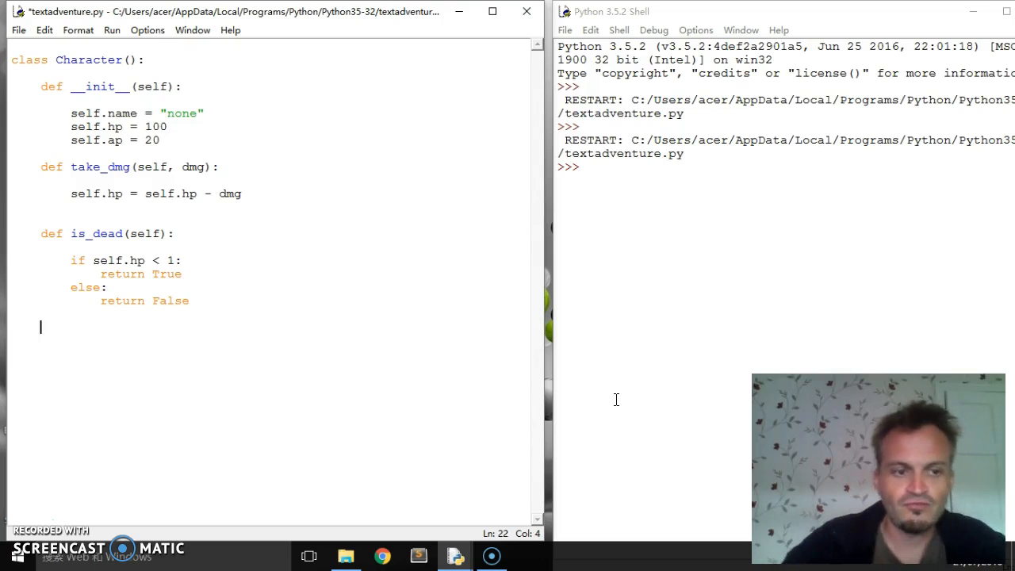
Type the 'def get_atk(self):' header below is_dead
text(def)
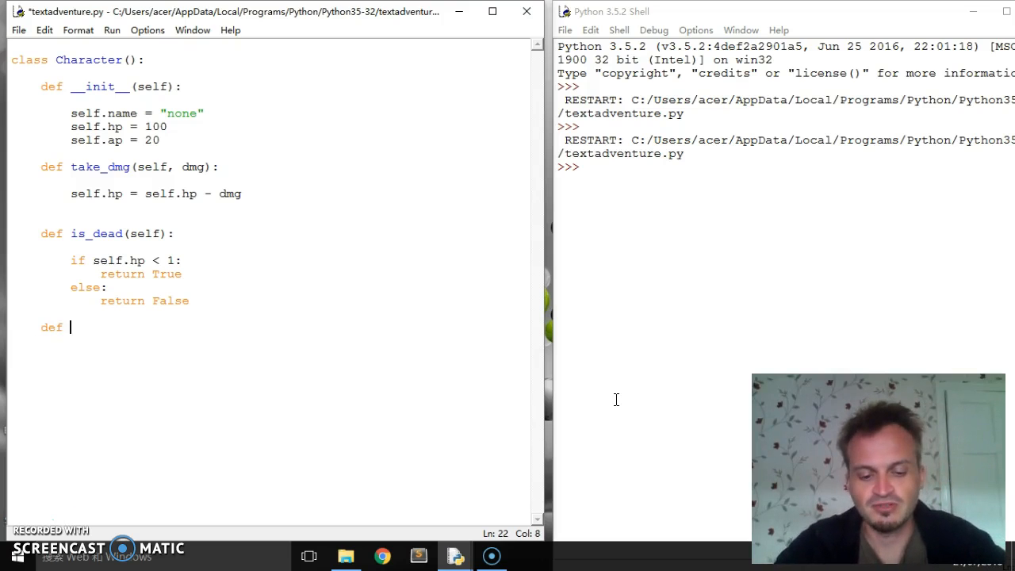
text(get_)
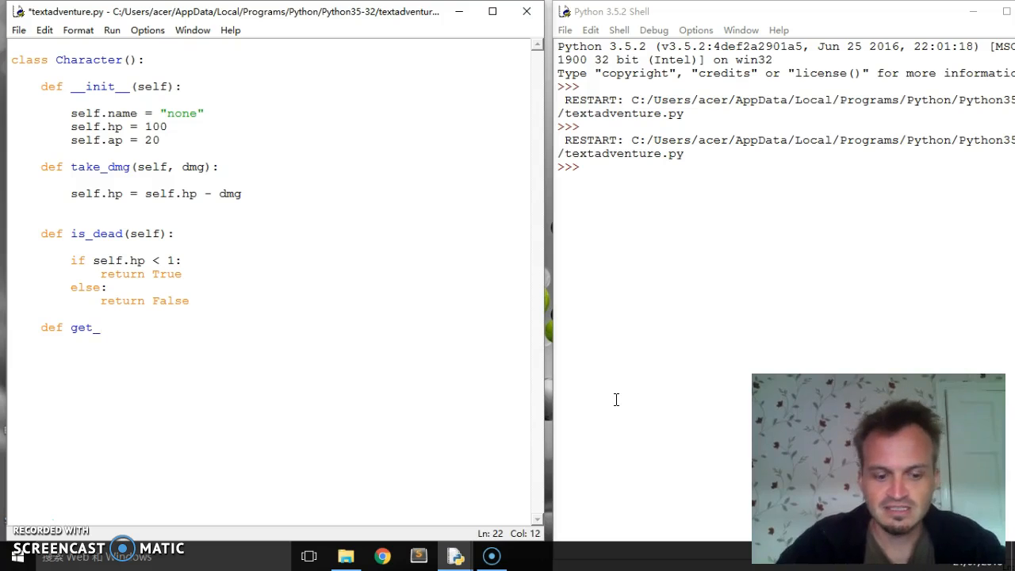
text(atk())
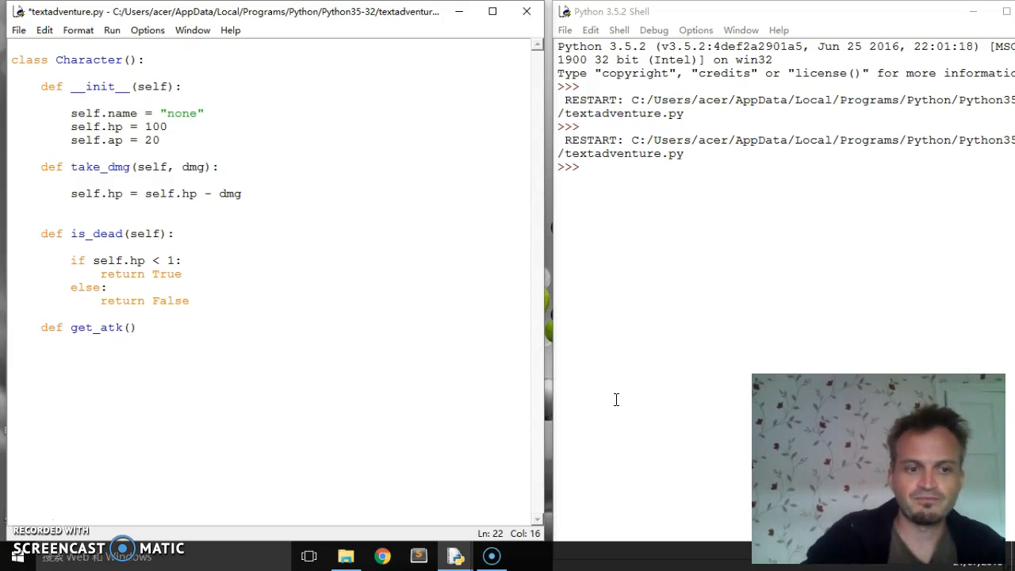
text(self)
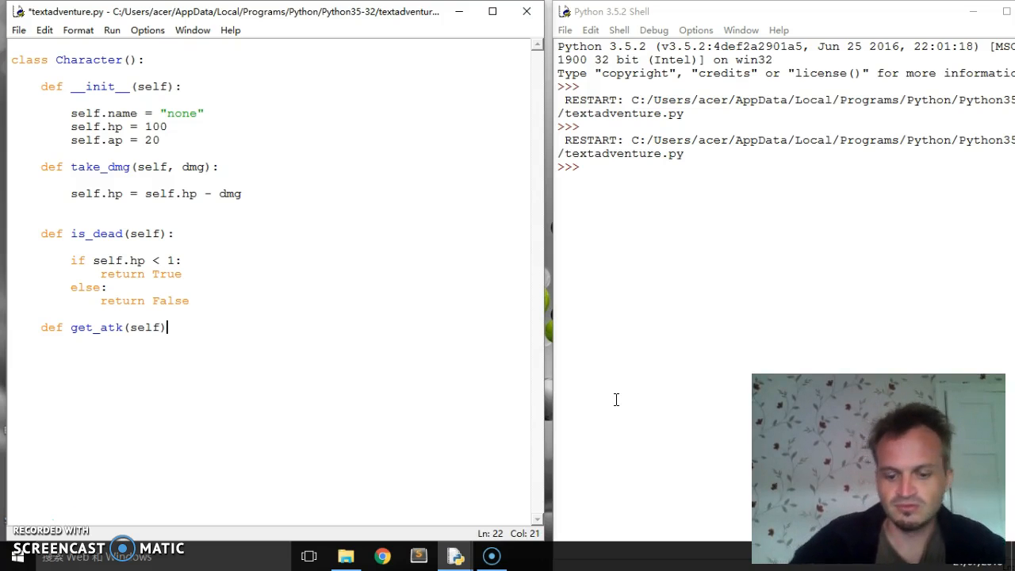
text(:)
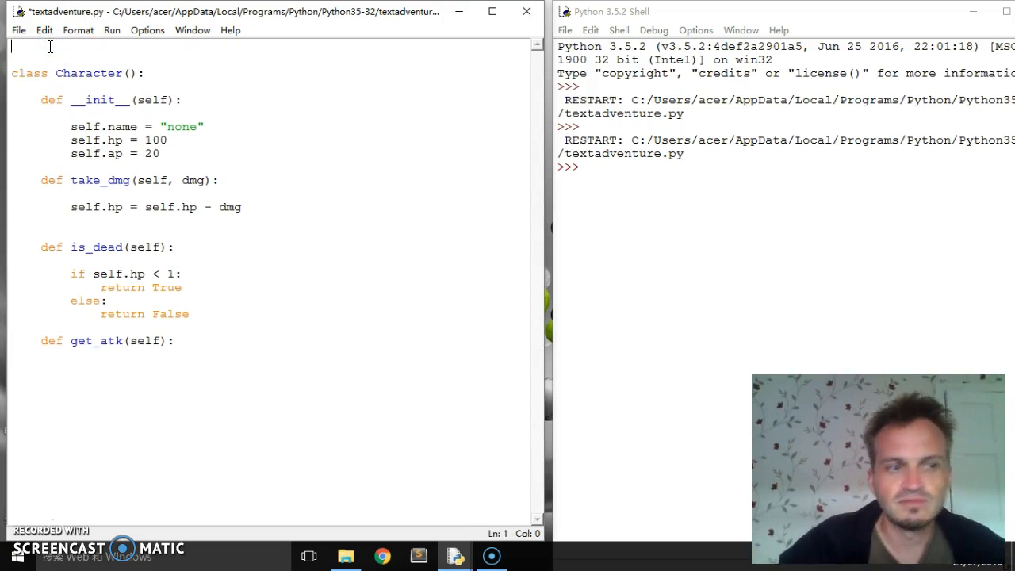
Add 'import random' on the first line of the file
text(import)
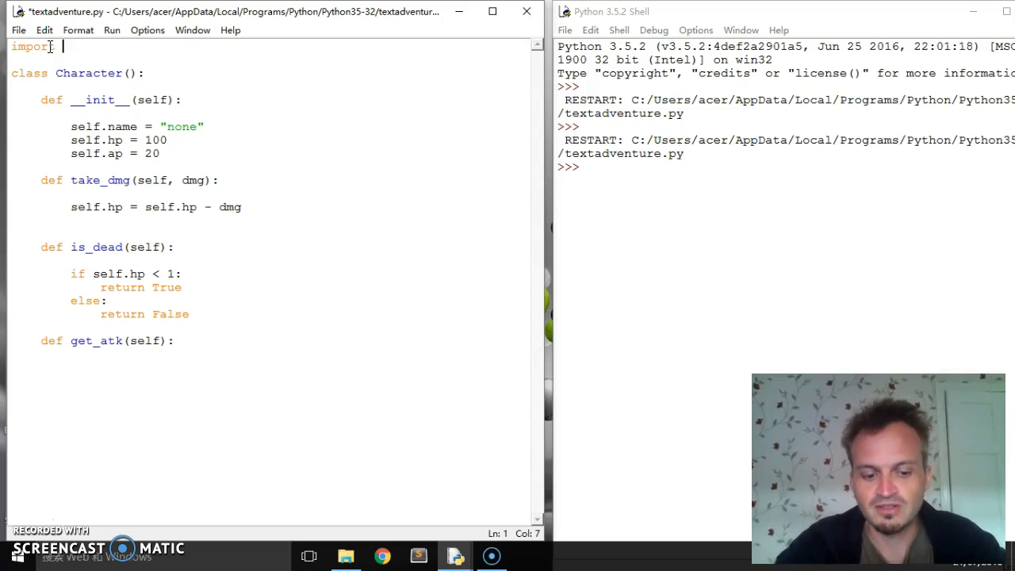
text(random)
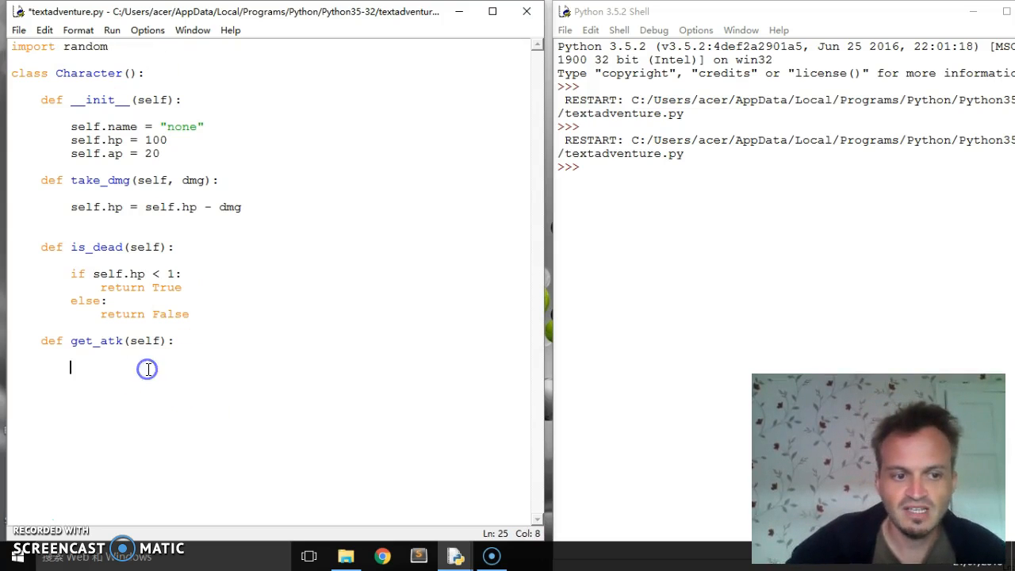
text(r)
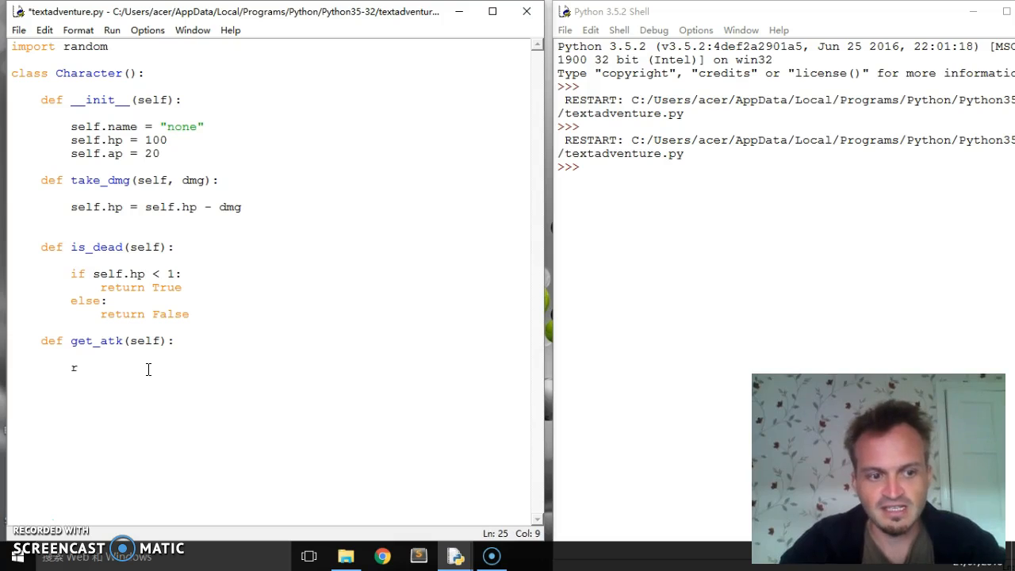
text(t)
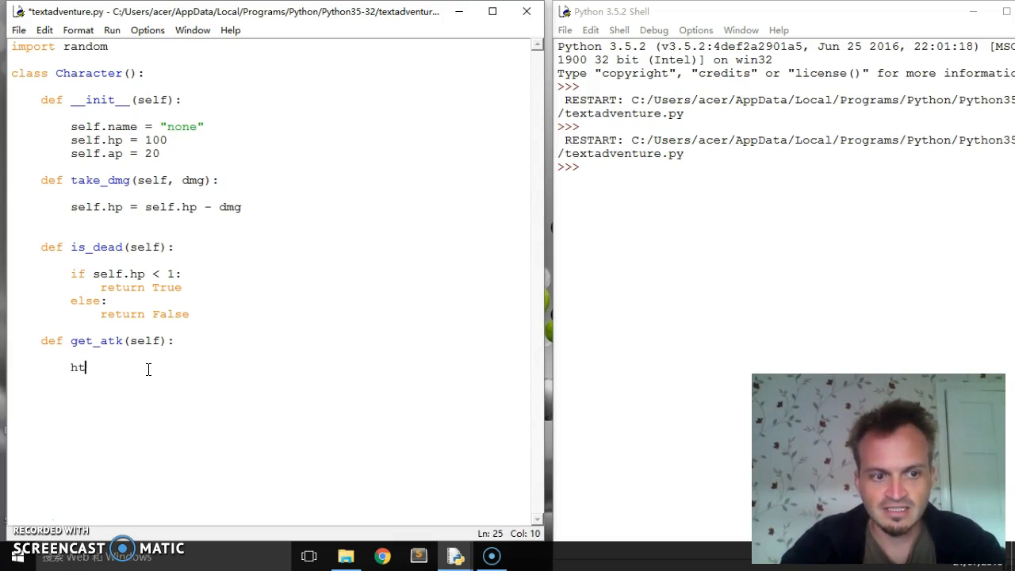
Make get_atk set atk = random.randint(0, self.ap) and return atk
text(atk)
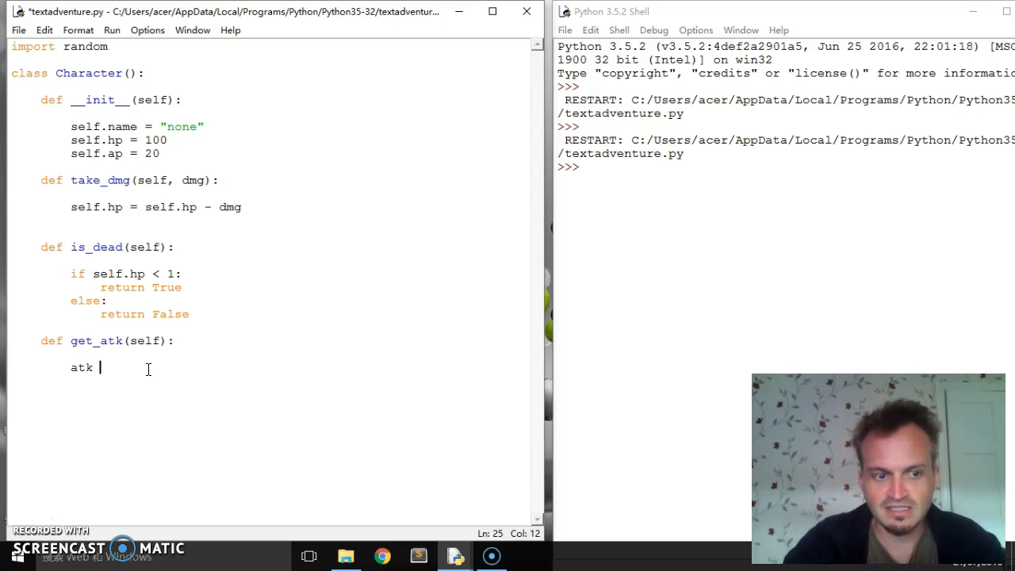
text(= random)
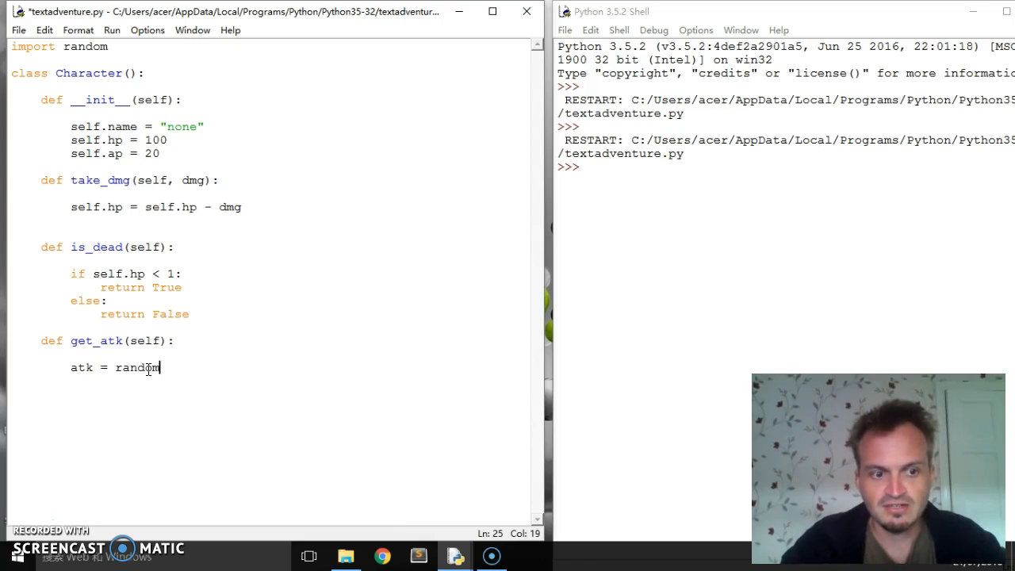
text(.randint()
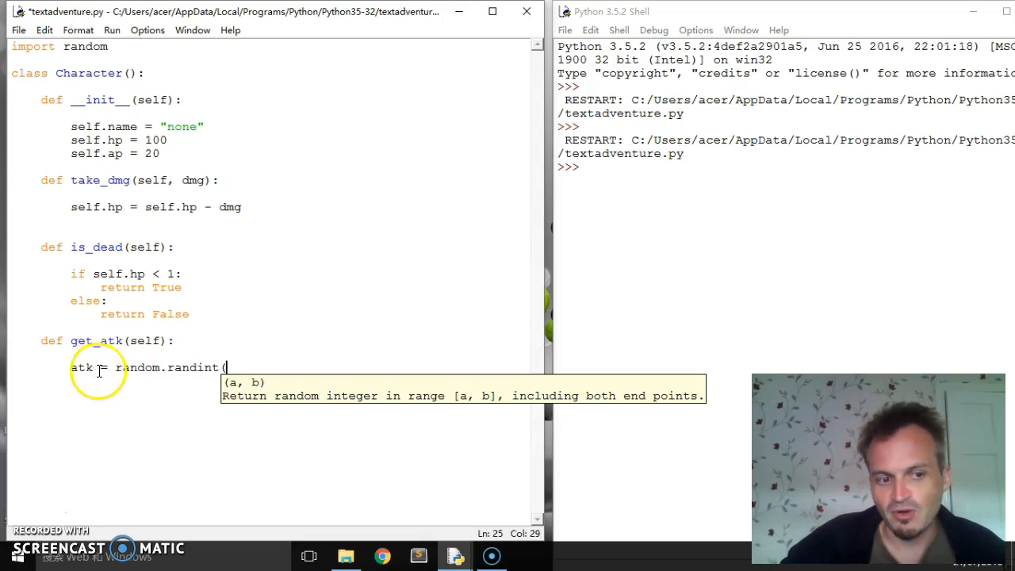
mouse_move(87, 273)
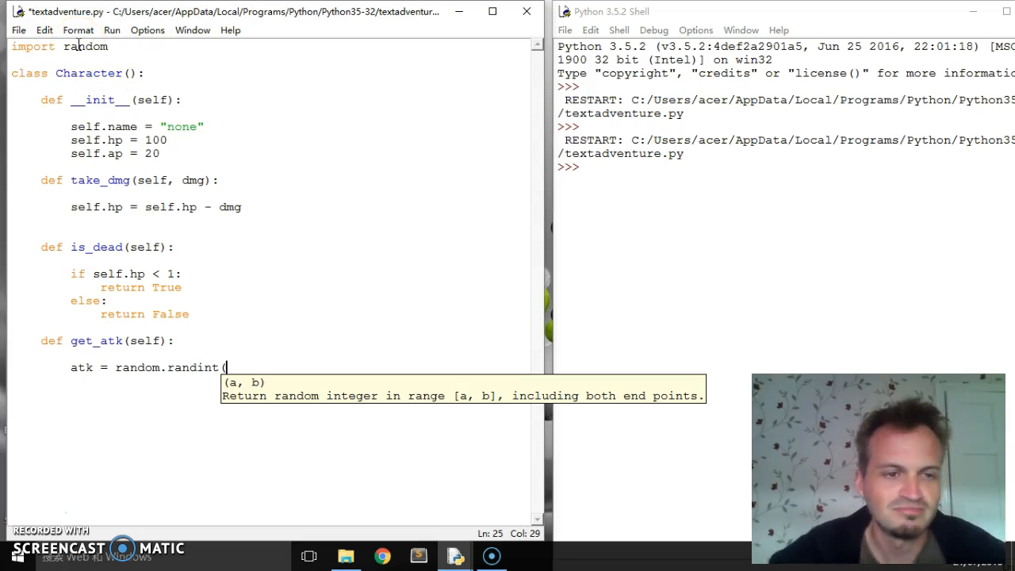
mouse_move(206, 258)
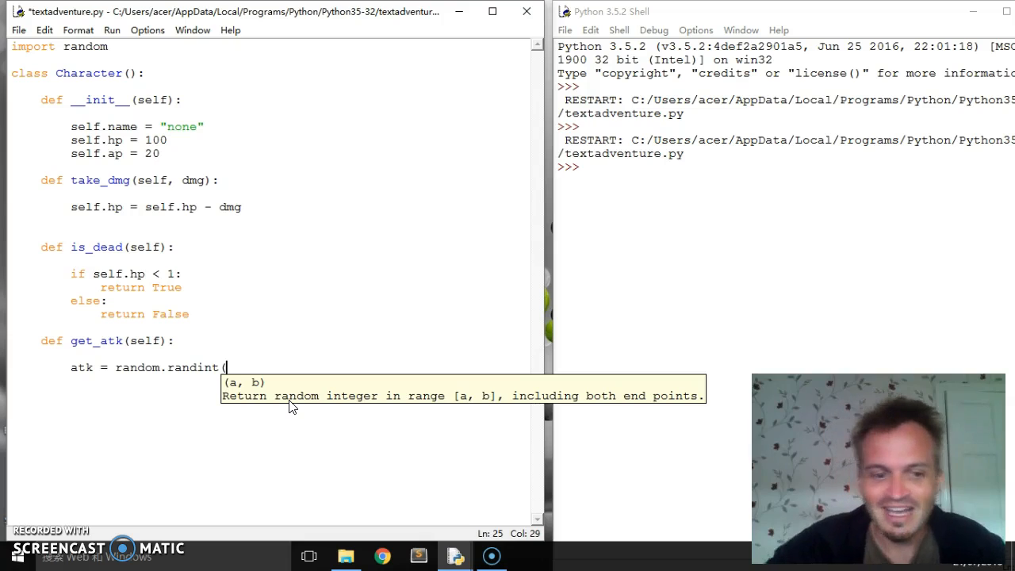
text(0)
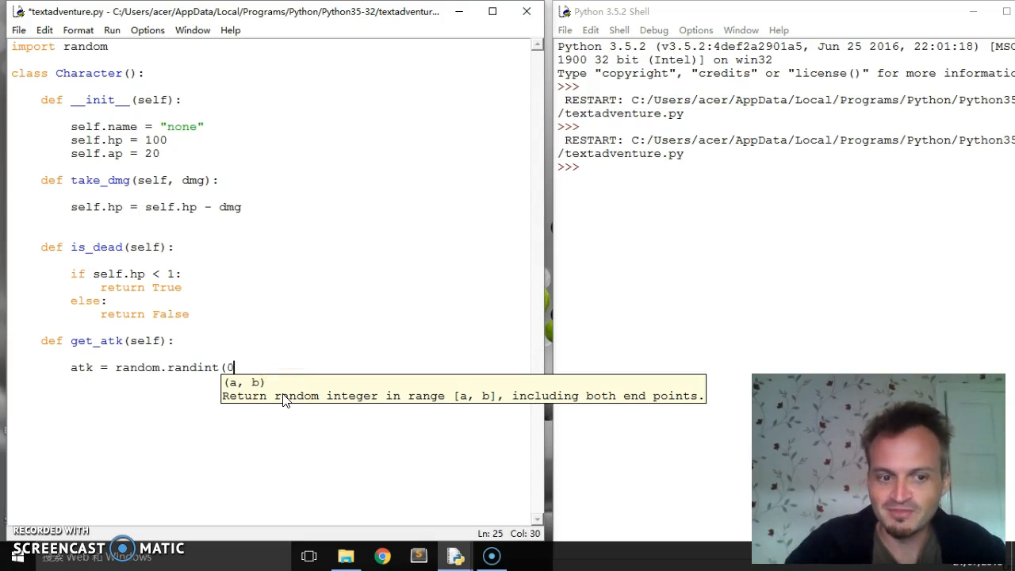
text(,)
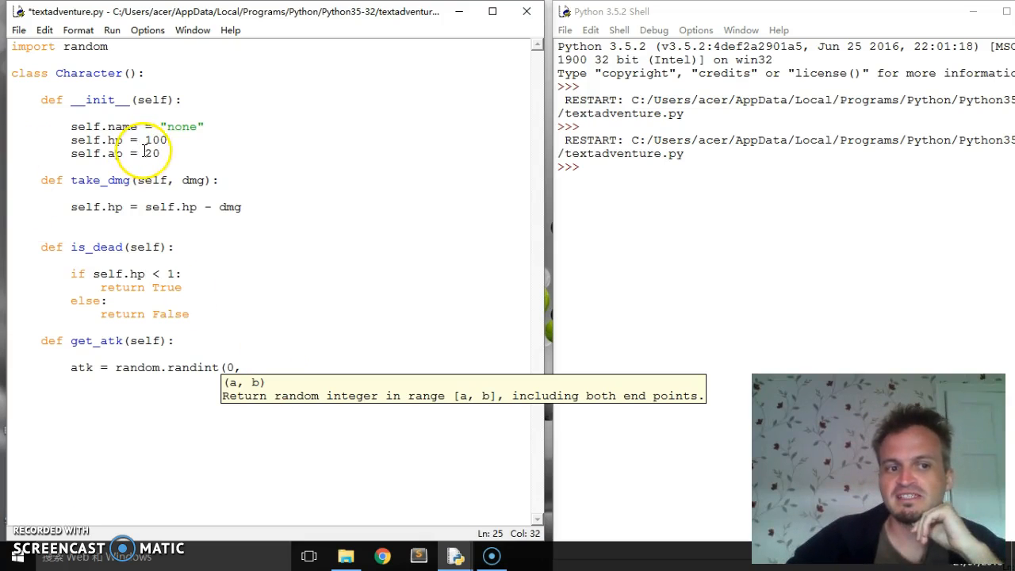
text(self.ap)
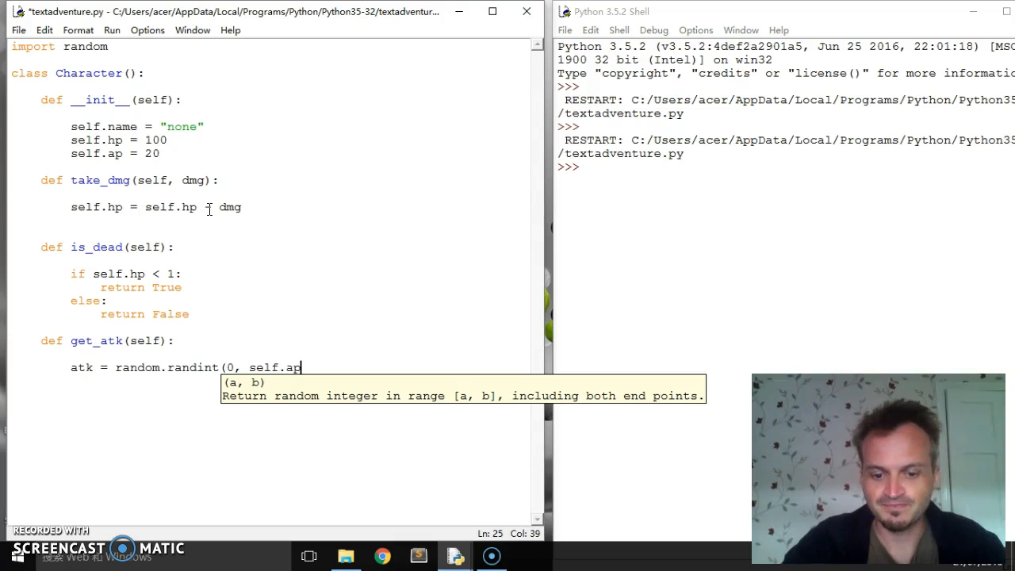
text())
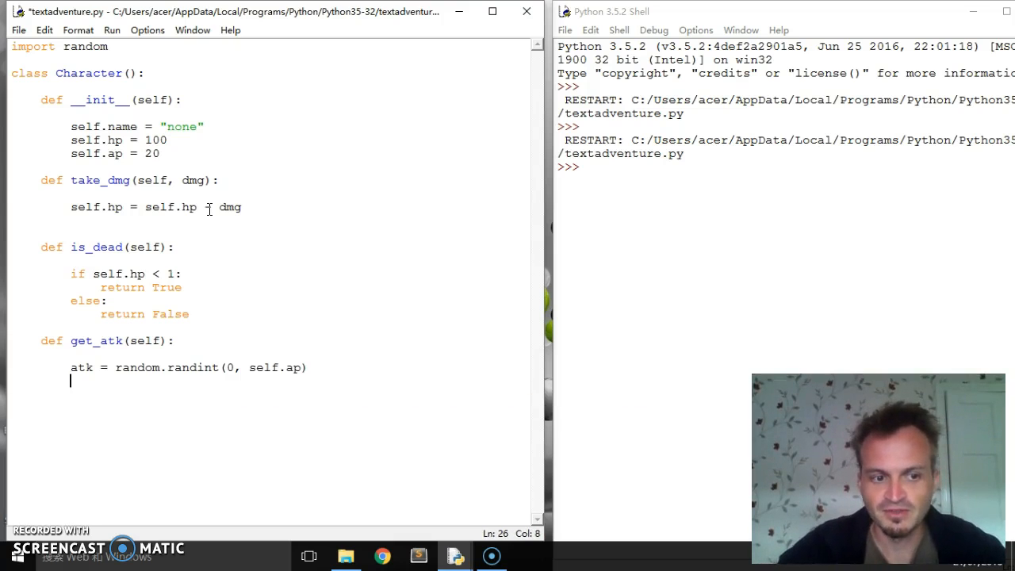
text(return)
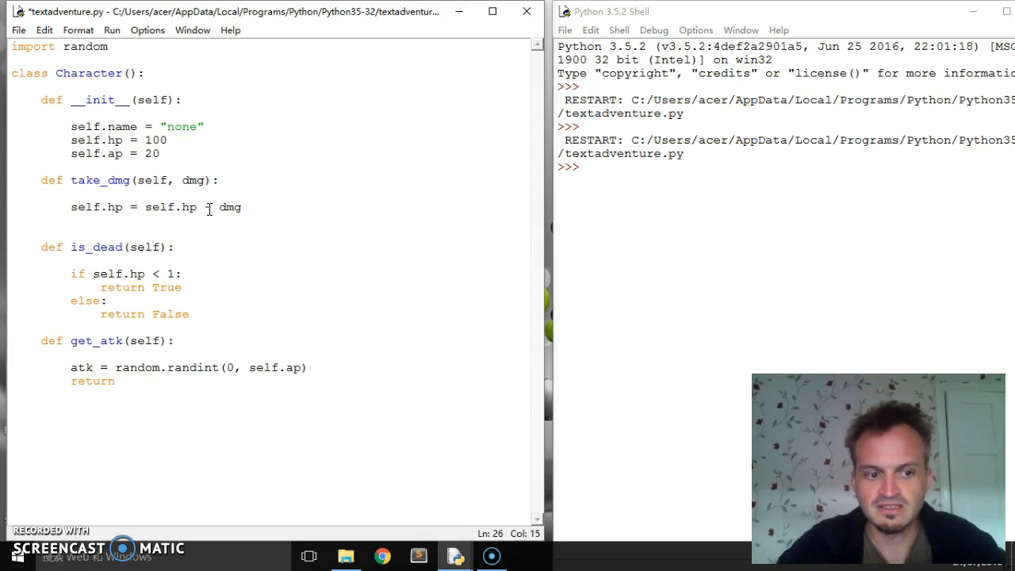
text(atk)
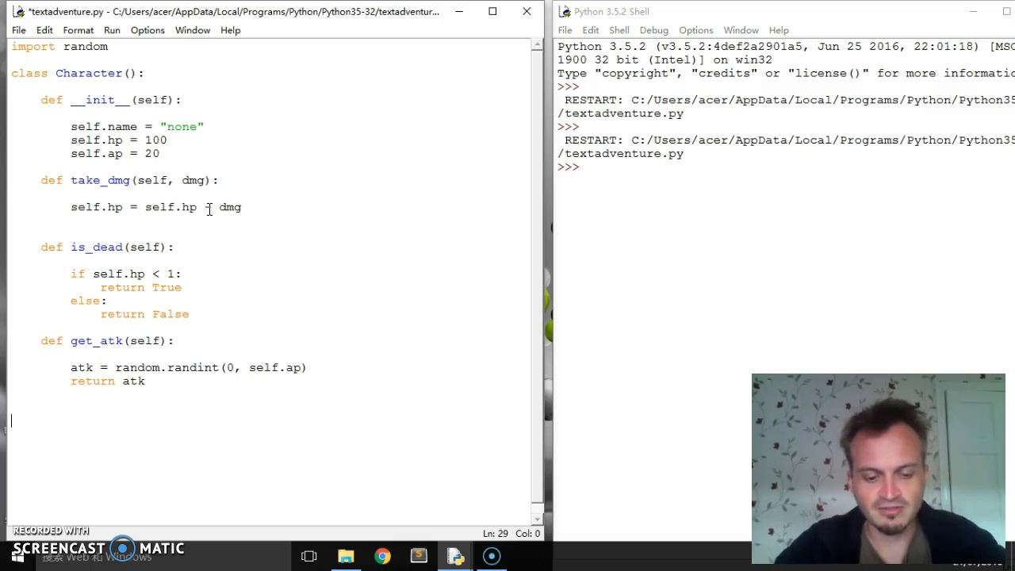
Create a pc Character instance at the end of the script and save
text(pal)
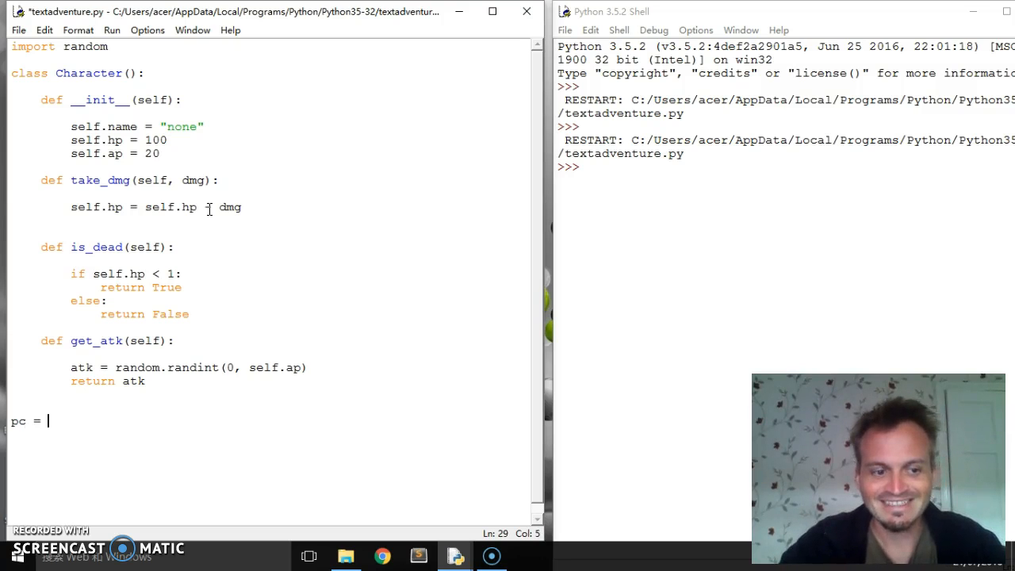
text(Character)
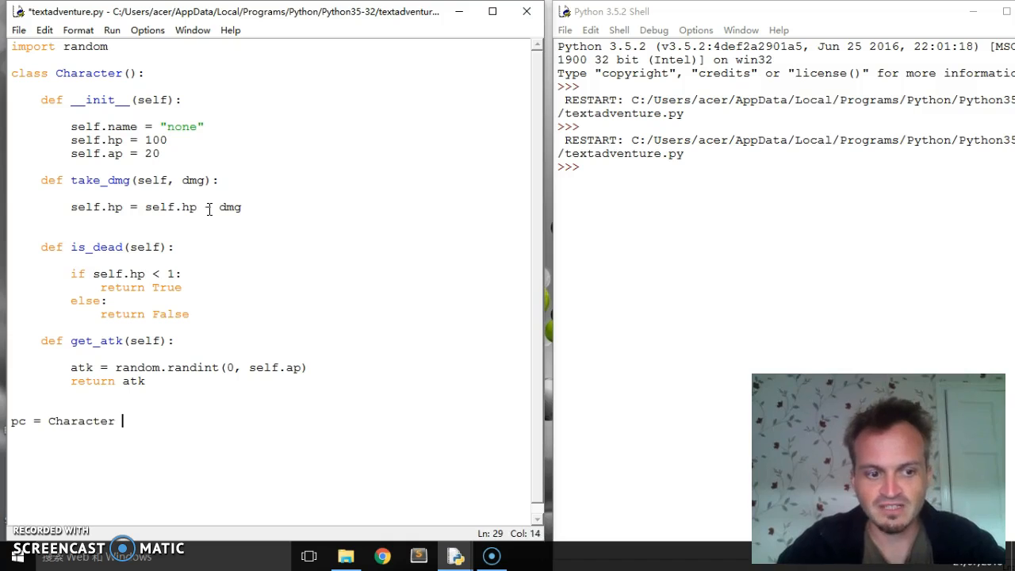
text(())
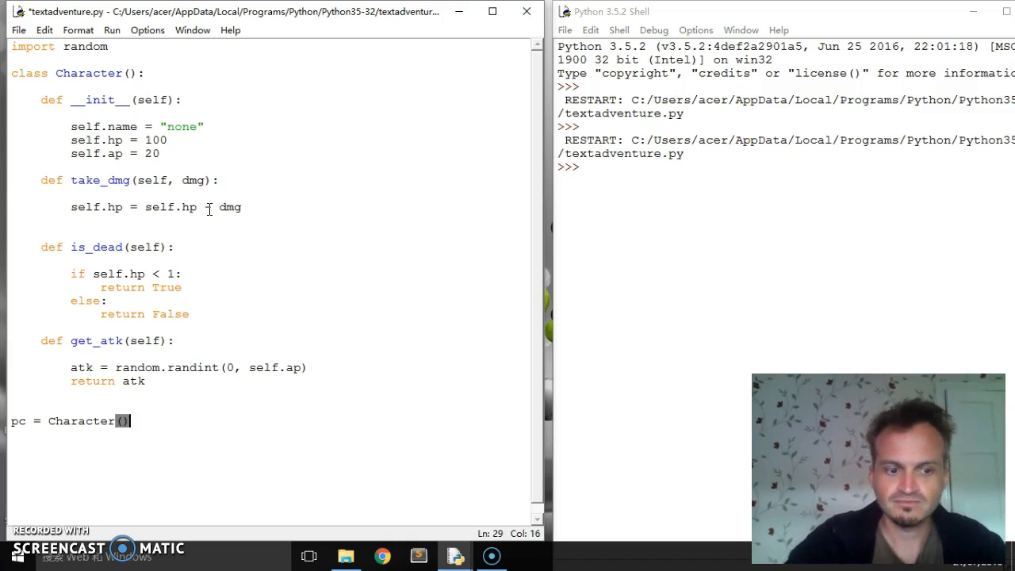
key(ctrl+s)
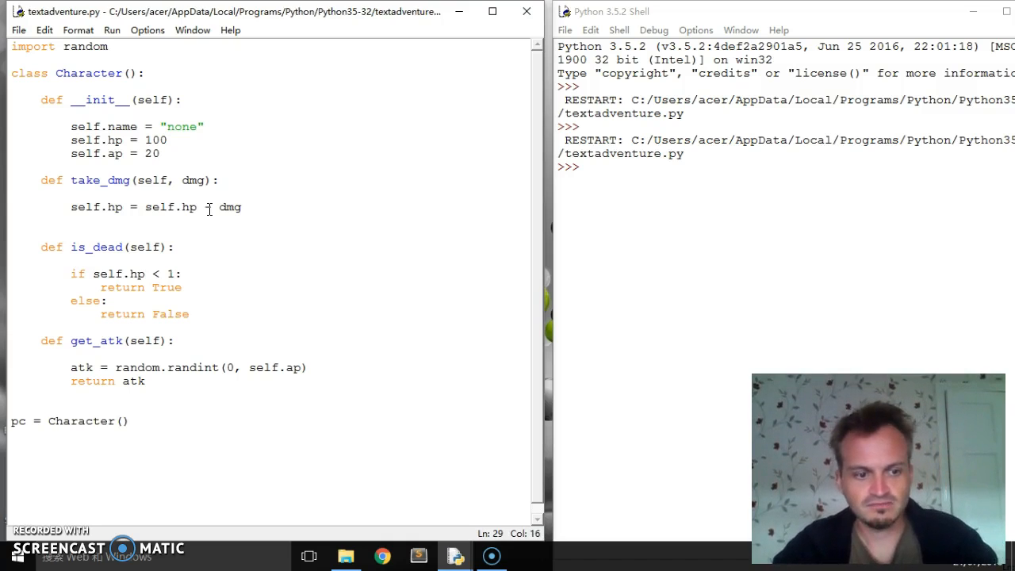
Add print(pc.get_atk()) and run the module to print random attacks
text(print)
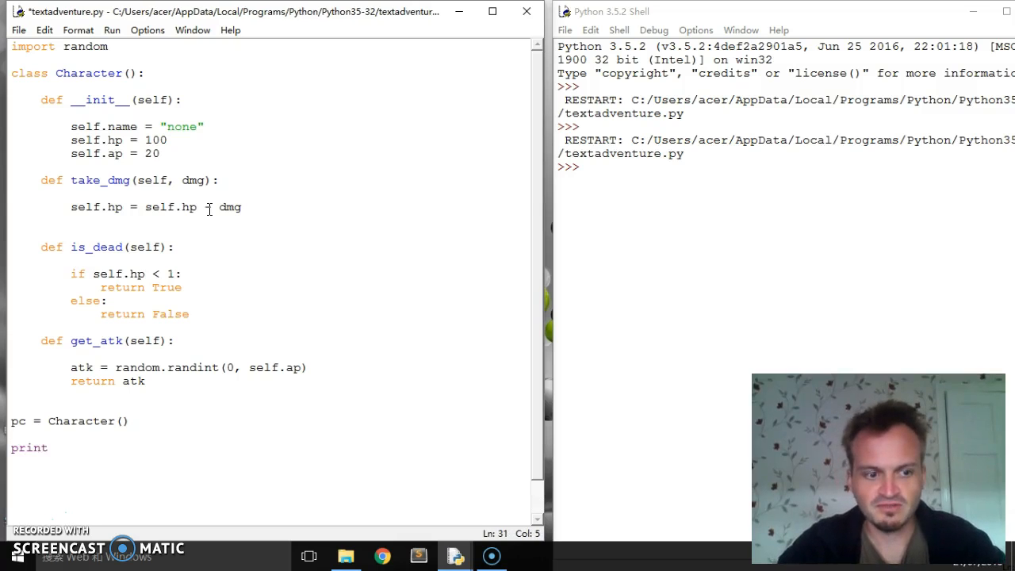
text(()
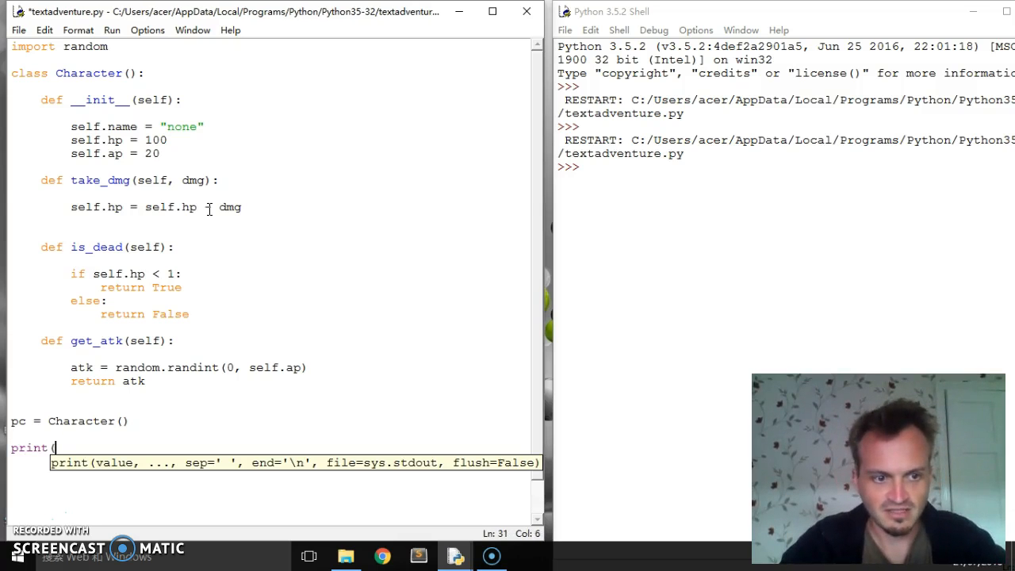
text(pc.)
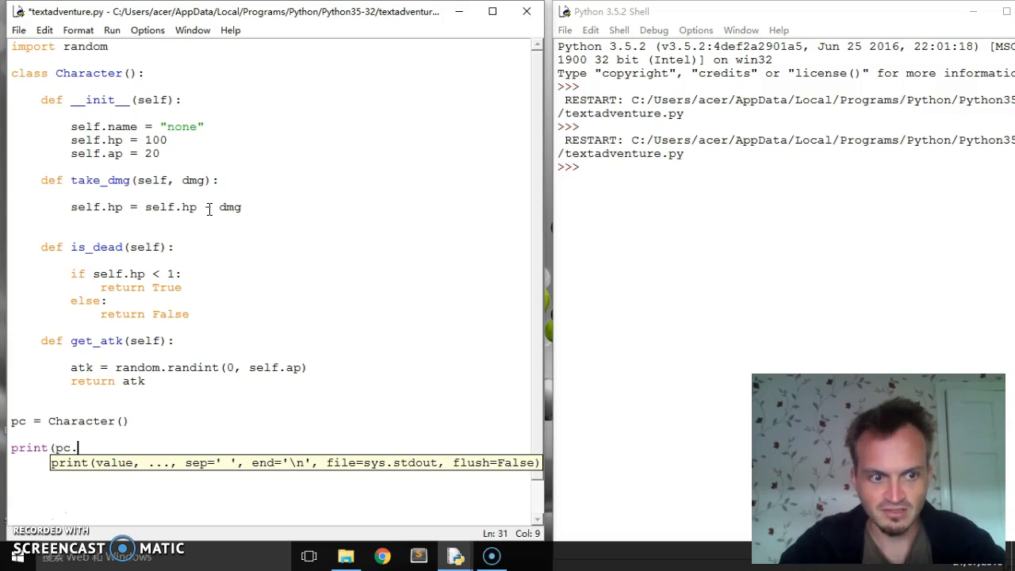
text(get_)
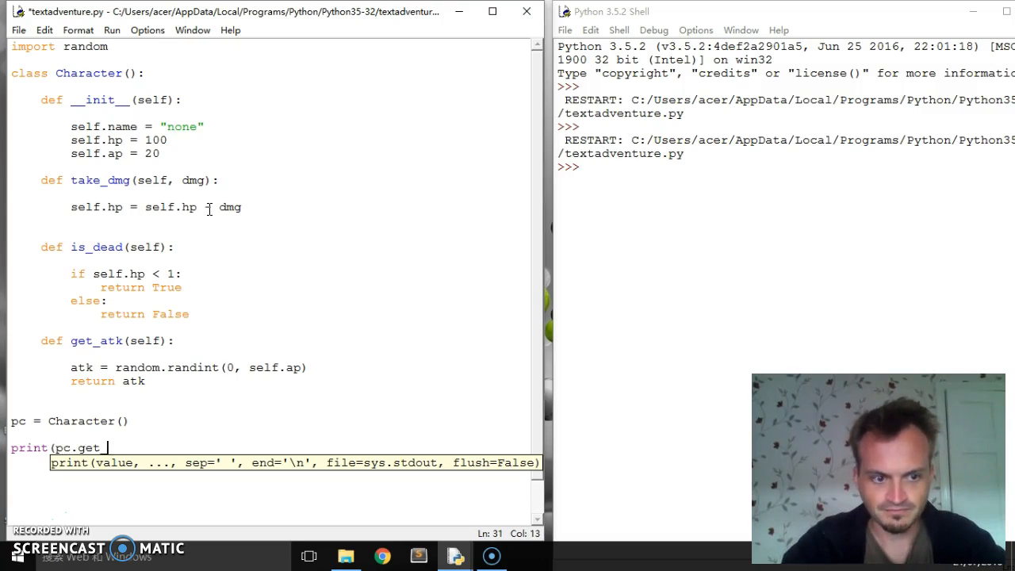
text(atk()
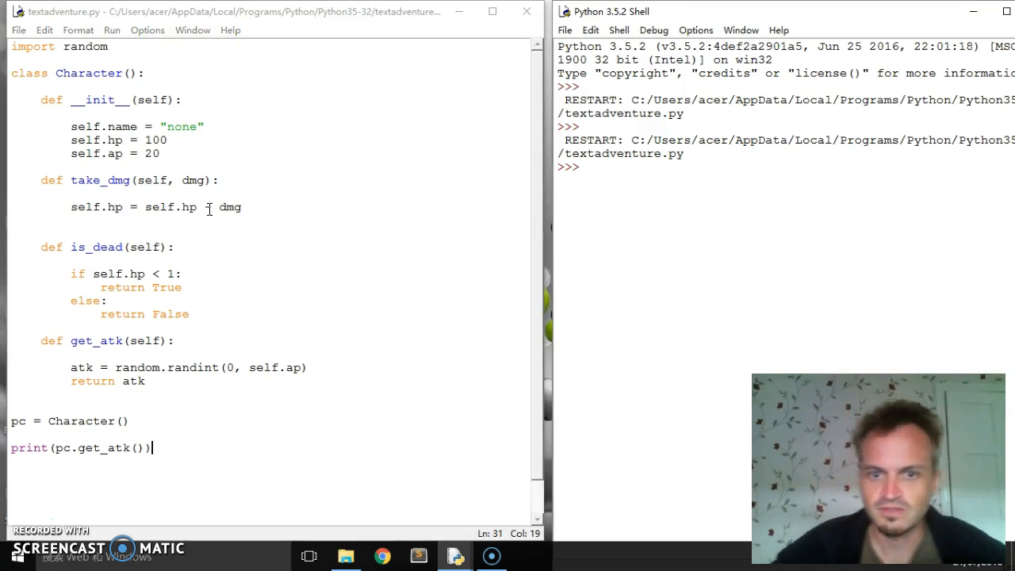
key(F5)
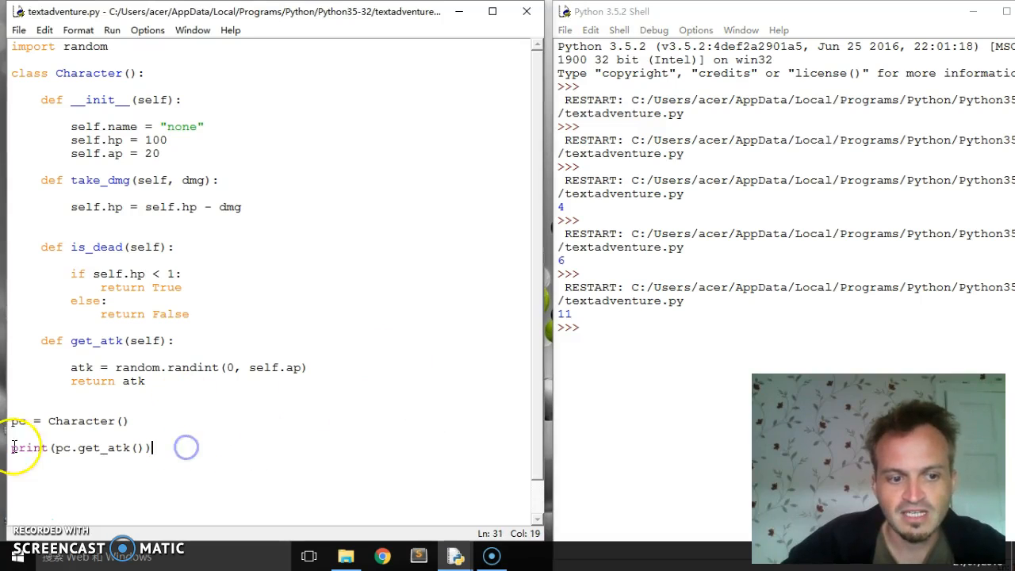
Add print(pc.is_dead()) and run it, printing 20 and False
text(print)
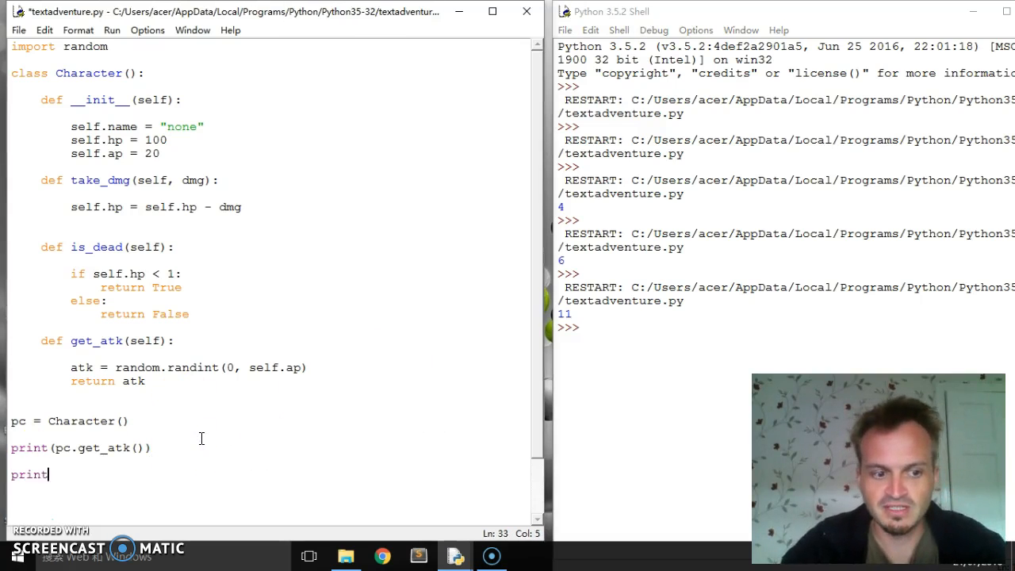
text(()
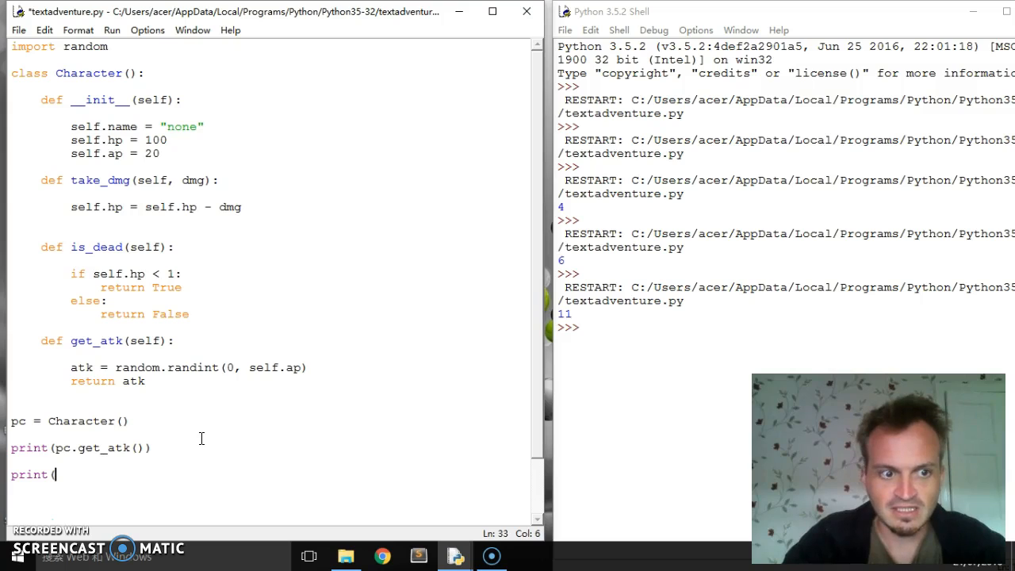
text(p)
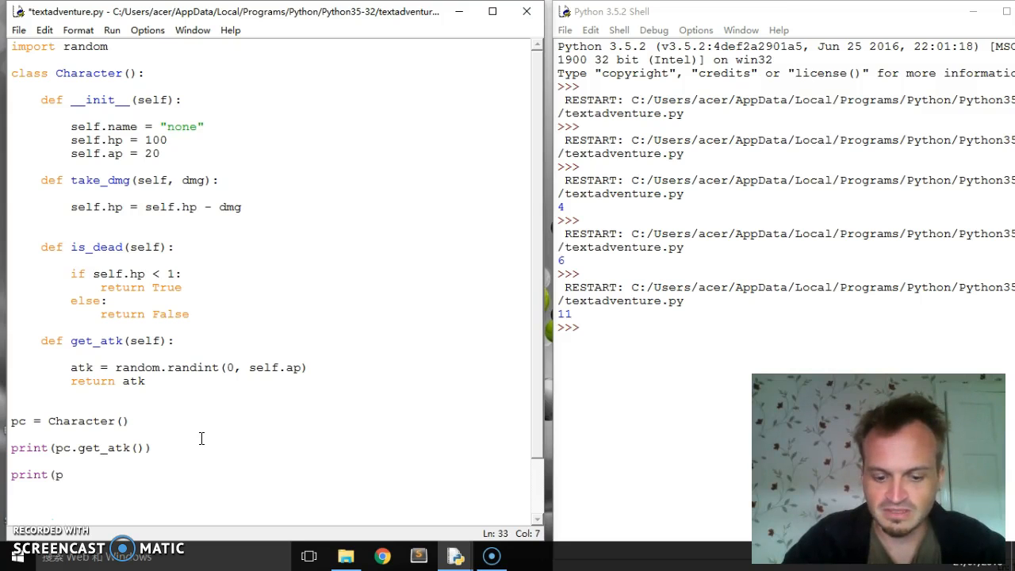
text(c.is)
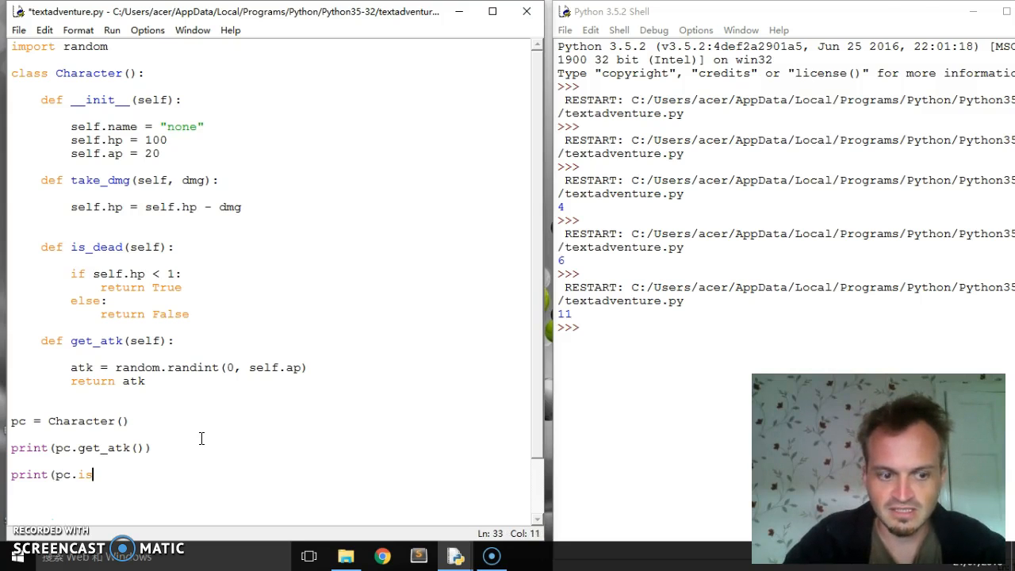
text(_dead()
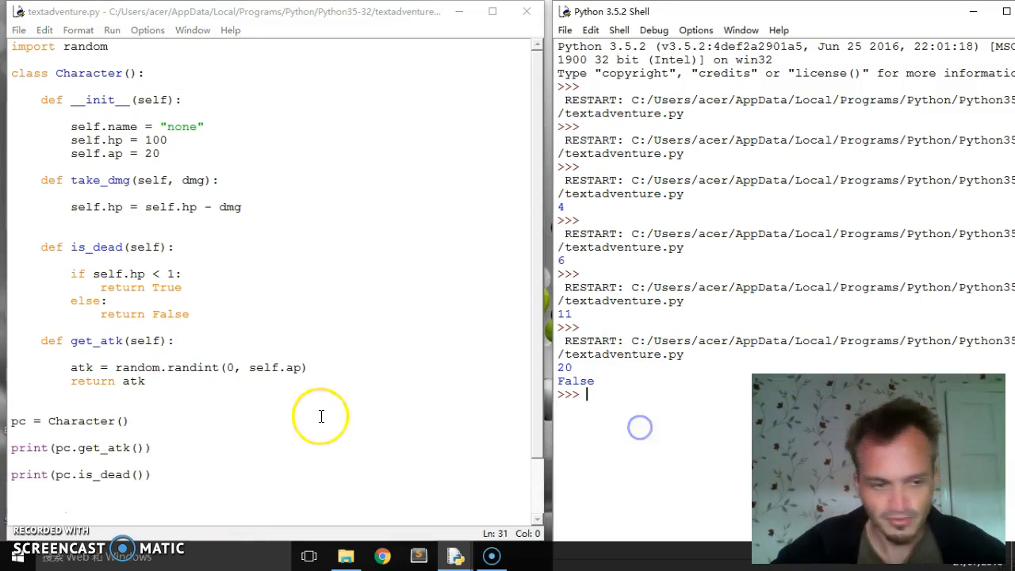
click(318, 414)
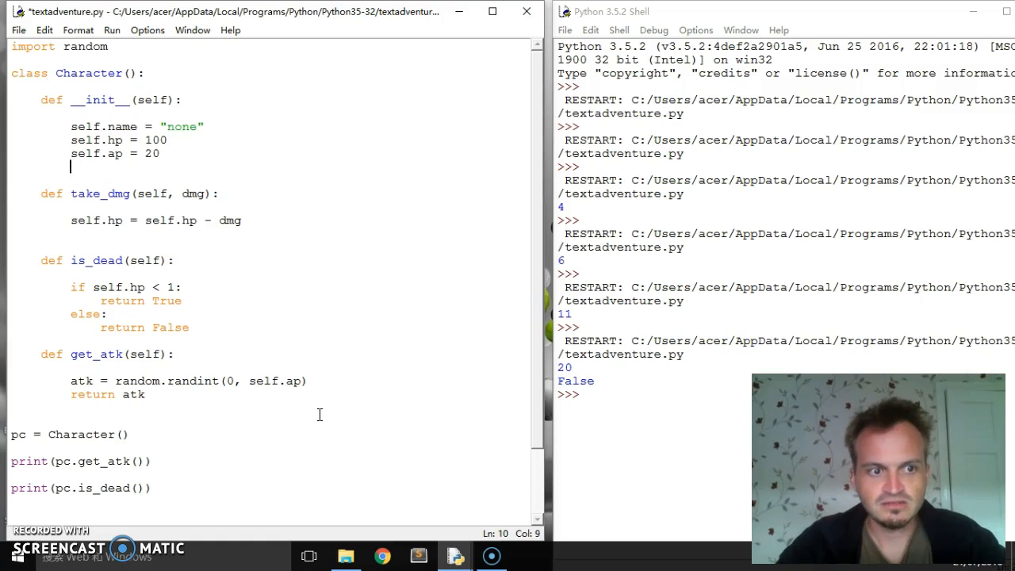
Add self.items = ["Sword", "health potion"] to the constructor
text(self.)
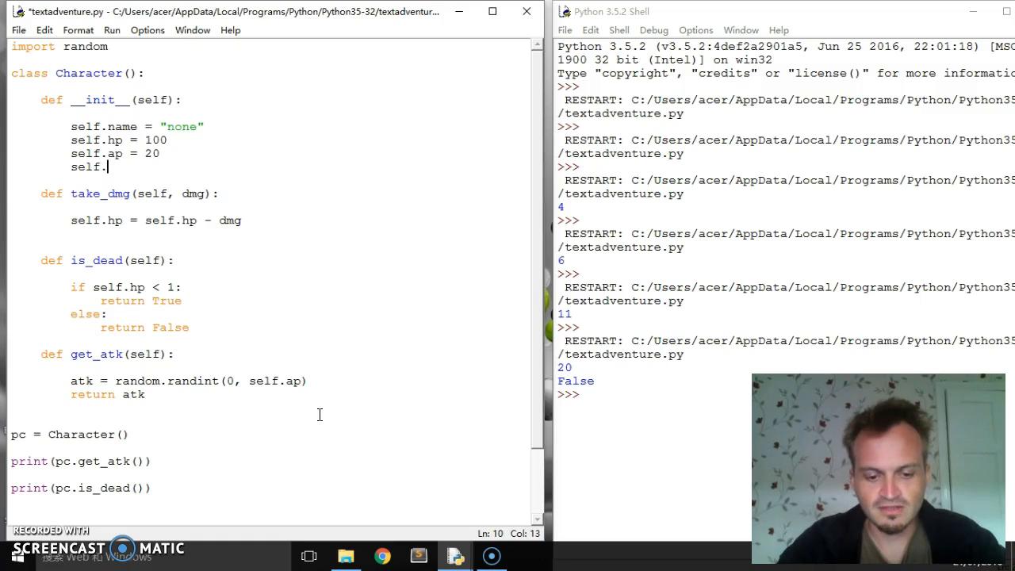
text(items = [)
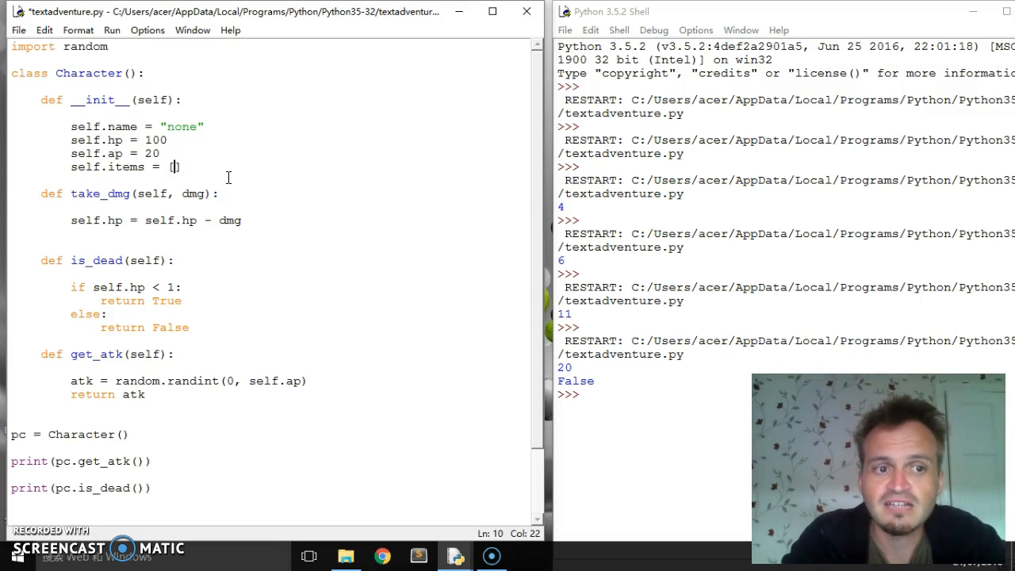
text(")
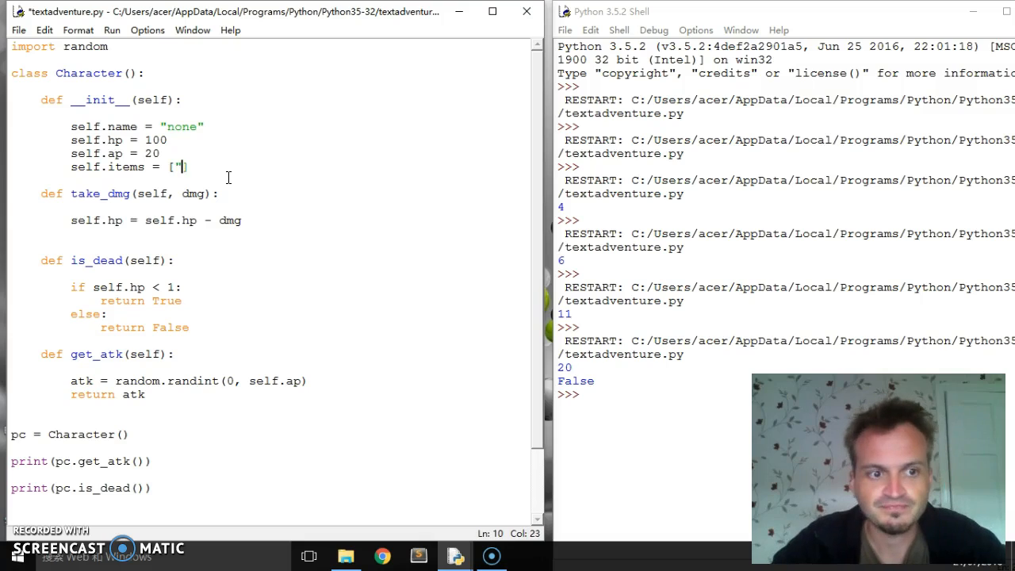
text(Sword", "health p)
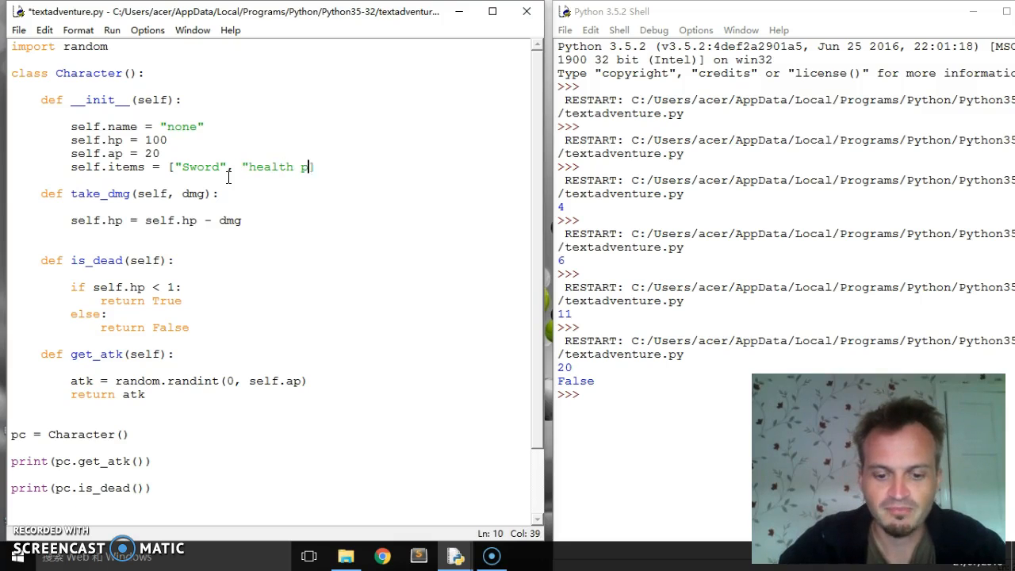
text(otion)
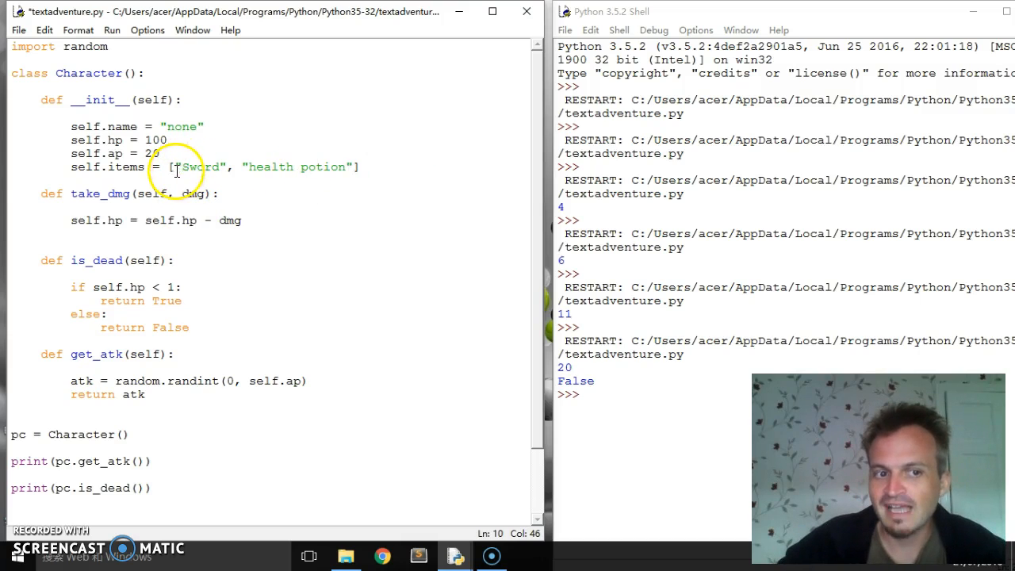
double_click(200, 166)
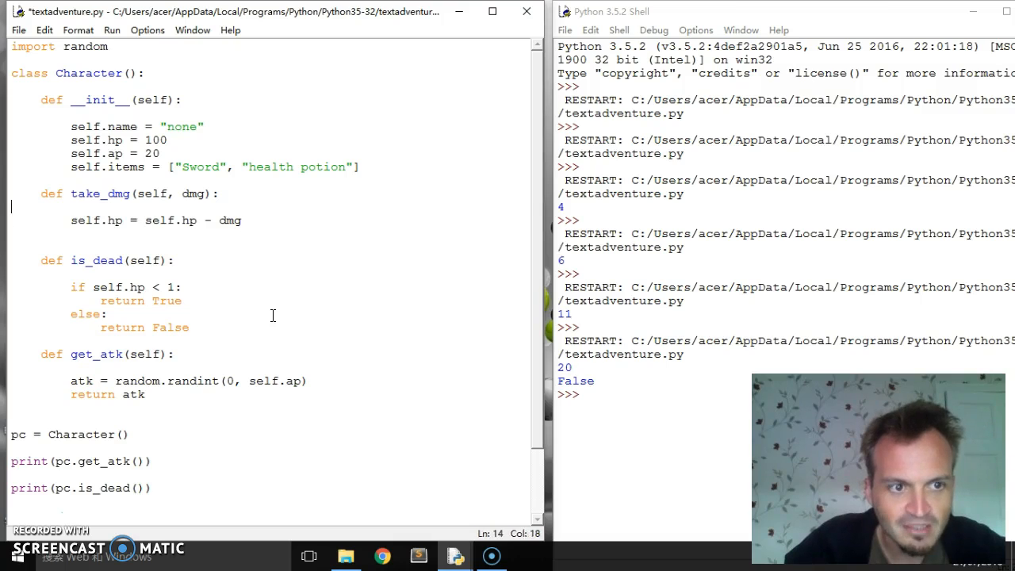
Create the character as Character("Frank") and add a name parameter stored in self.name
click(145, 126)
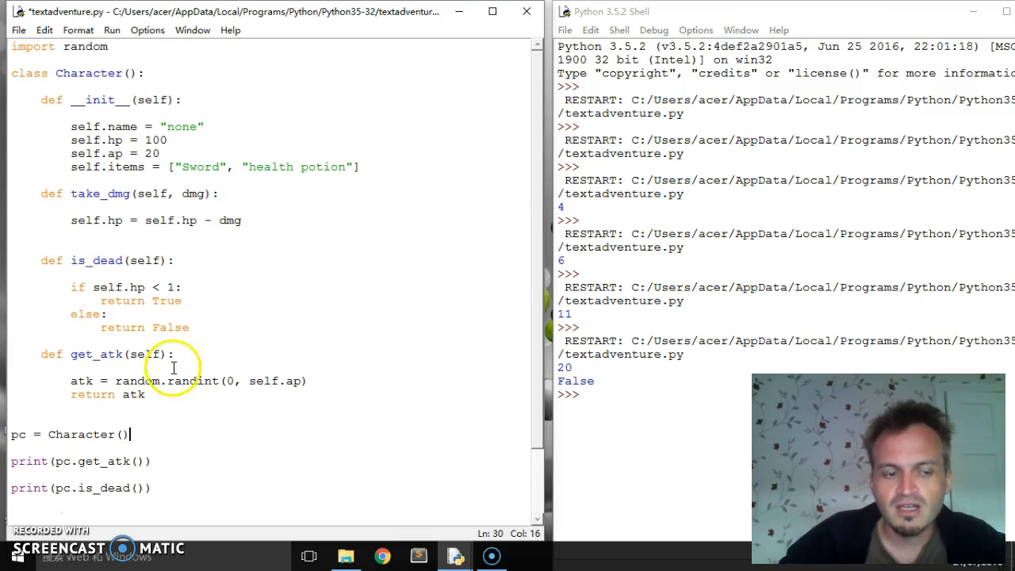
mouse_move(80, 450)
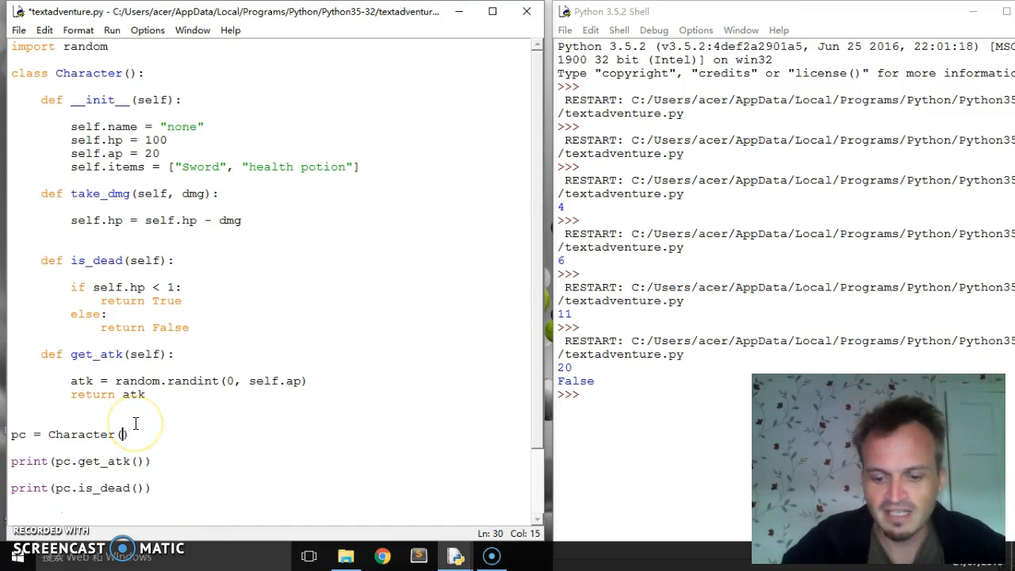
text(")
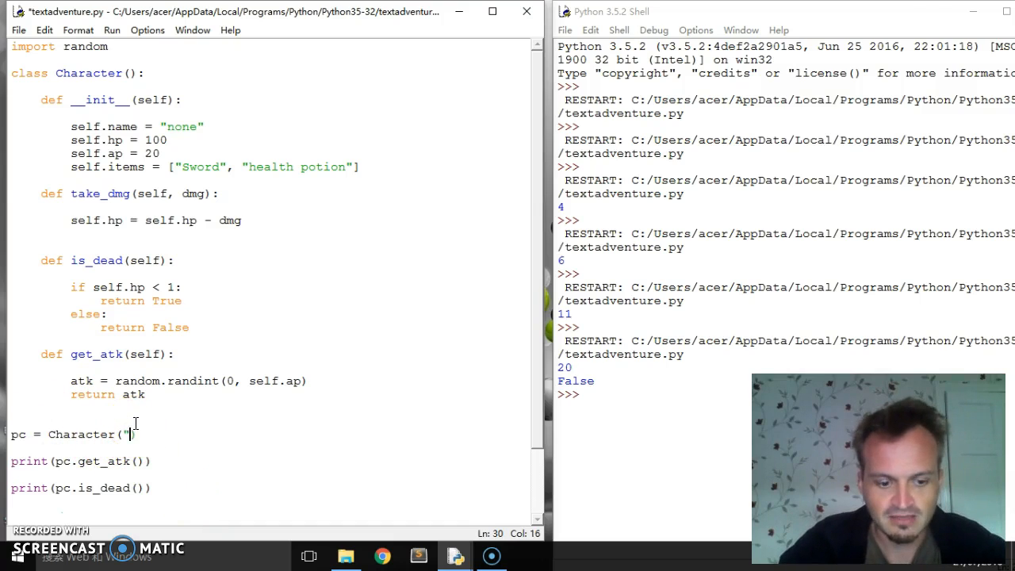
text(Frank)
click(109, 100)
text(, )
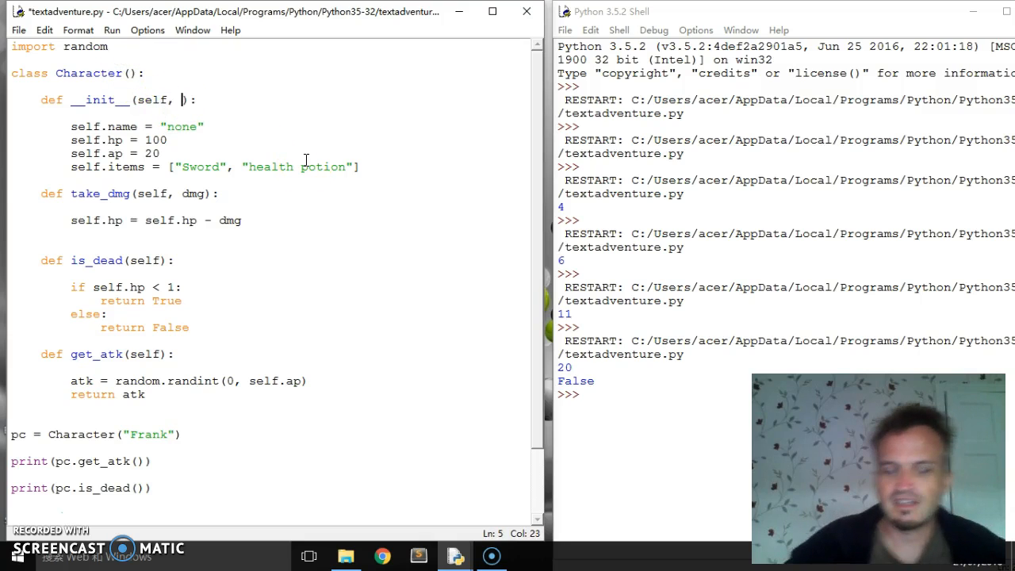
text(name)
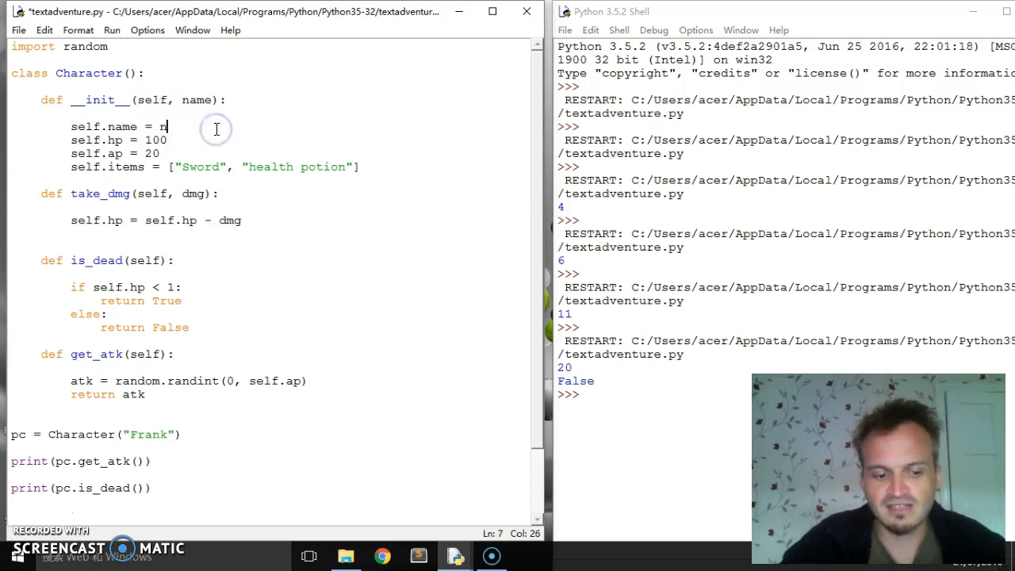
text(ame)
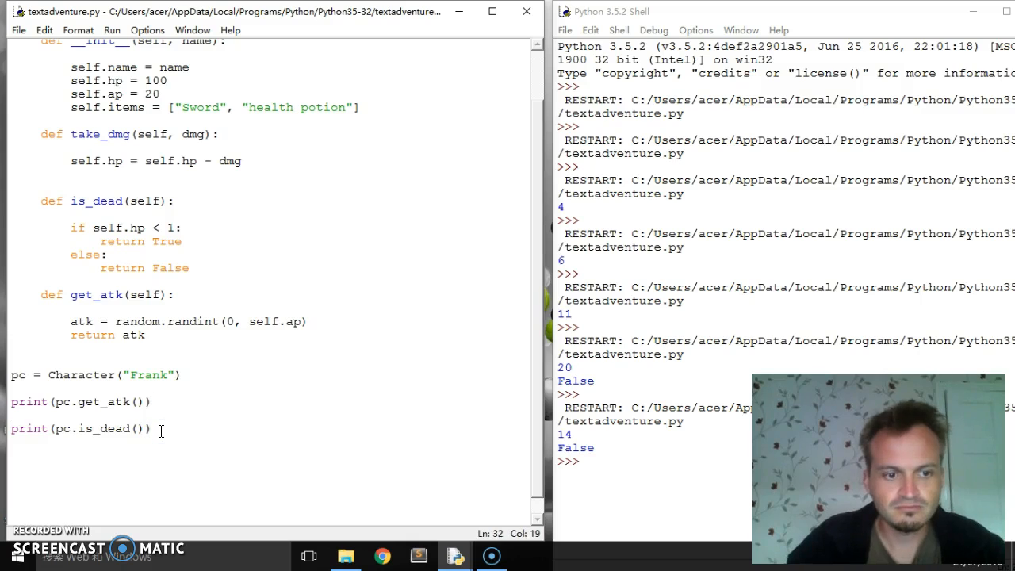
Add a print(pc.name) line below the Character call and remove the extra parentheses
text(;pr)
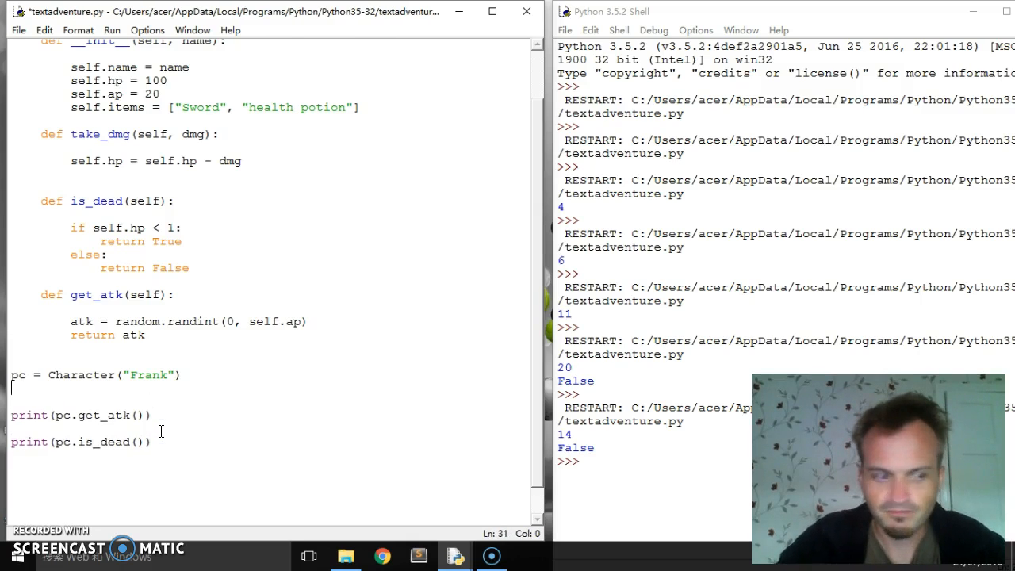
text(print)
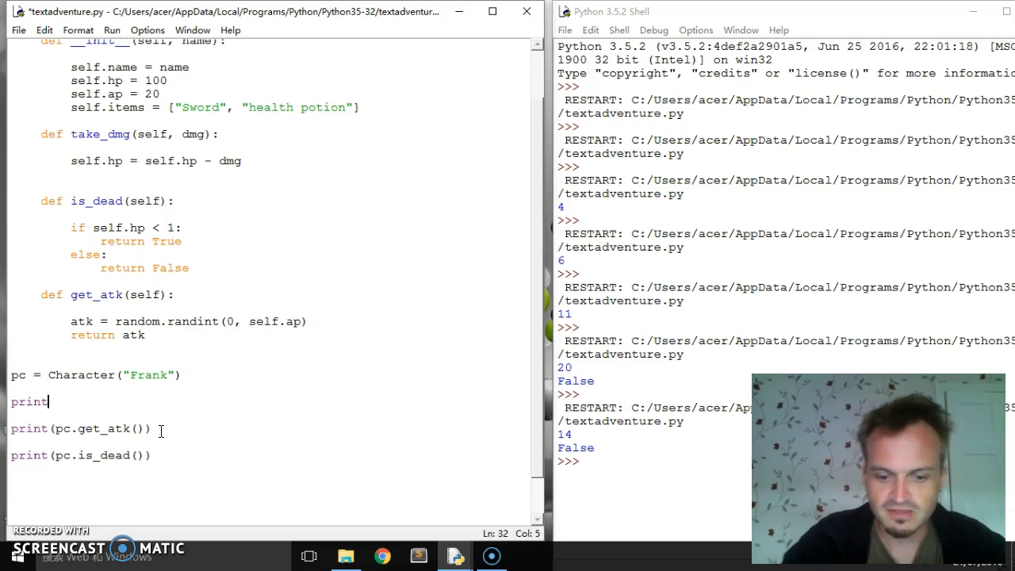
text((pc)
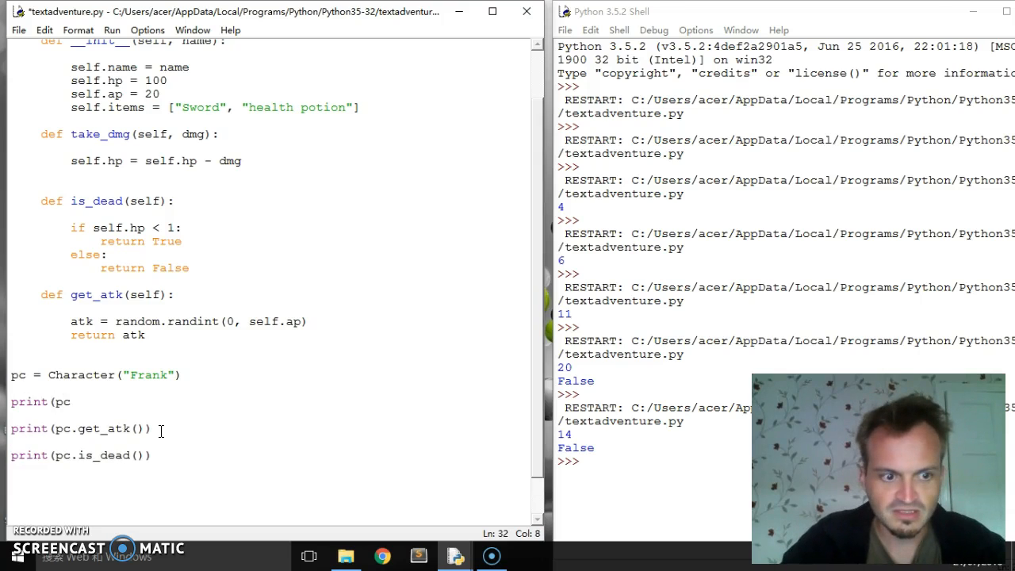
text(.nam)
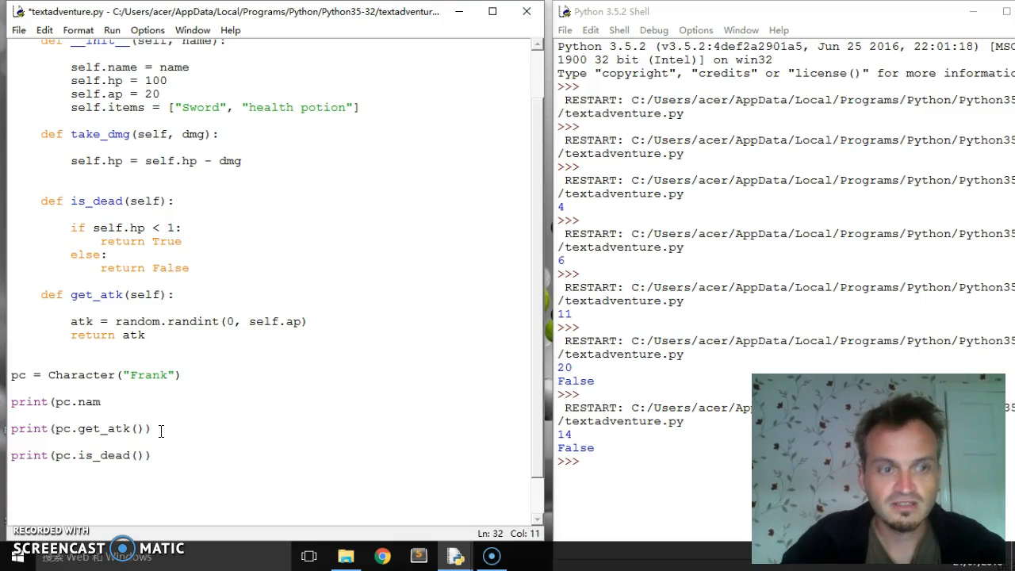
text(e)
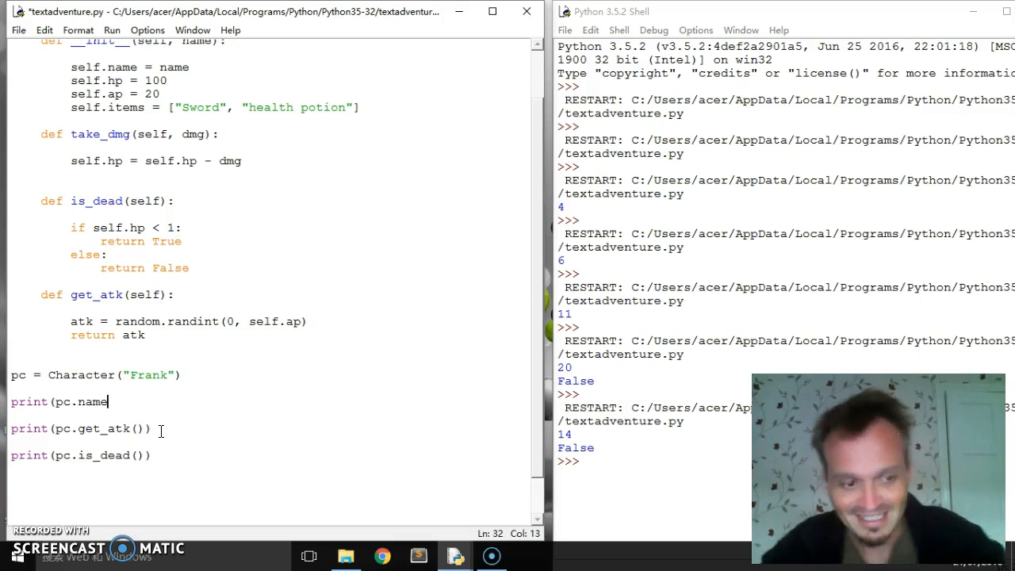
text(()))
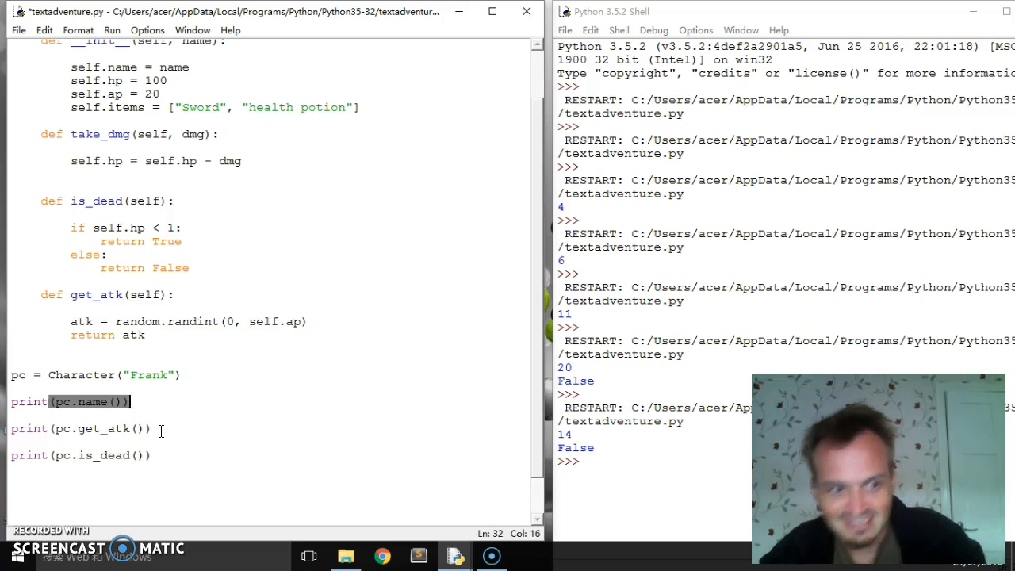
click(220, 454)
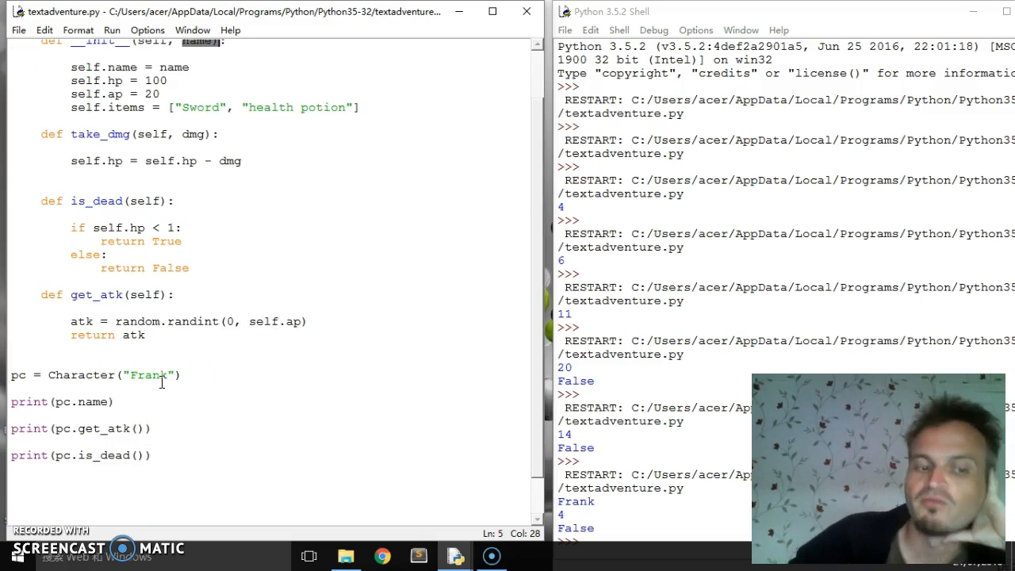
Default the constructor's name parameter to "none" so Character() works without arguments
double_click(148, 374)
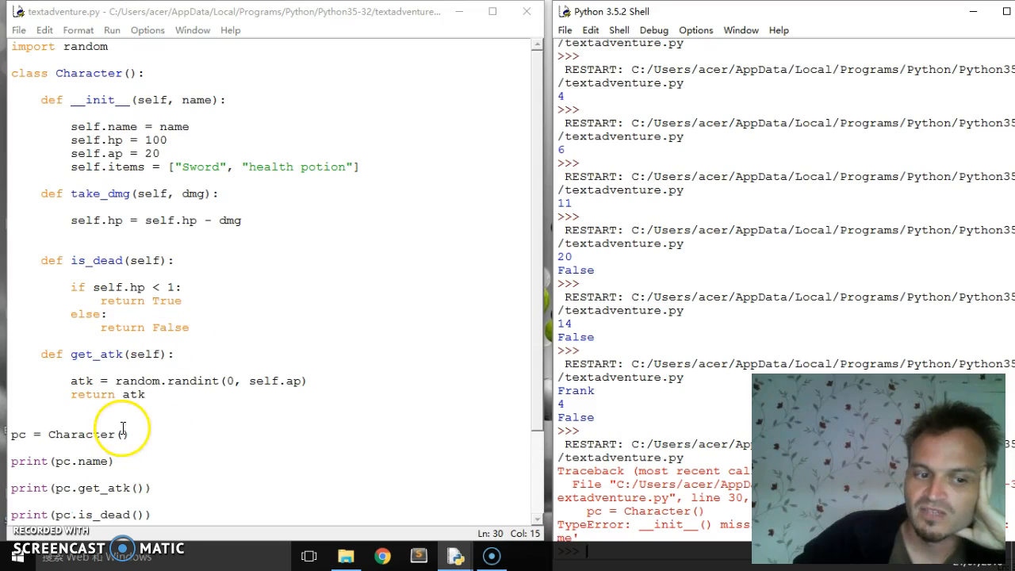
click(210, 100)
text( = )
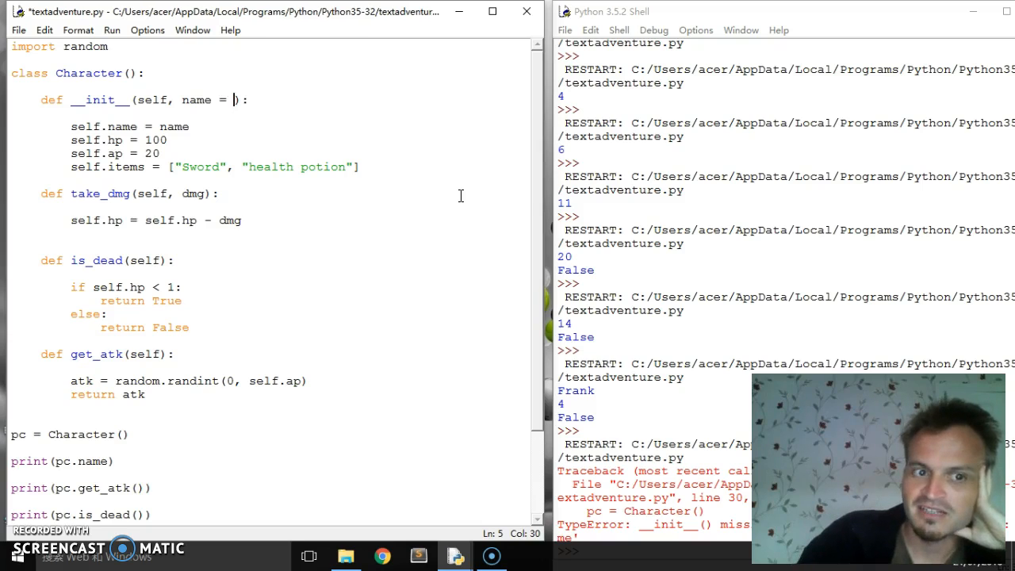
text("")
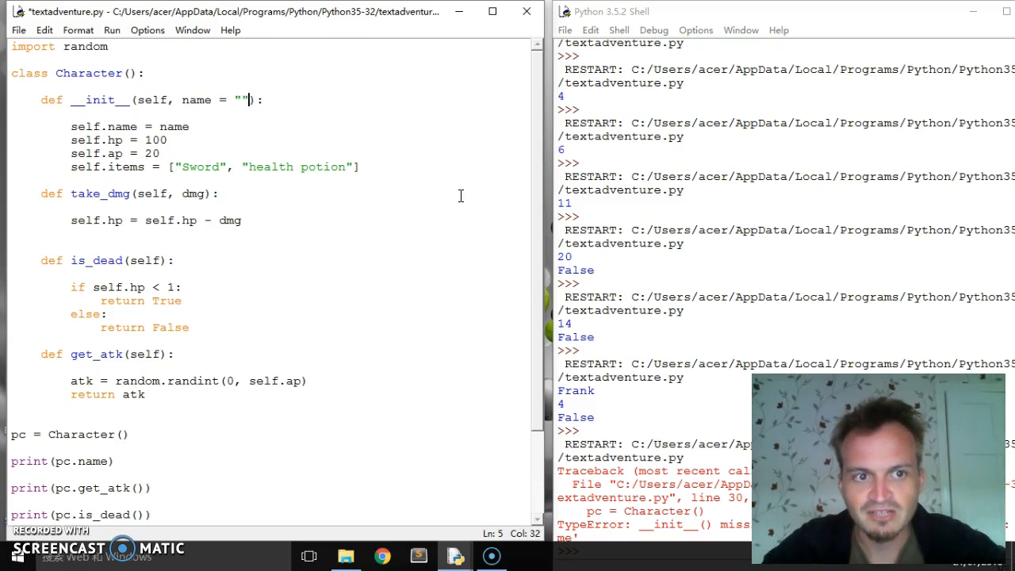
text(none)
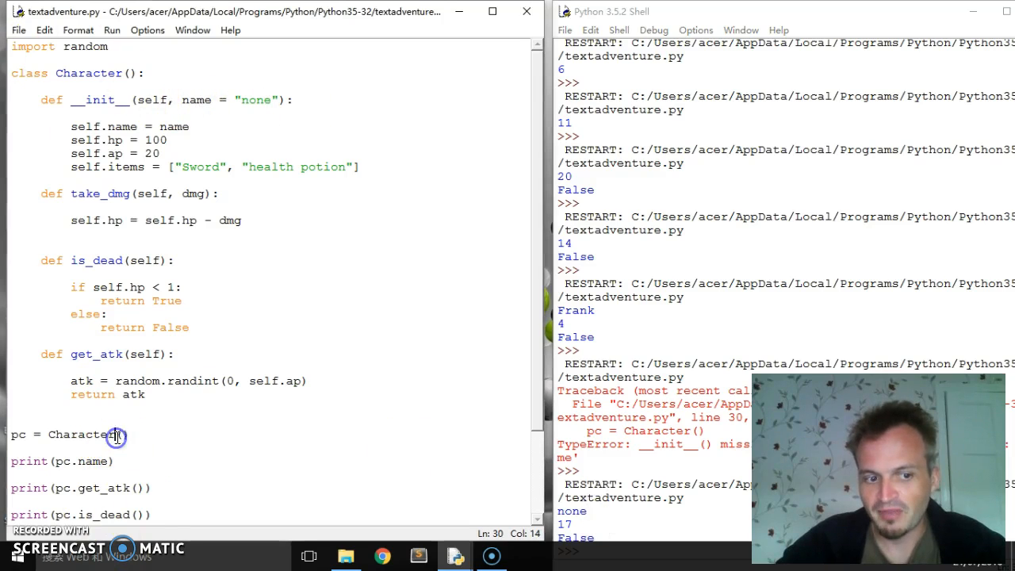
Create the character as "Frank" and add hp = 100 and ap = 10 parameters to __init__
text(")
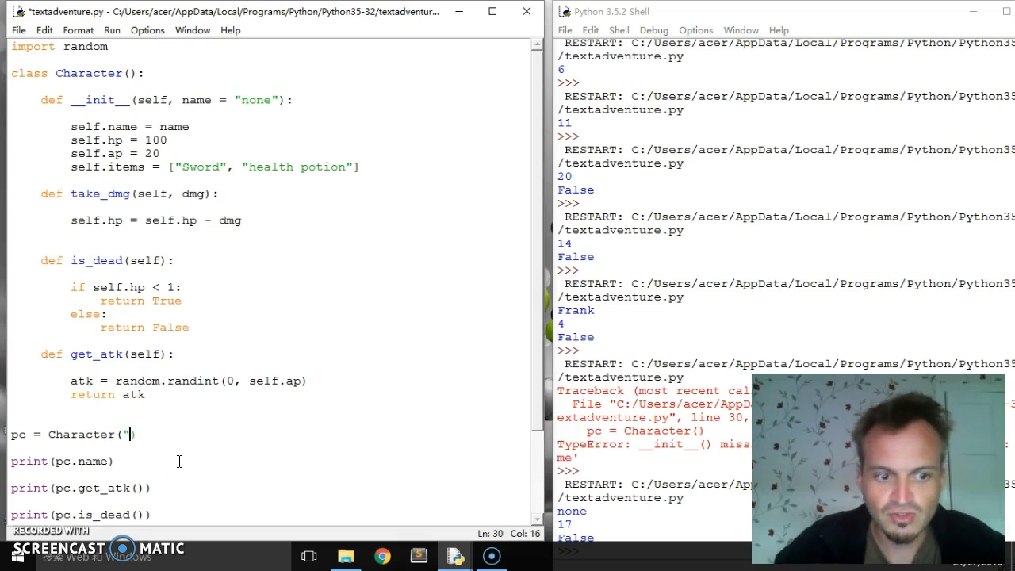
text(Frank)
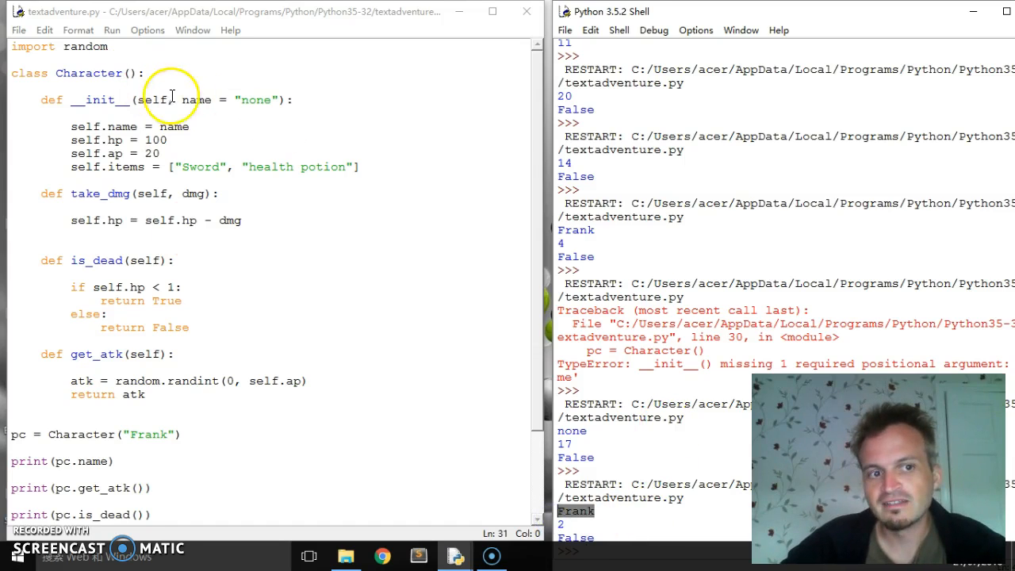
drag(181, 99, 275, 99)
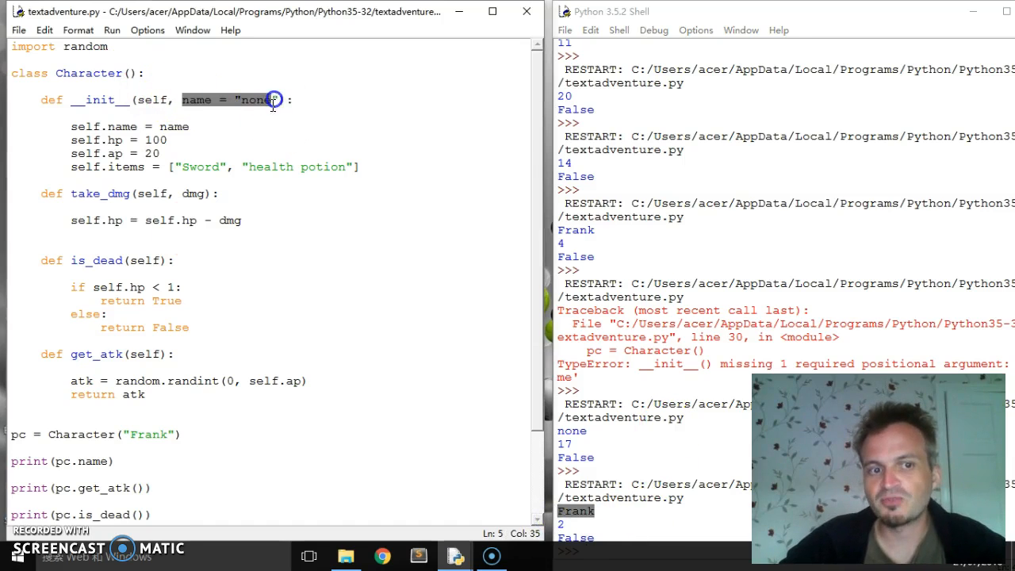
text(,)
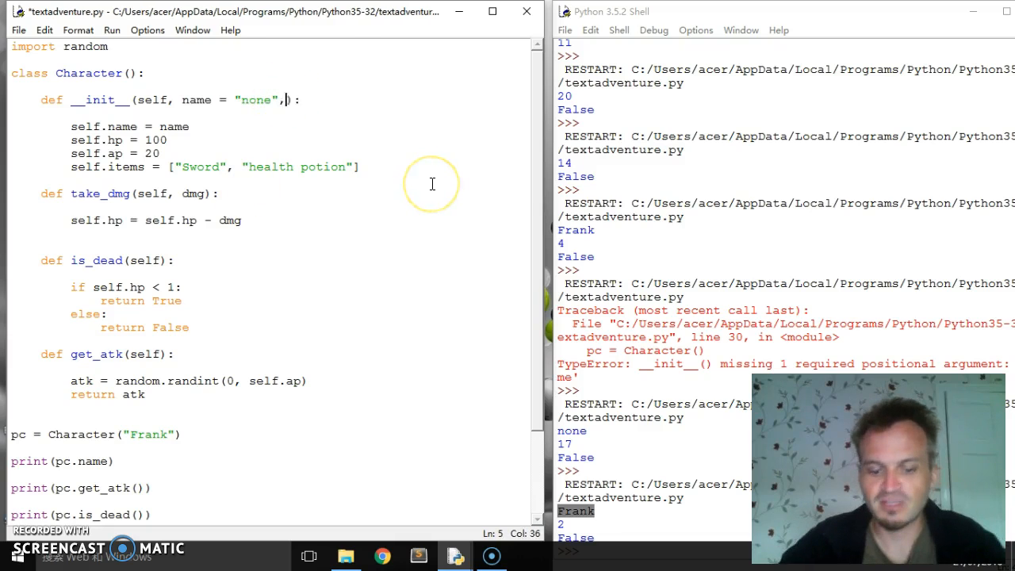
text(hp =)
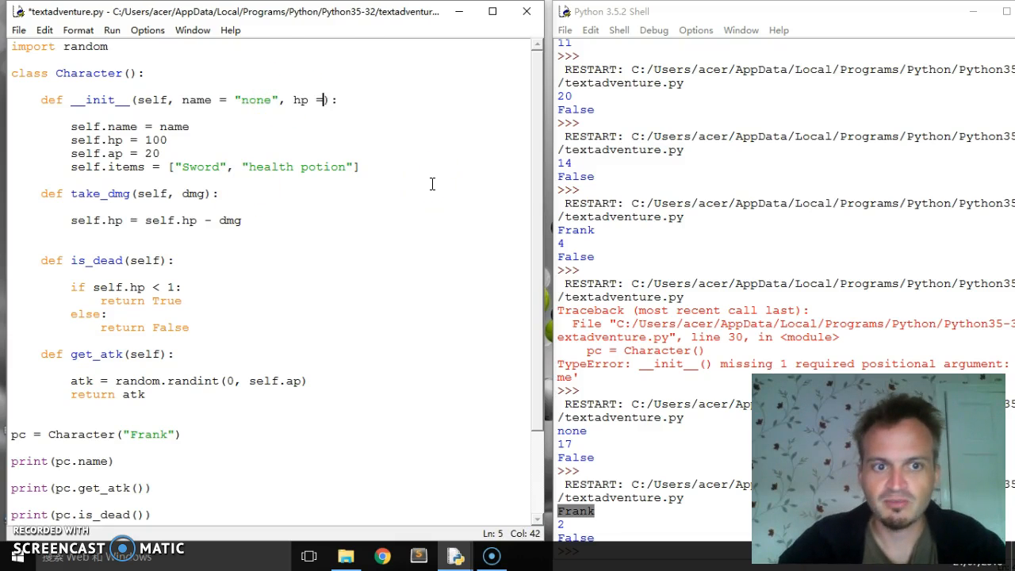
text(100,)
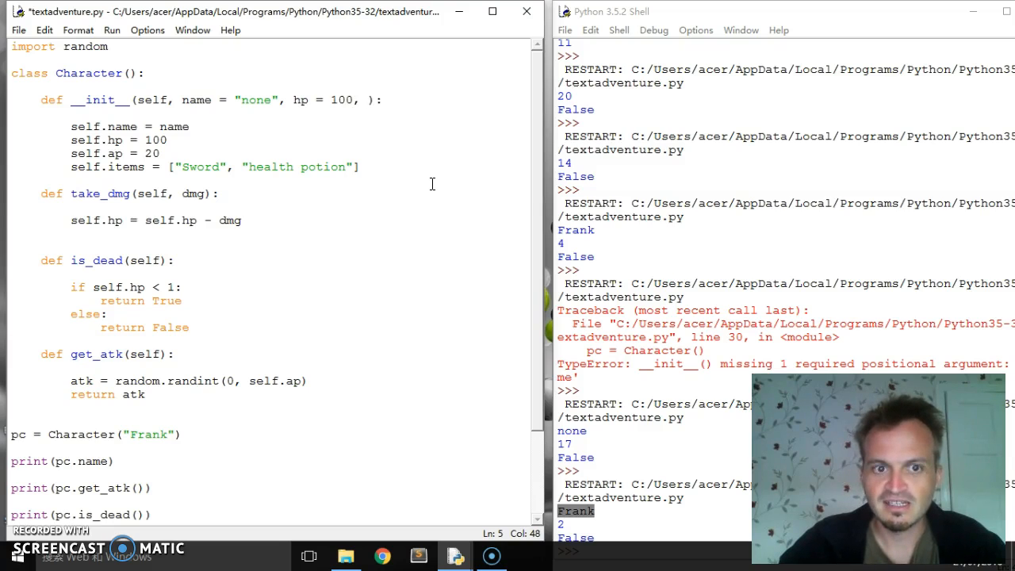
text(ap)
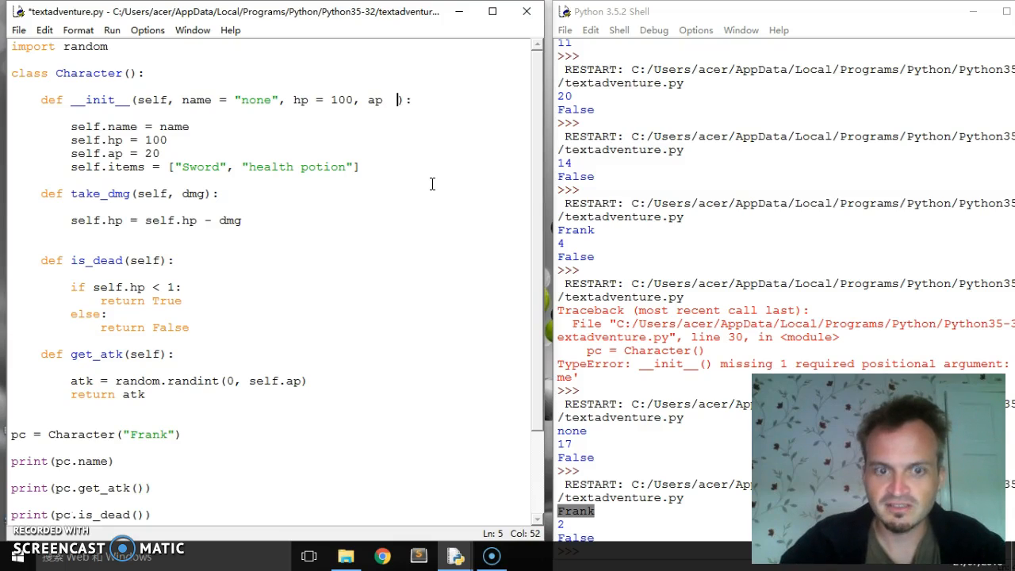
key(Backspace)
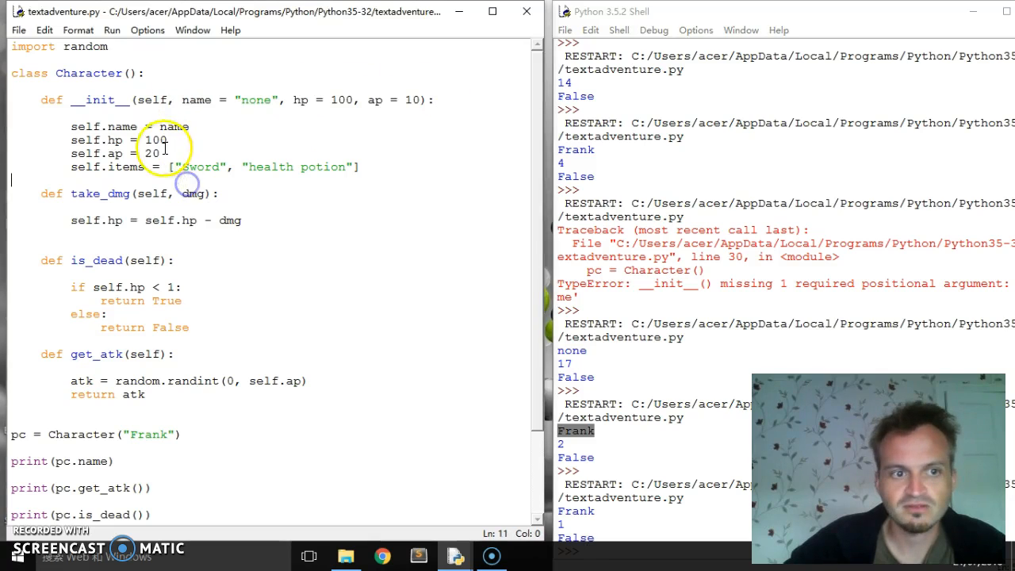
Replace the fixed 100 and 20 in the constructor body with hp and ap
double_click(156, 139)
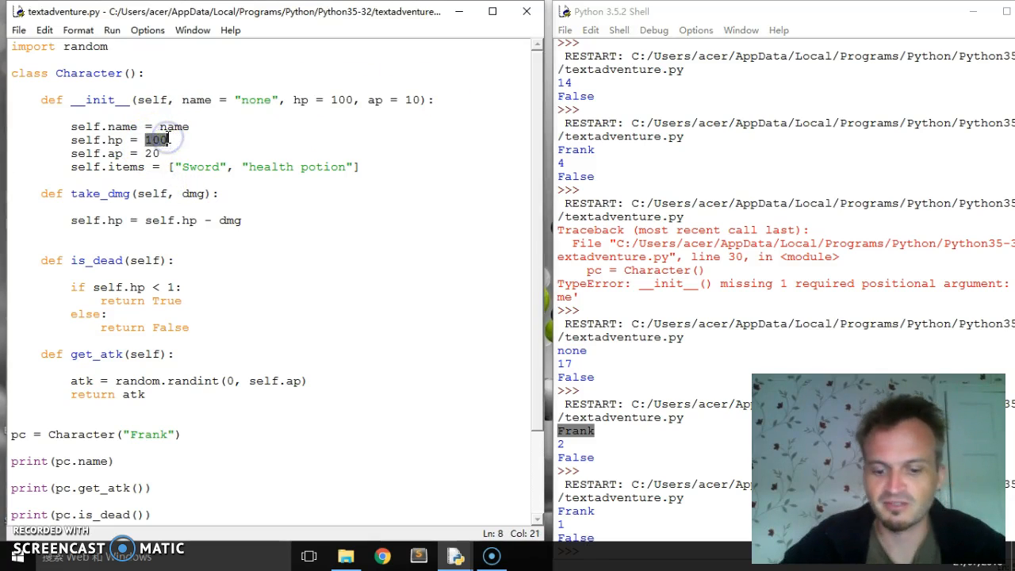
text(hp)
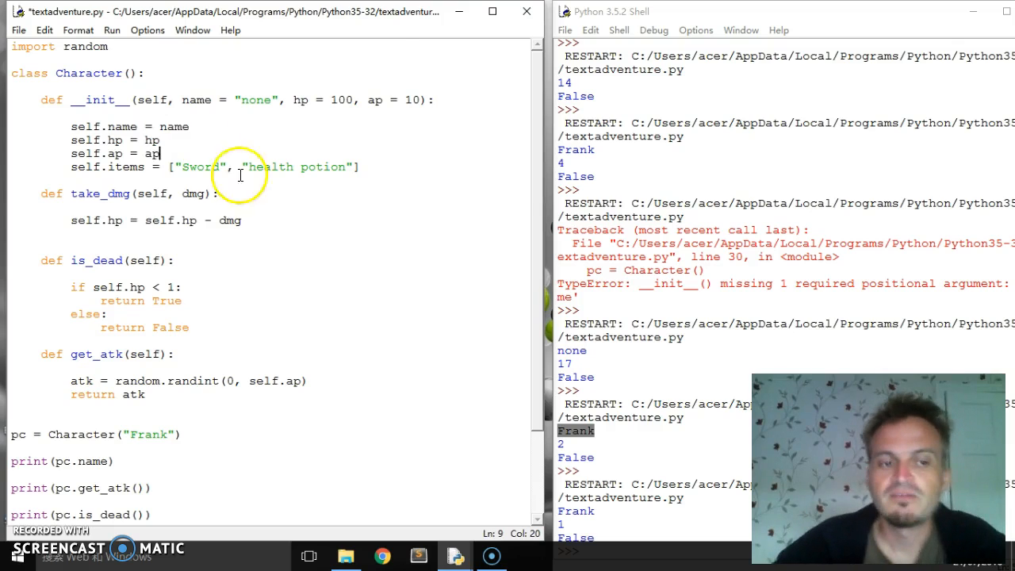
click(337, 99)
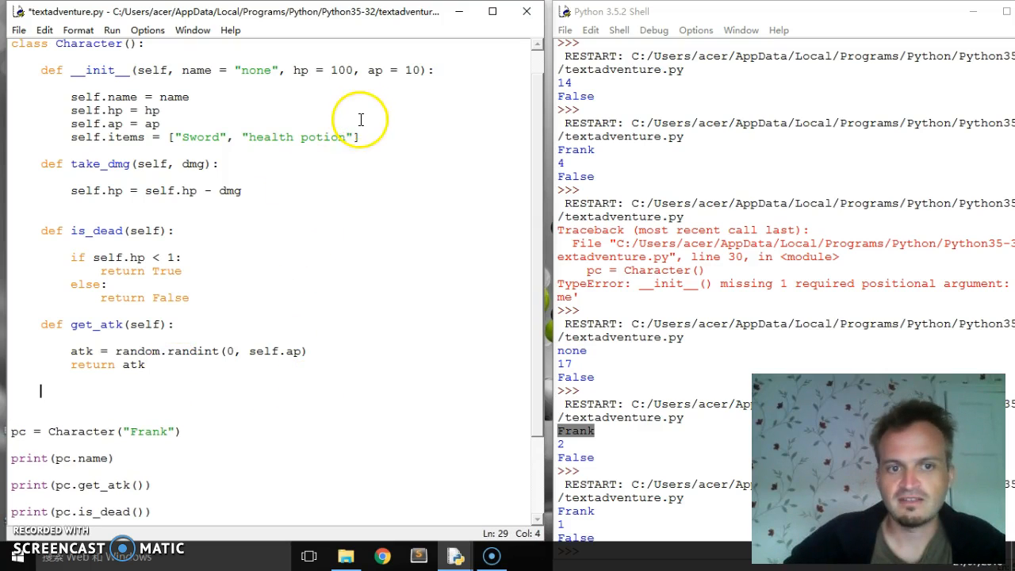
Write the method header def has_item(self, item):
text(def has)
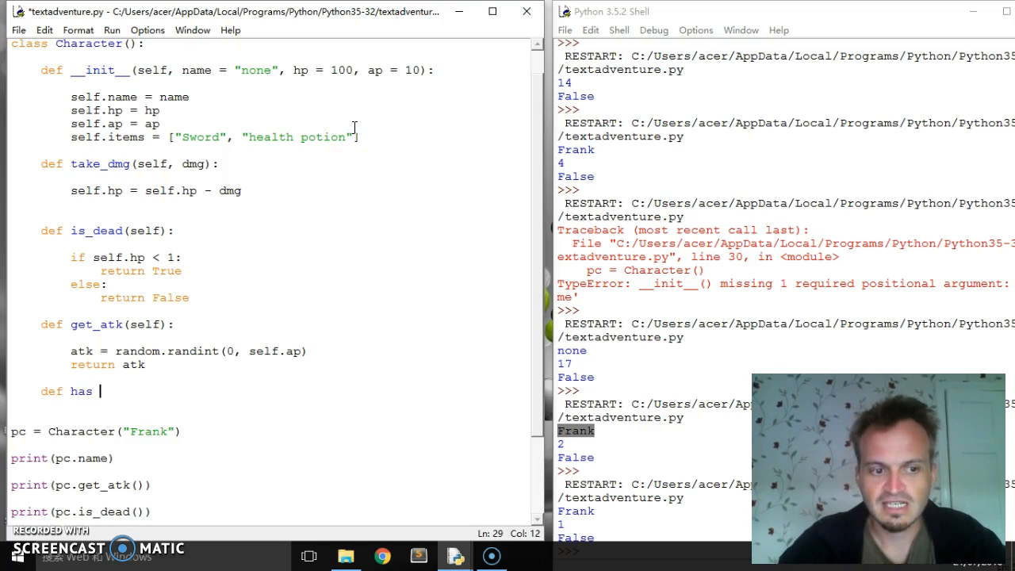
text(_item)
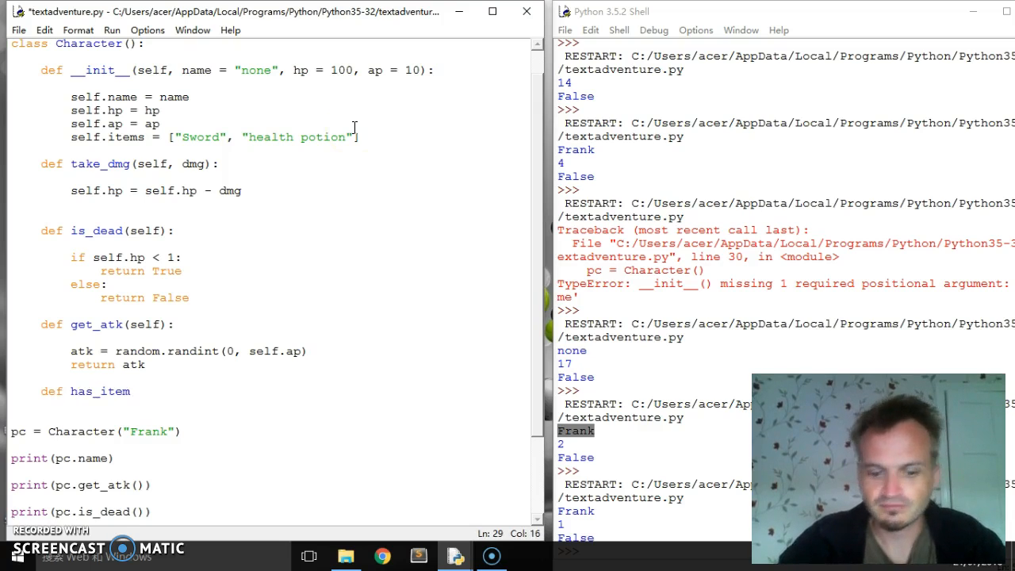
text((self))
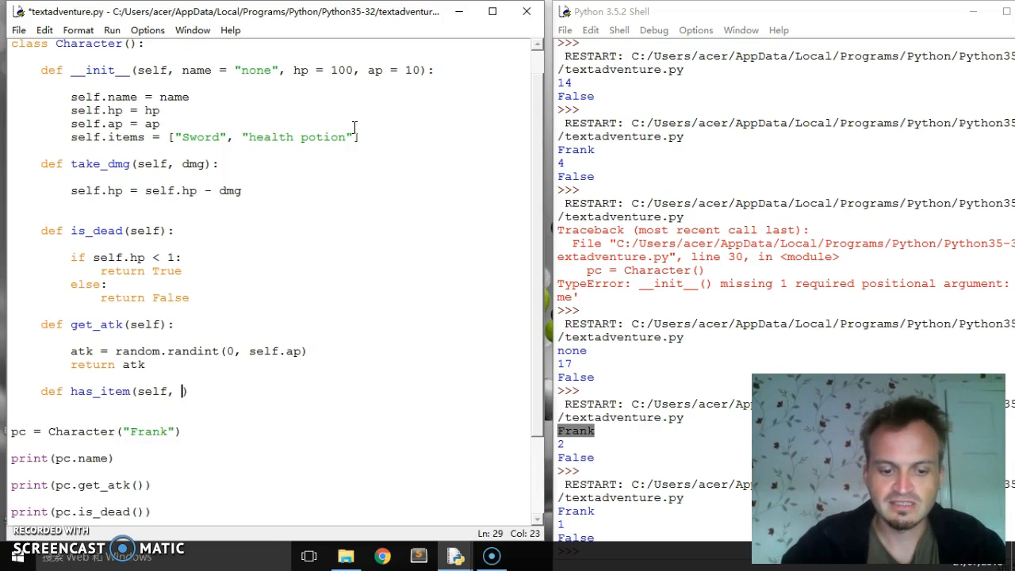
text(itee)
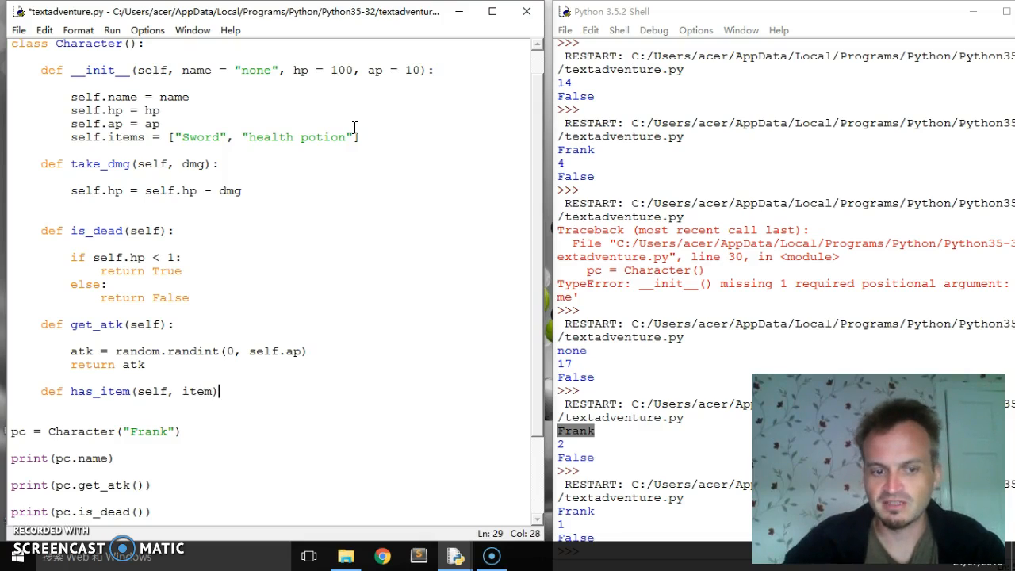
text(:)
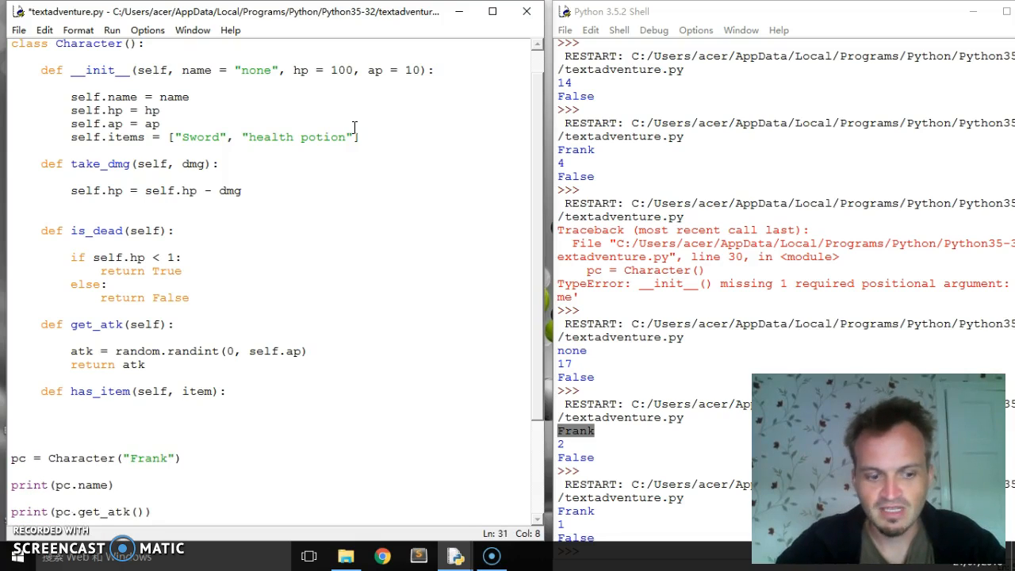
Fill has_item with an if returning True when item is in self.items, else False
text(if item in se)
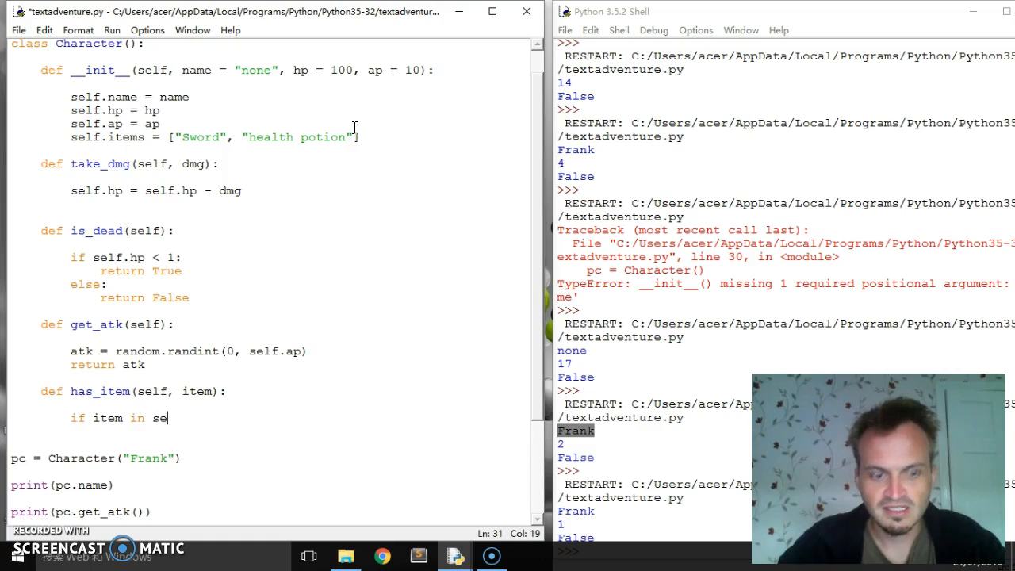
text(lf.item)
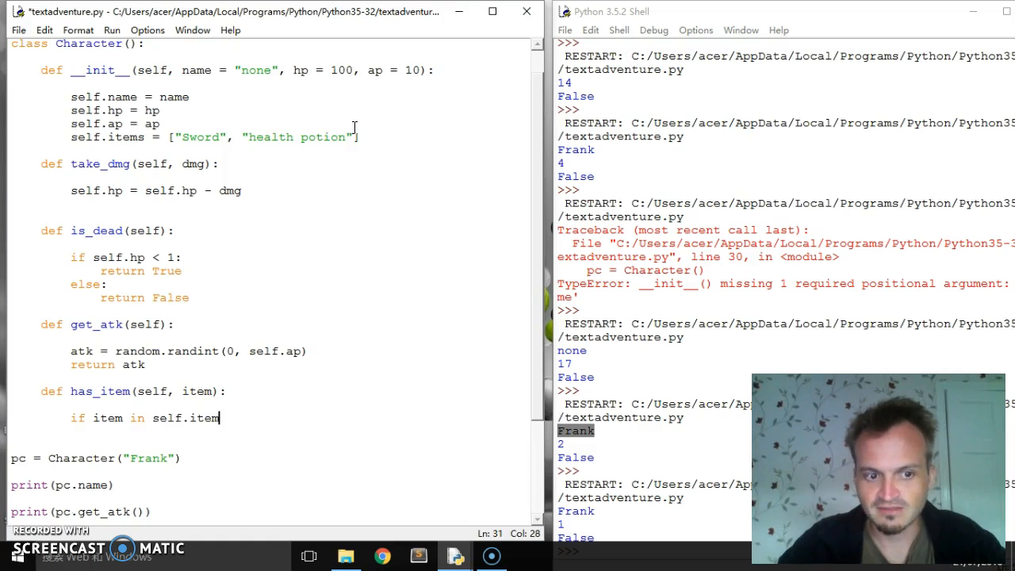
text(s)
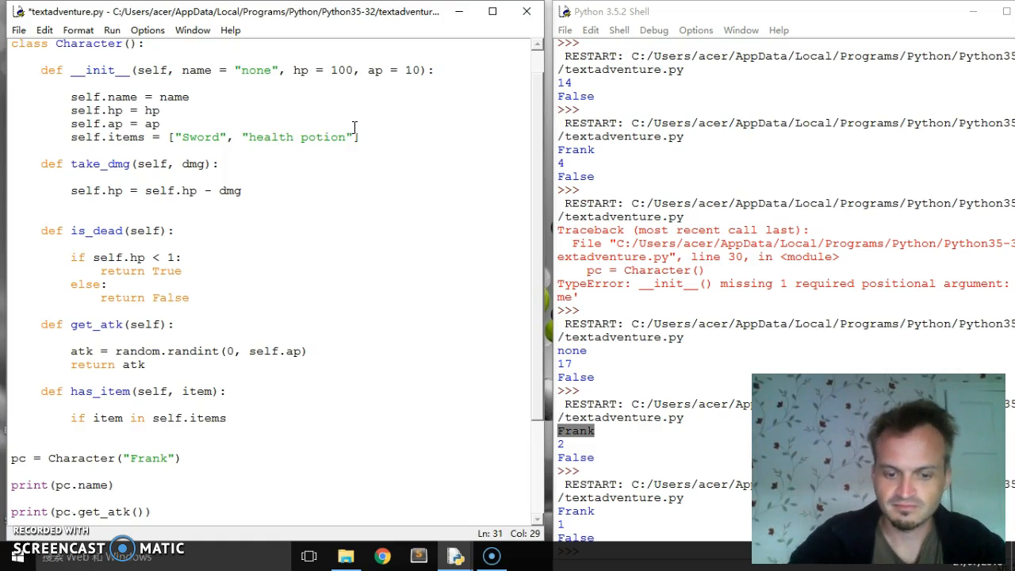
text(:)
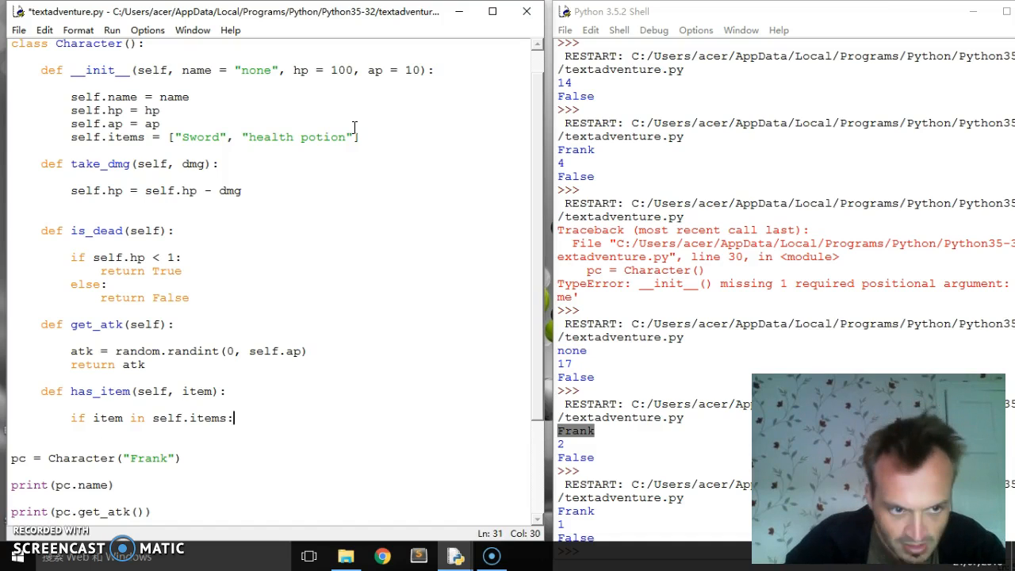
text(retru)
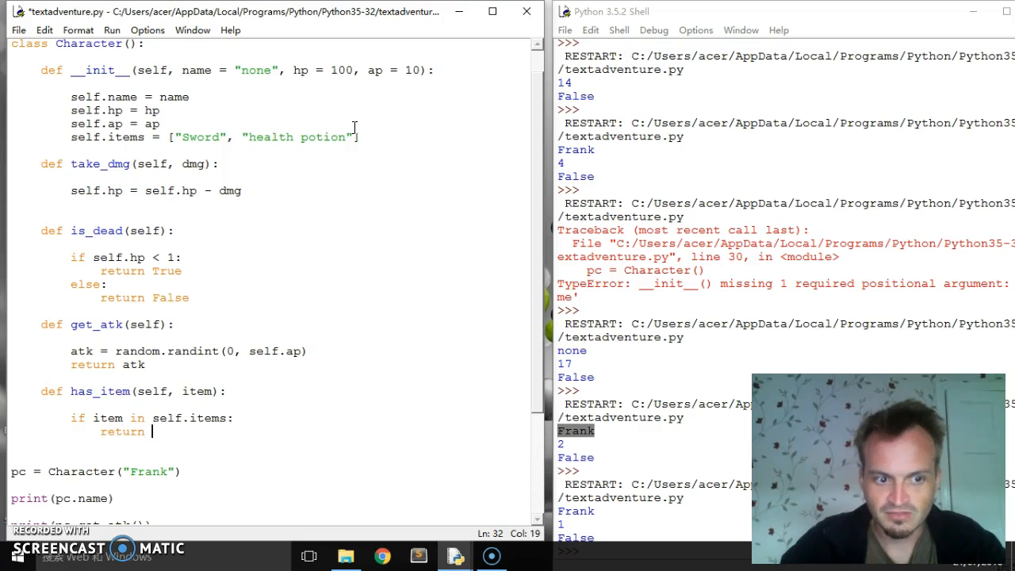
text(True)
text(else)
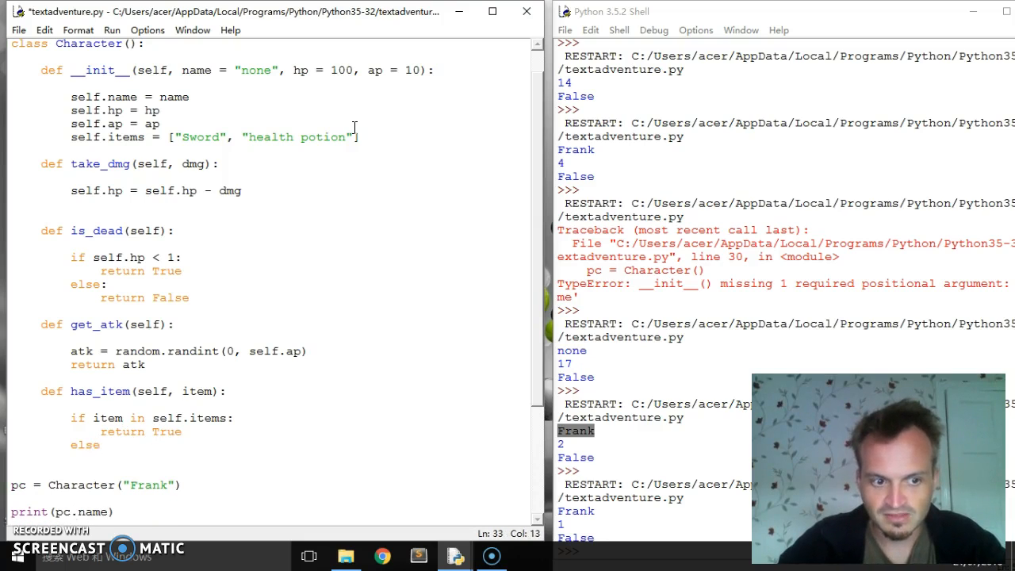
text(re)
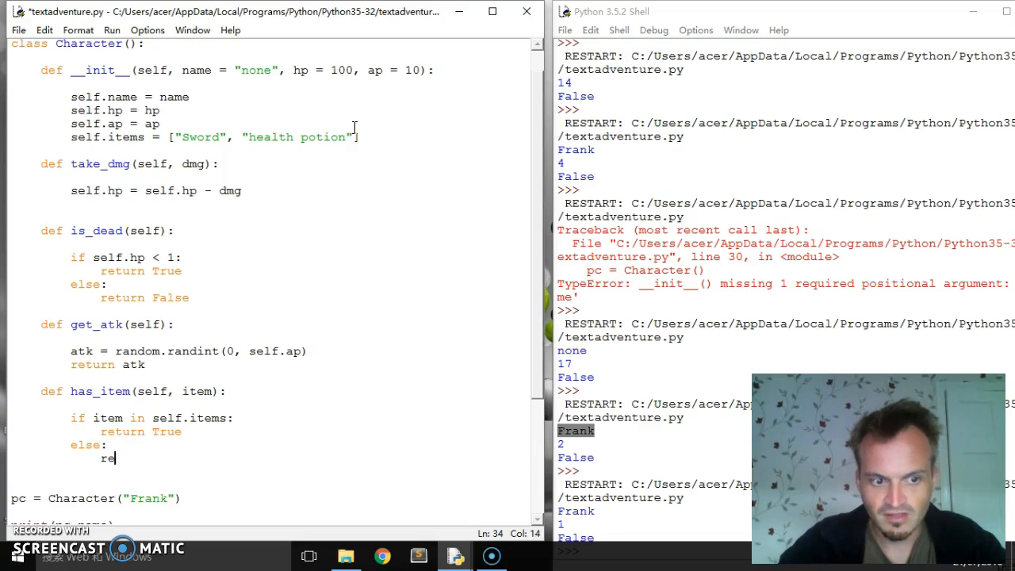
text(turn False)
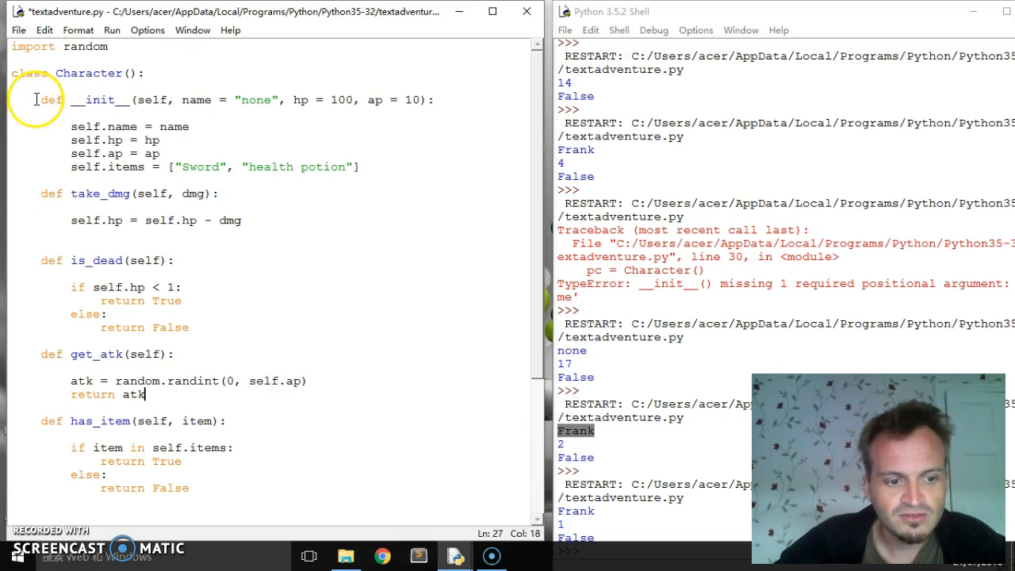
scroll(down, 3)
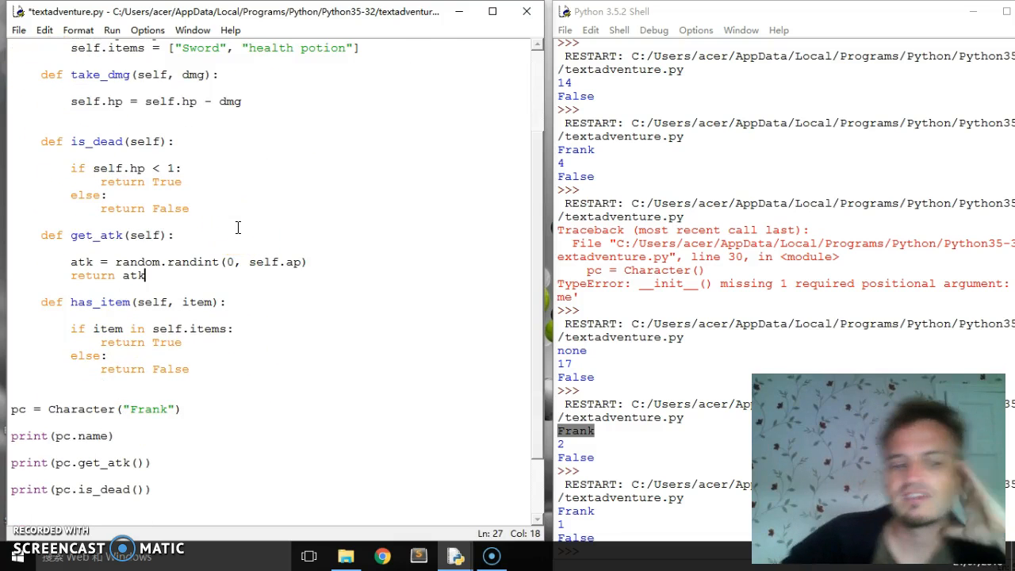